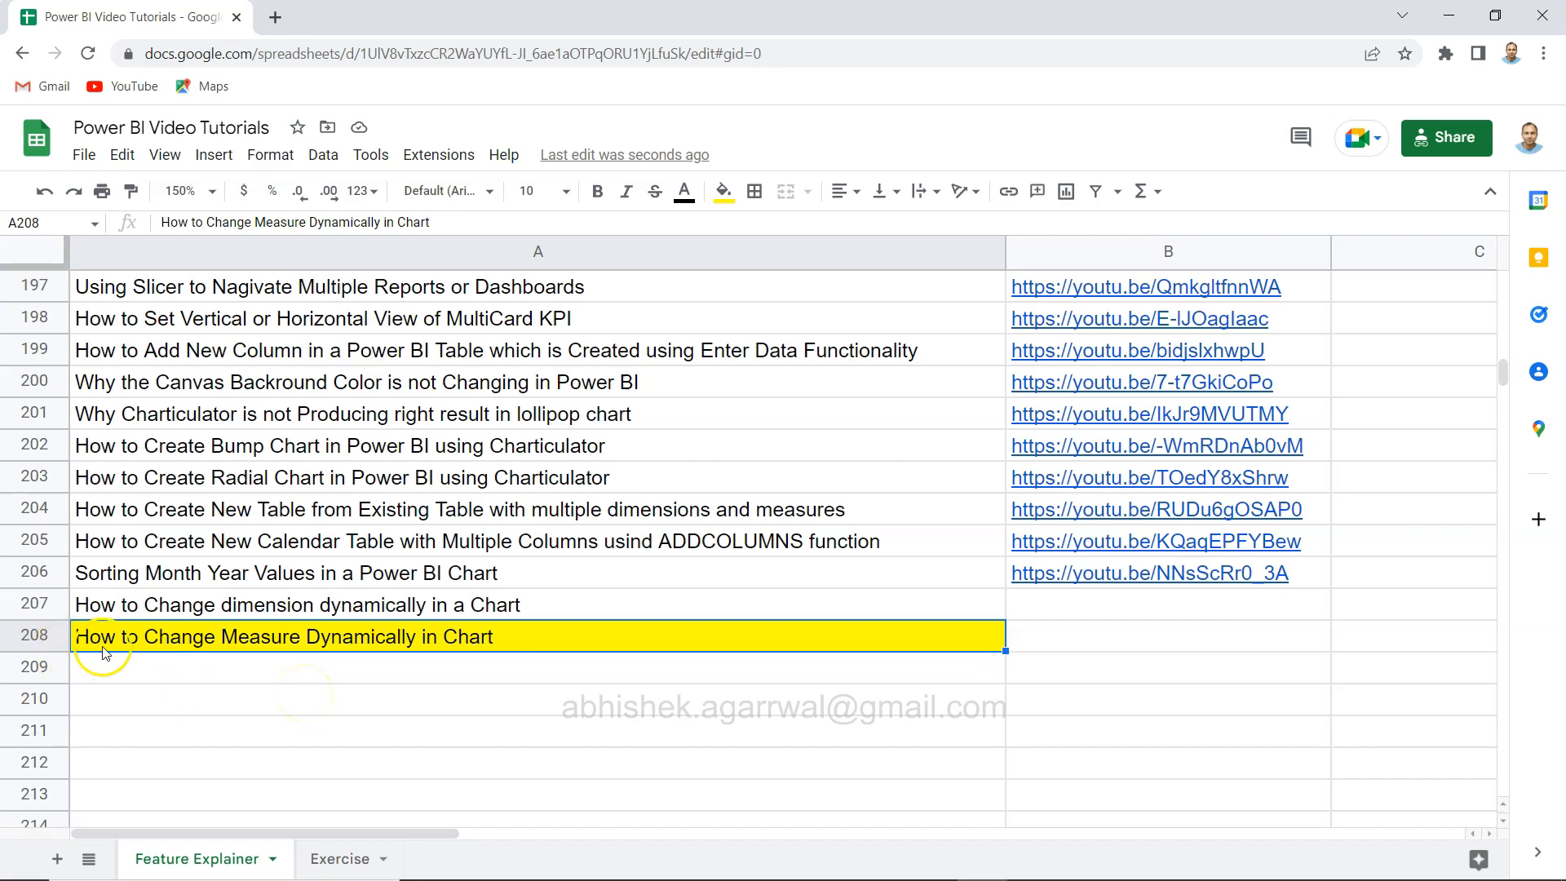
mouse_move(271, 649)
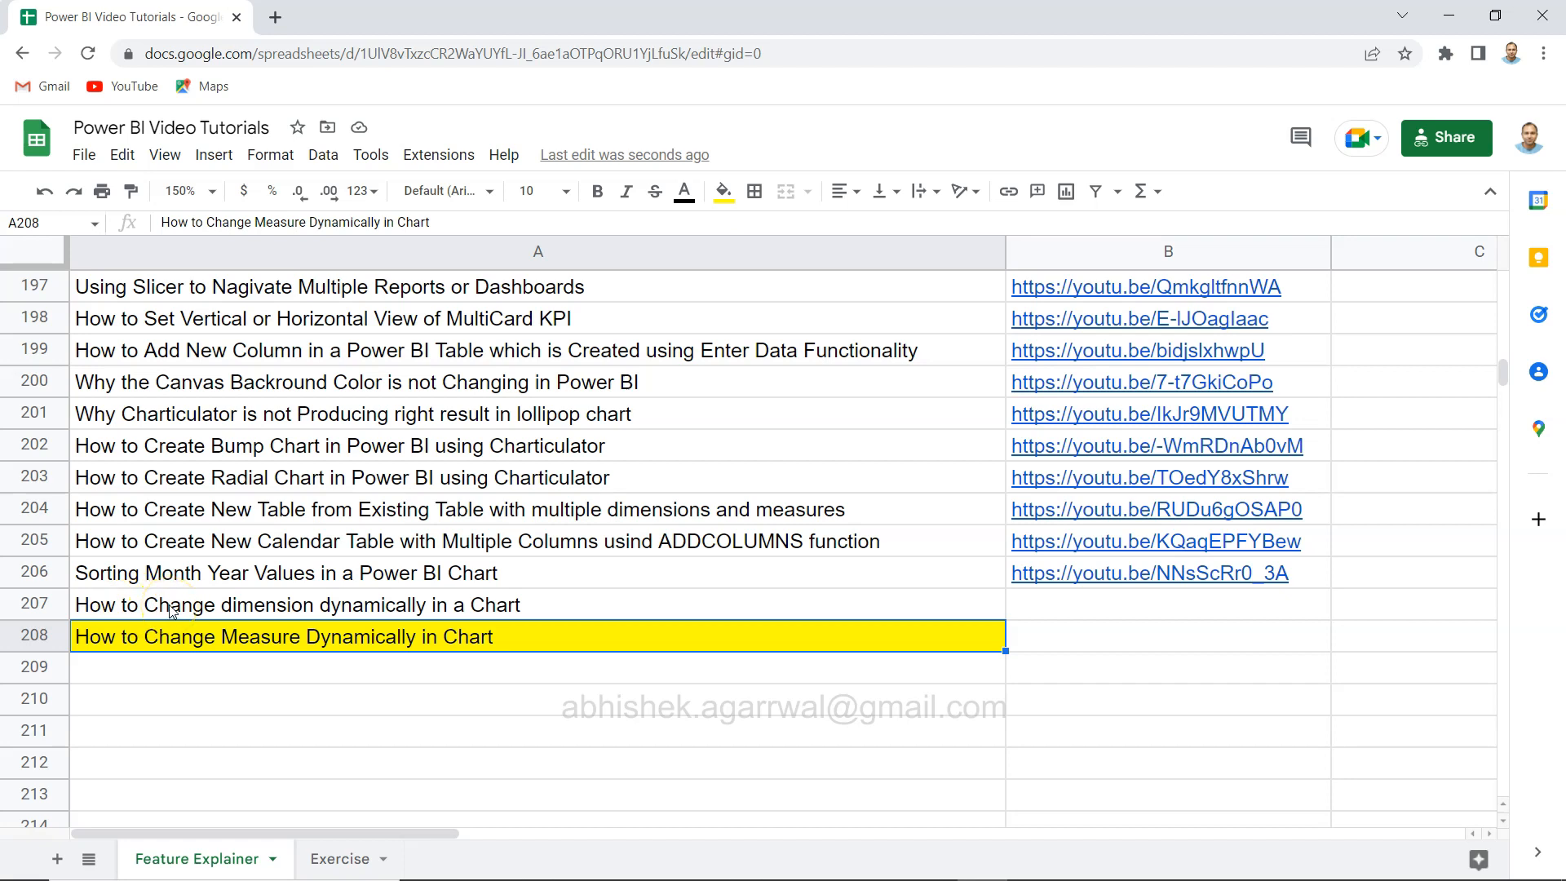
mouse_move(276, 610)
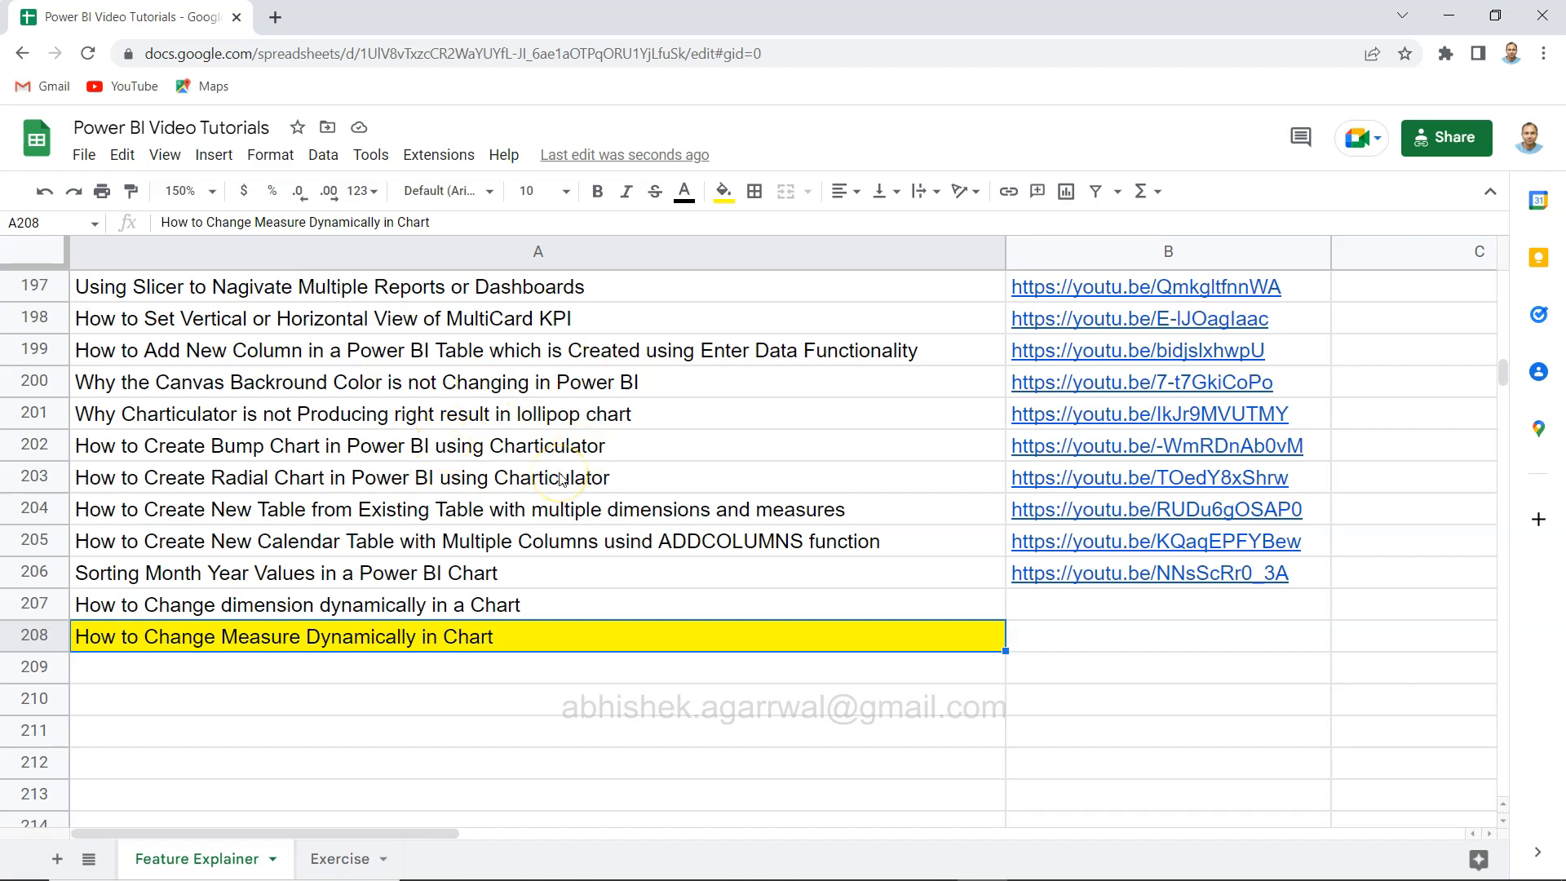
mouse_move(410, 403)
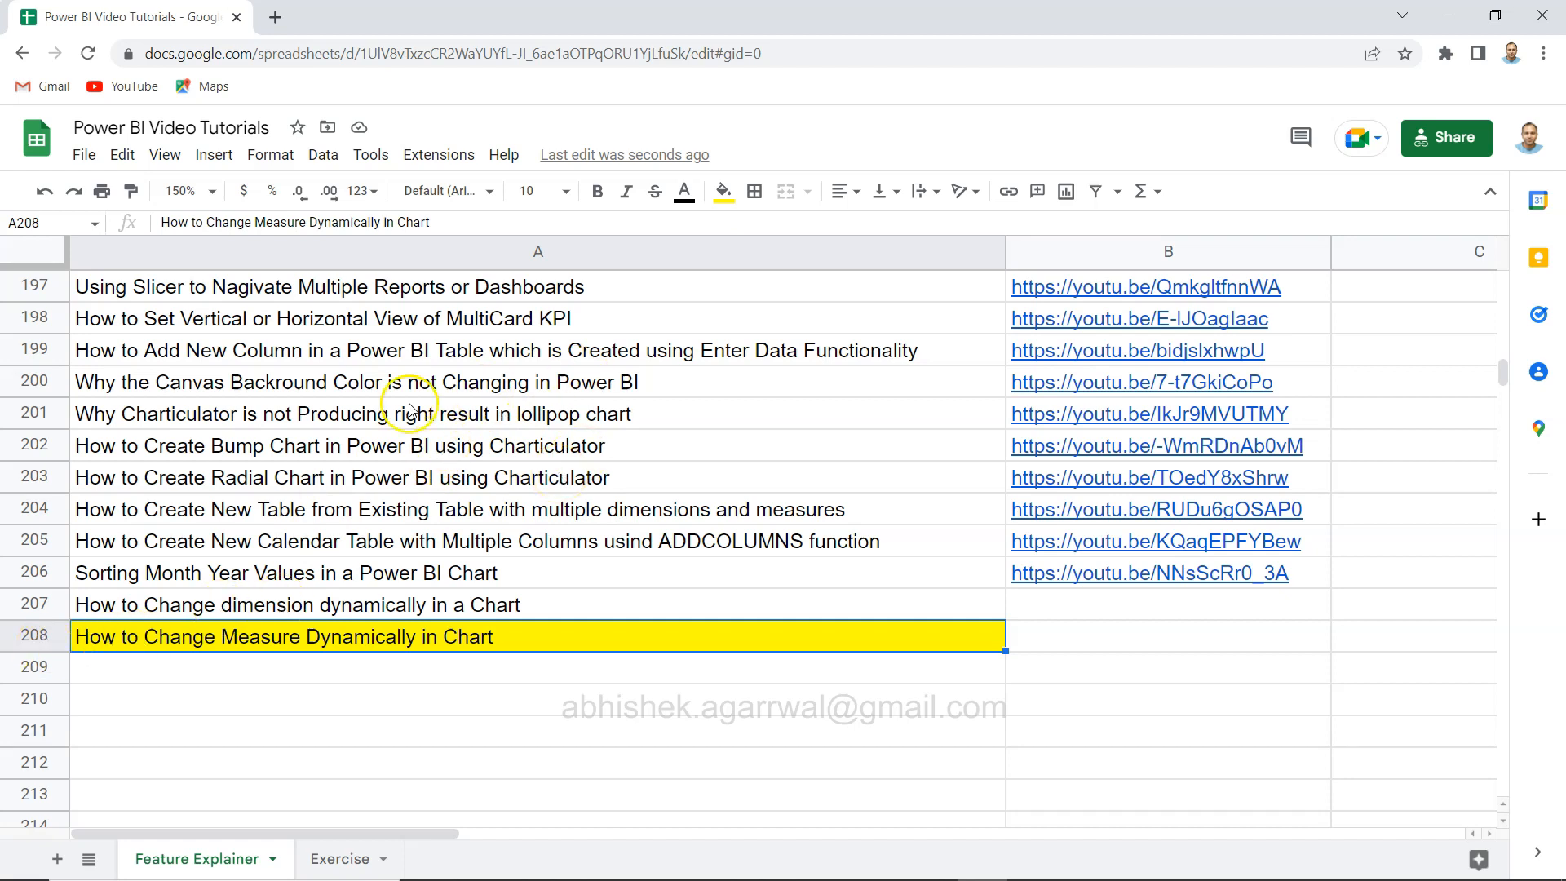
mouse_move(610, 452)
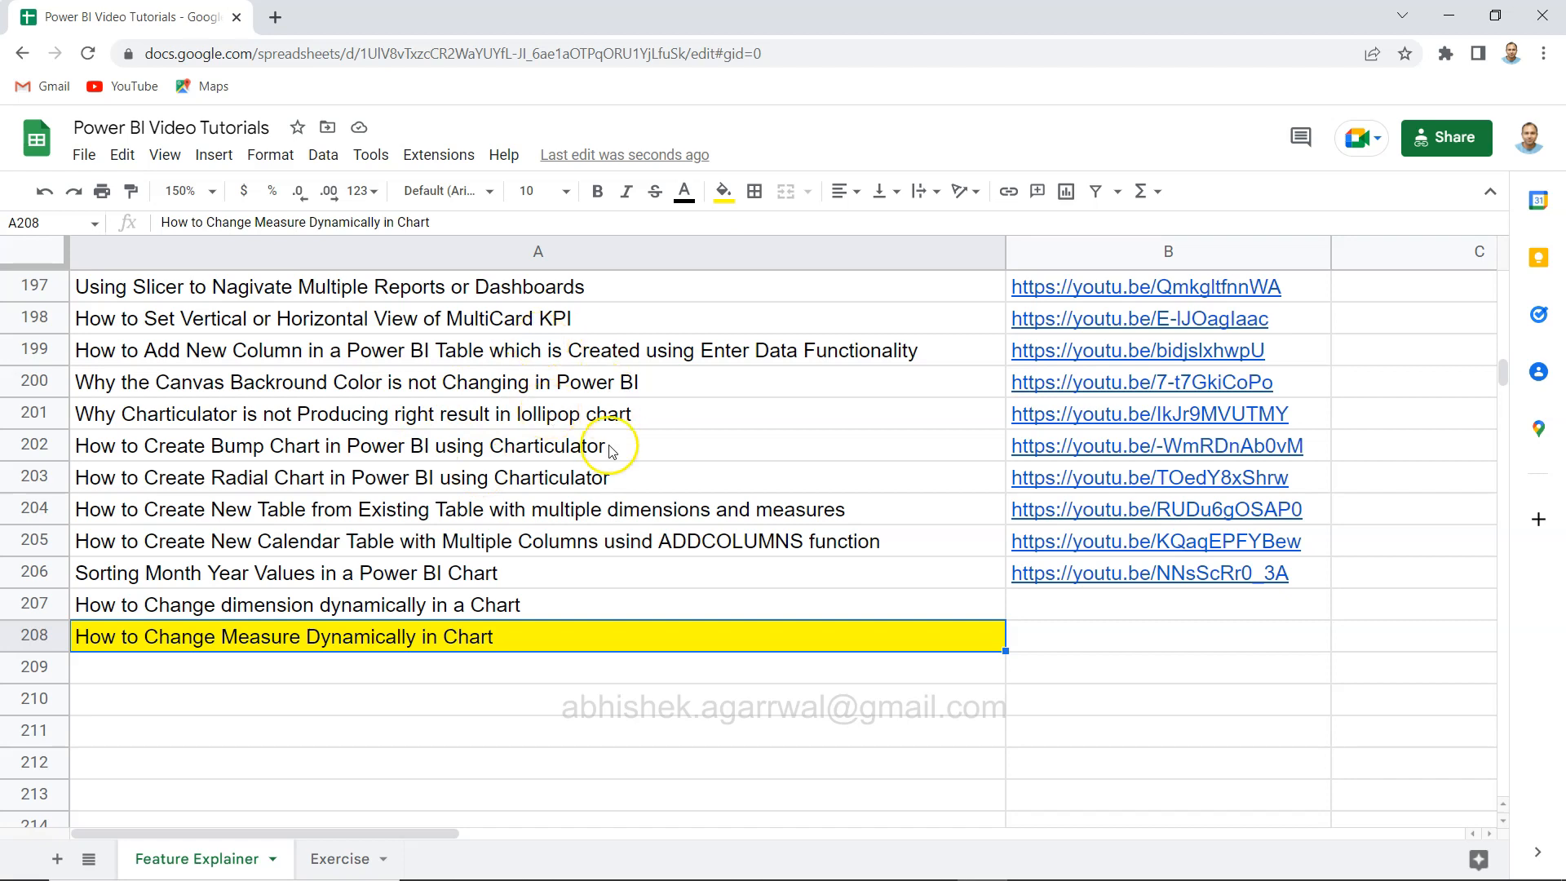
mouse_move(672, 53)
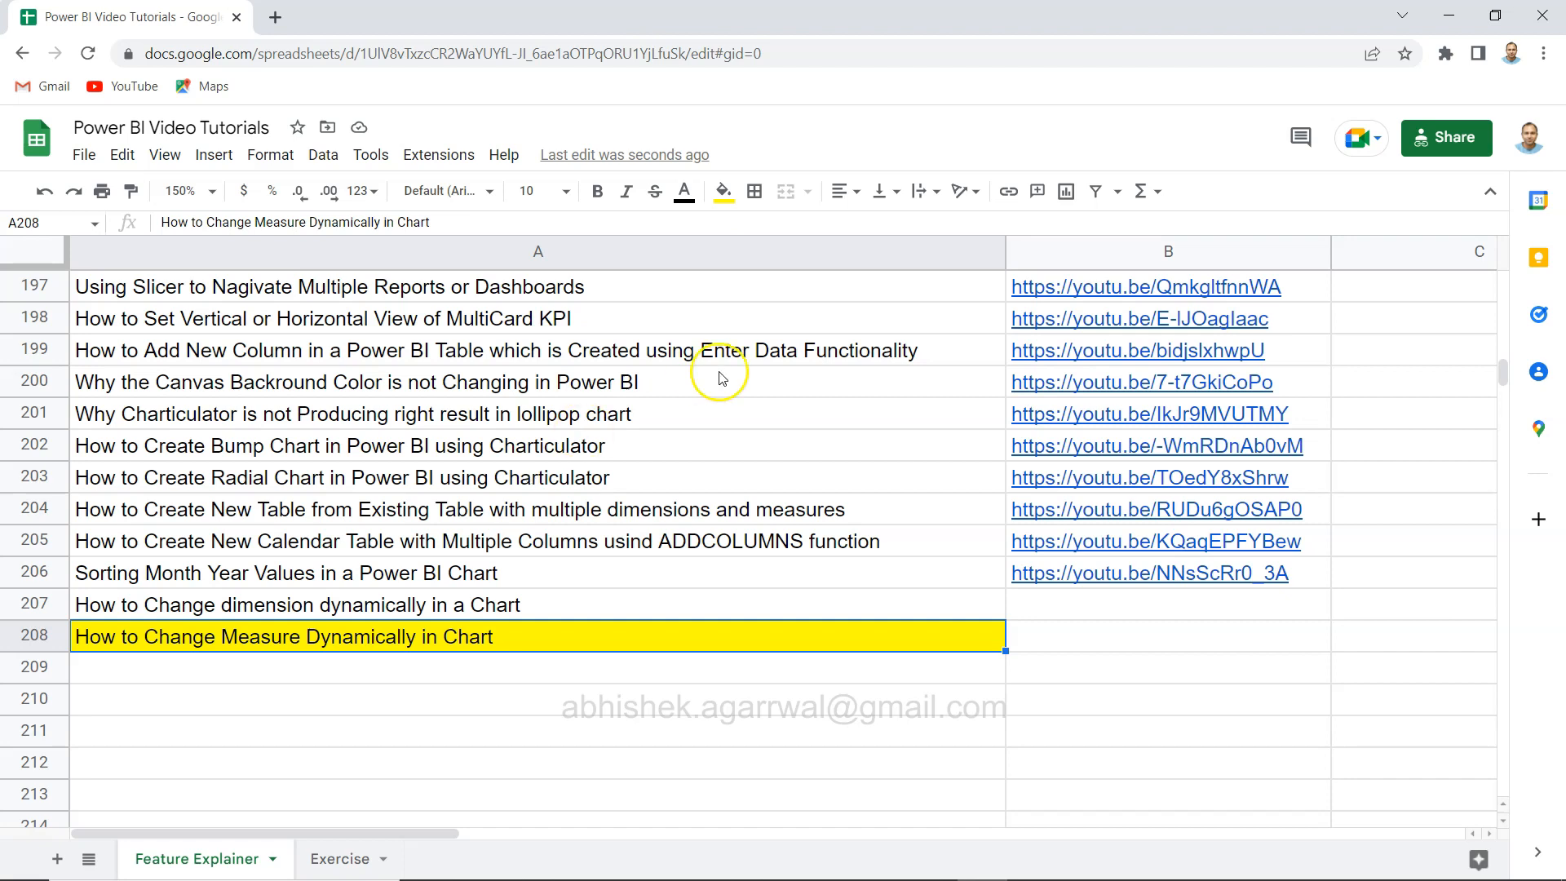
mouse_move(754, 381)
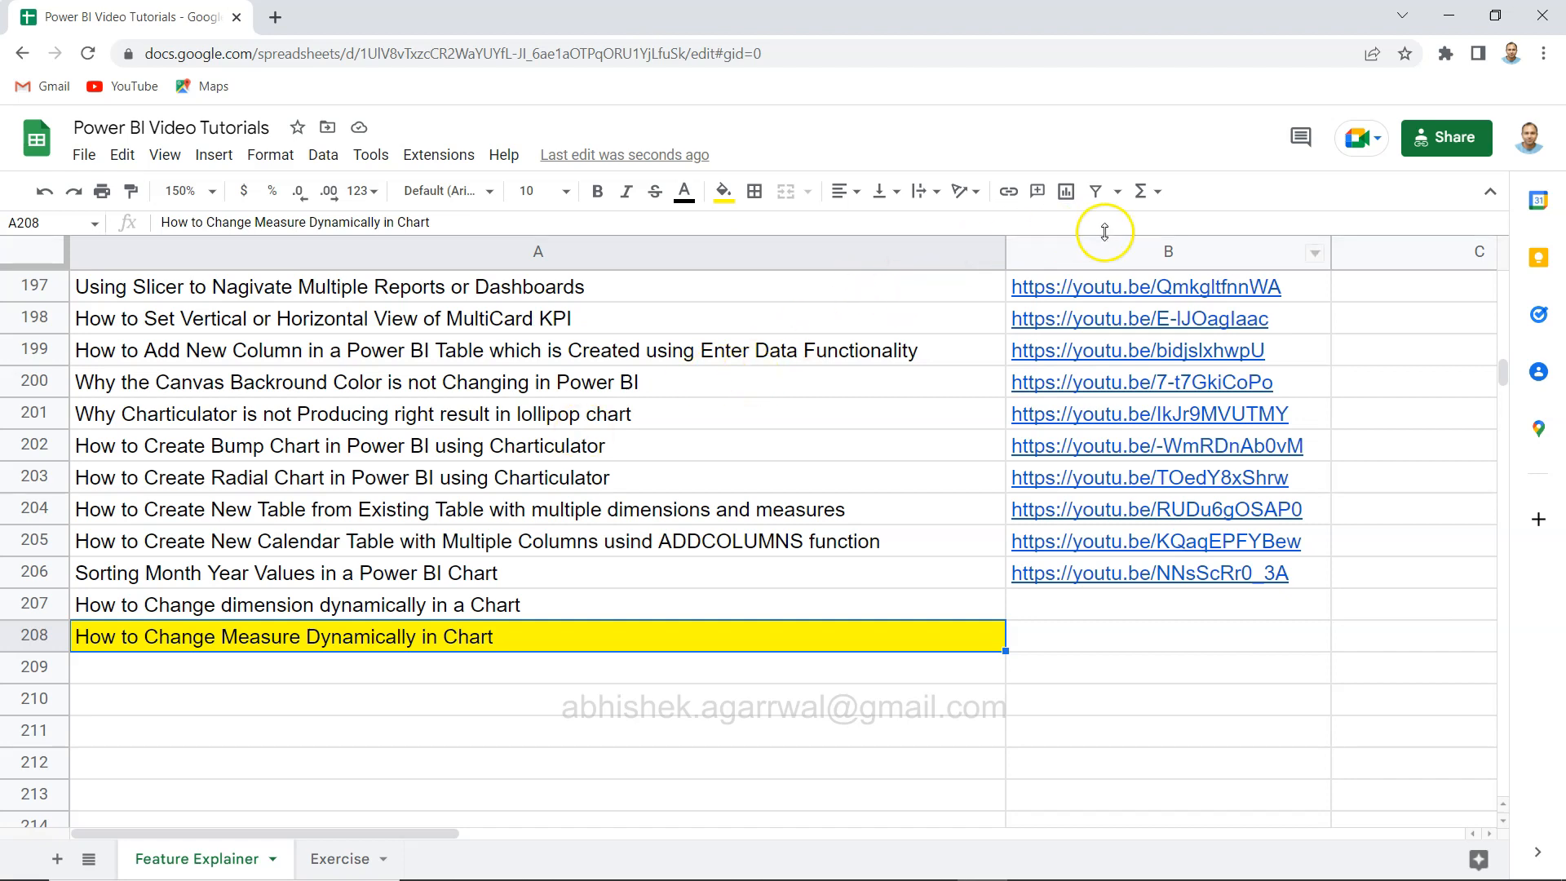
mouse_move(1166, 259)
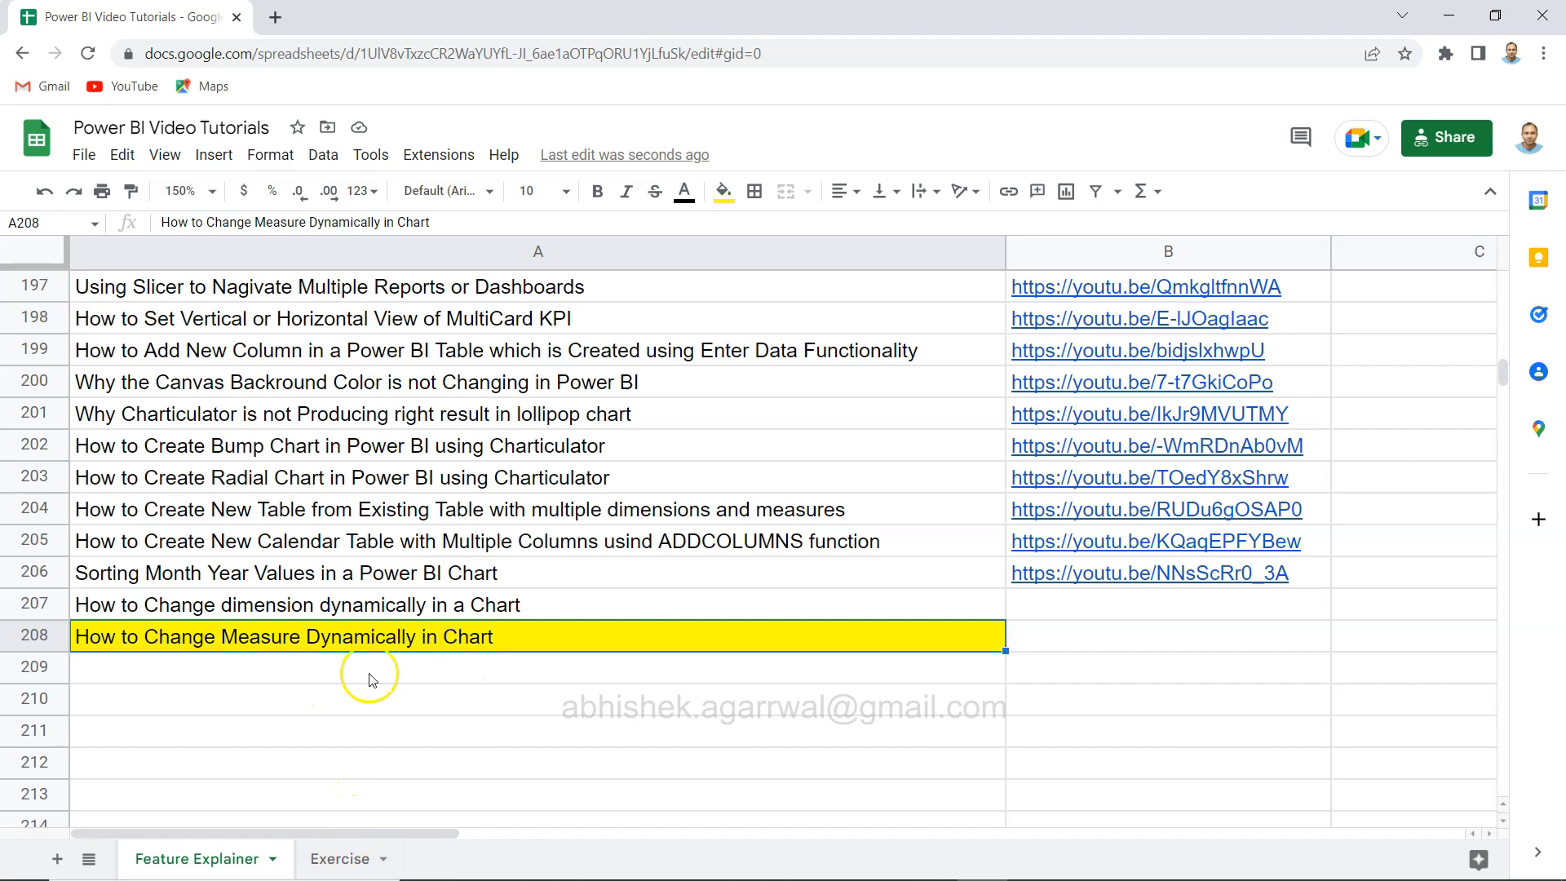
mouse_move(441, 656)
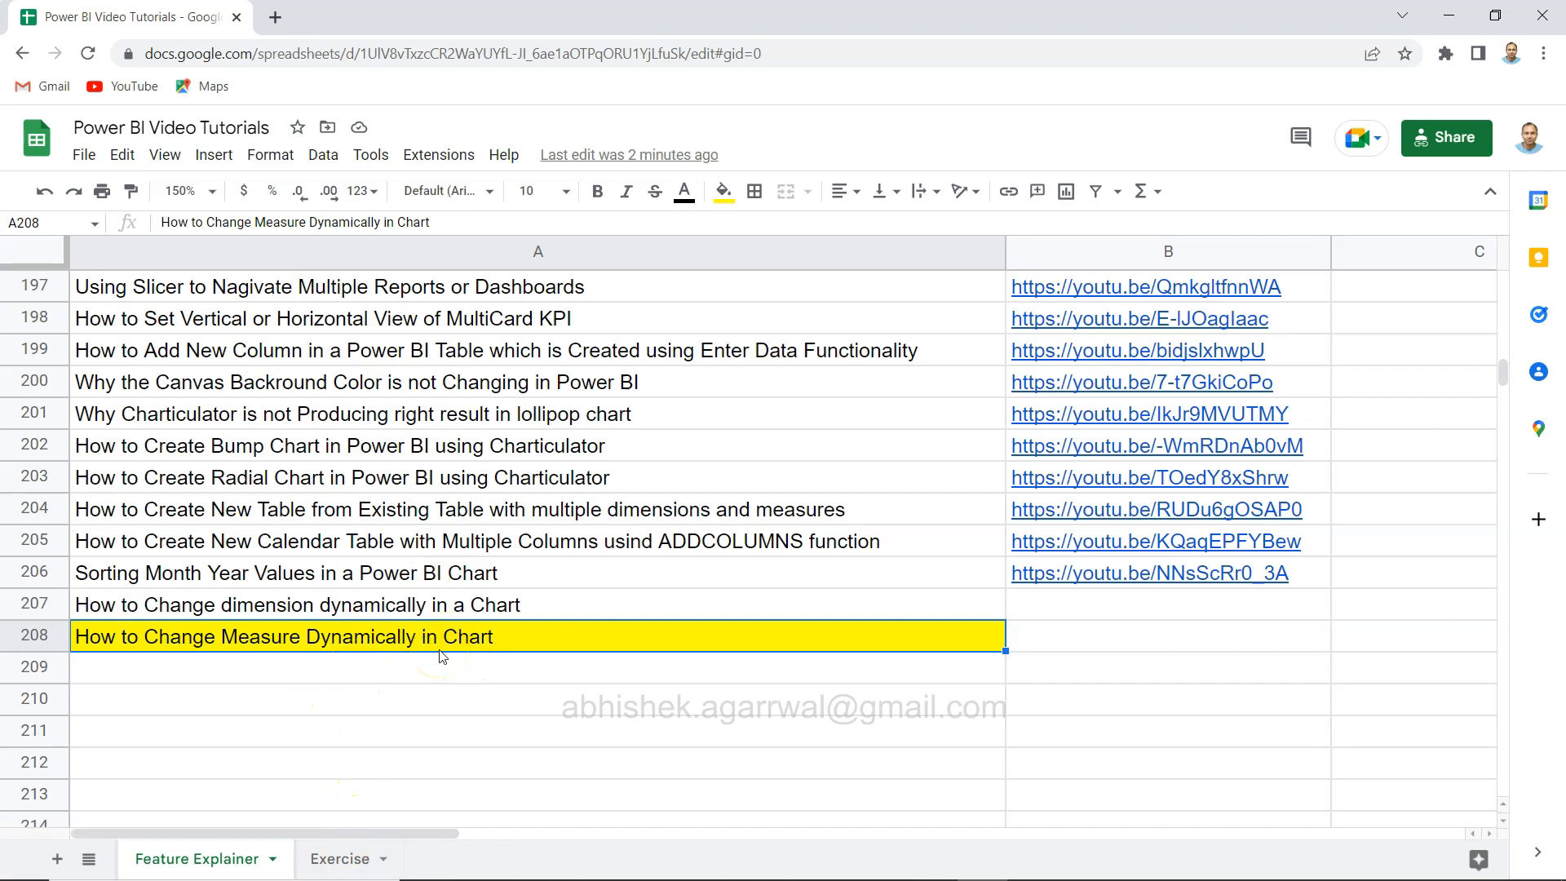
mouse_move(341, 858)
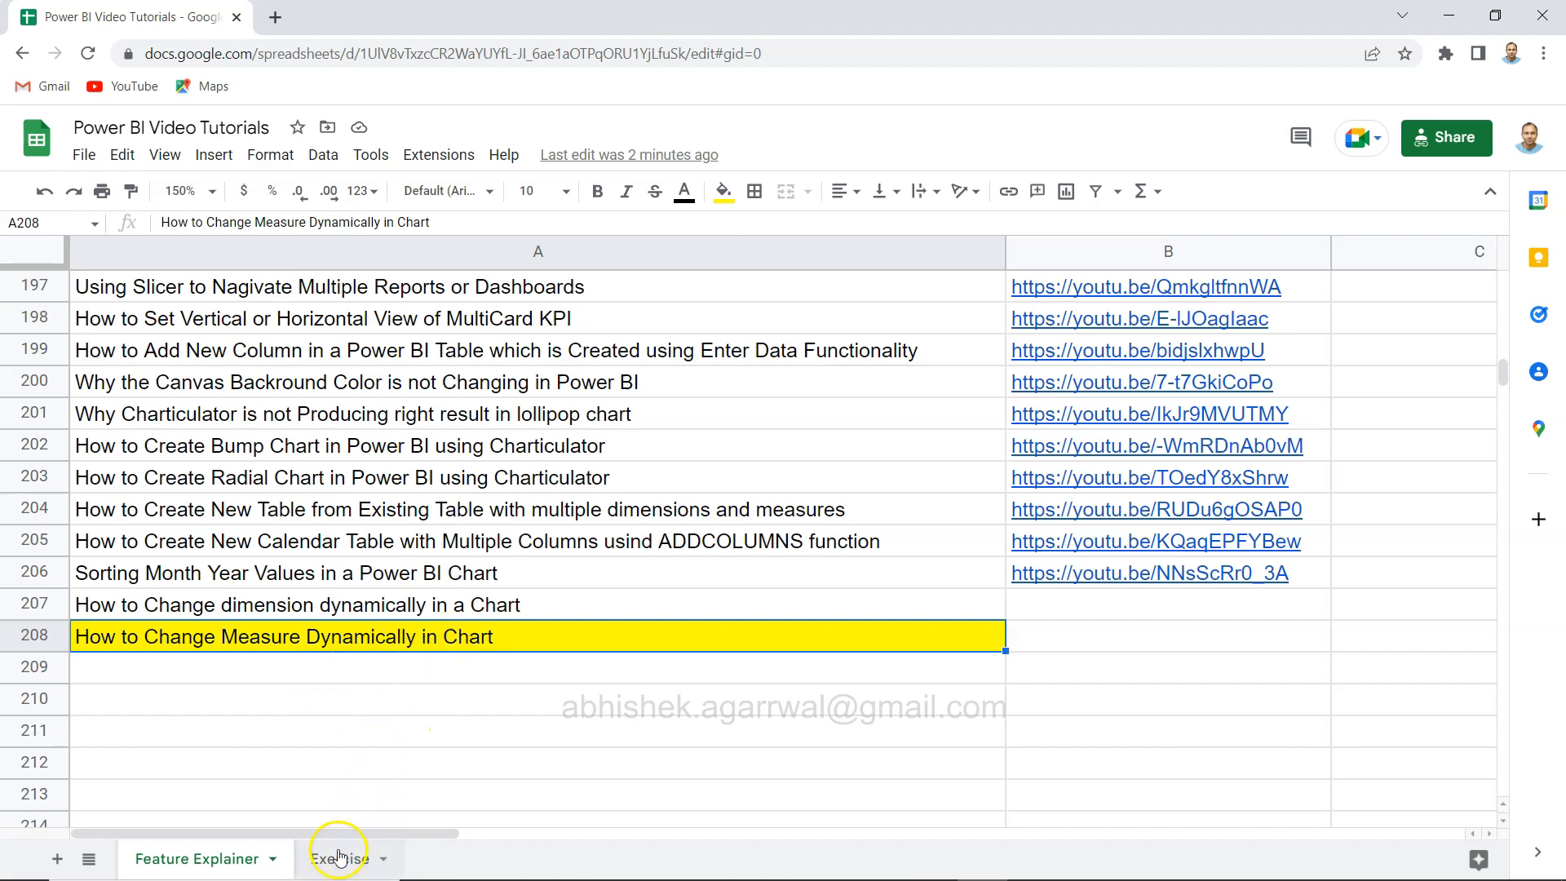
After visiting the Exercise sheet, pick Segment then Category in the dimParameter slicer
left_click(334, 858)
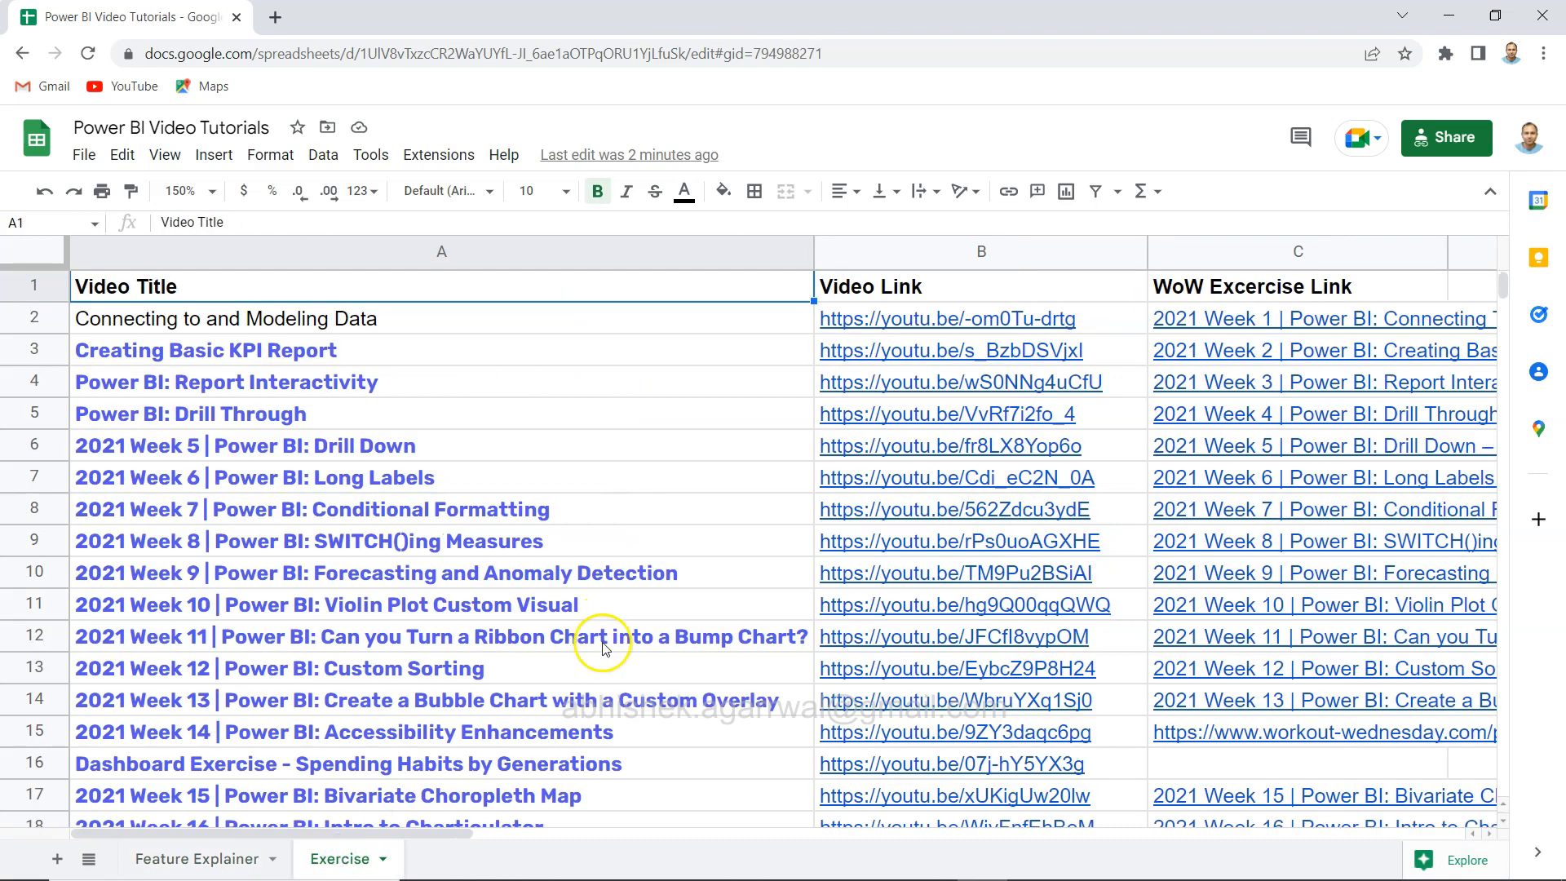
mouse_move(591, 677)
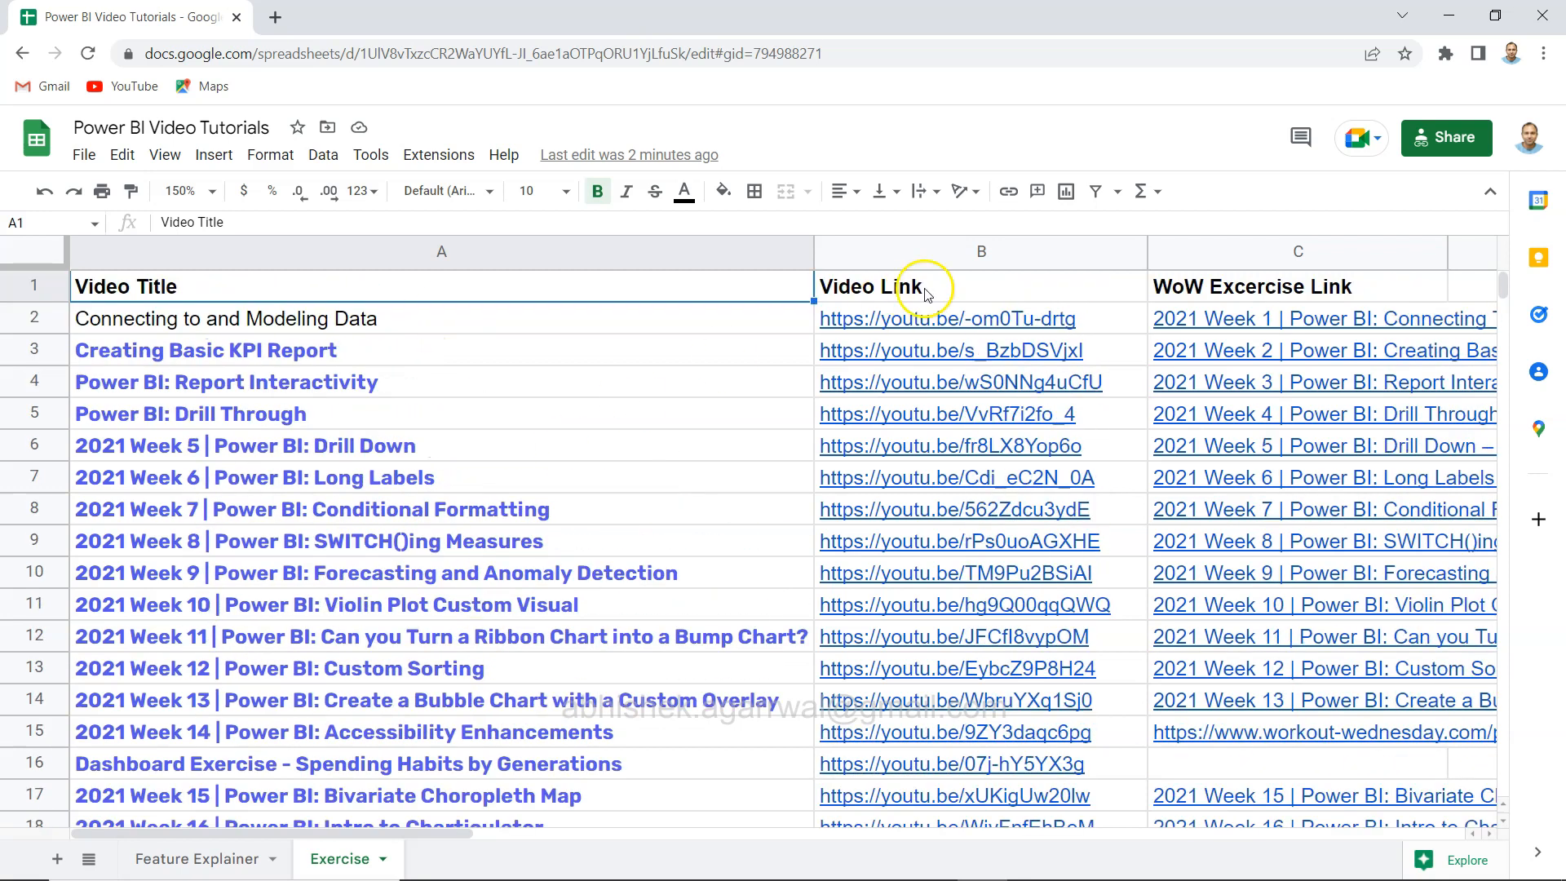
mouse_move(1235, 298)
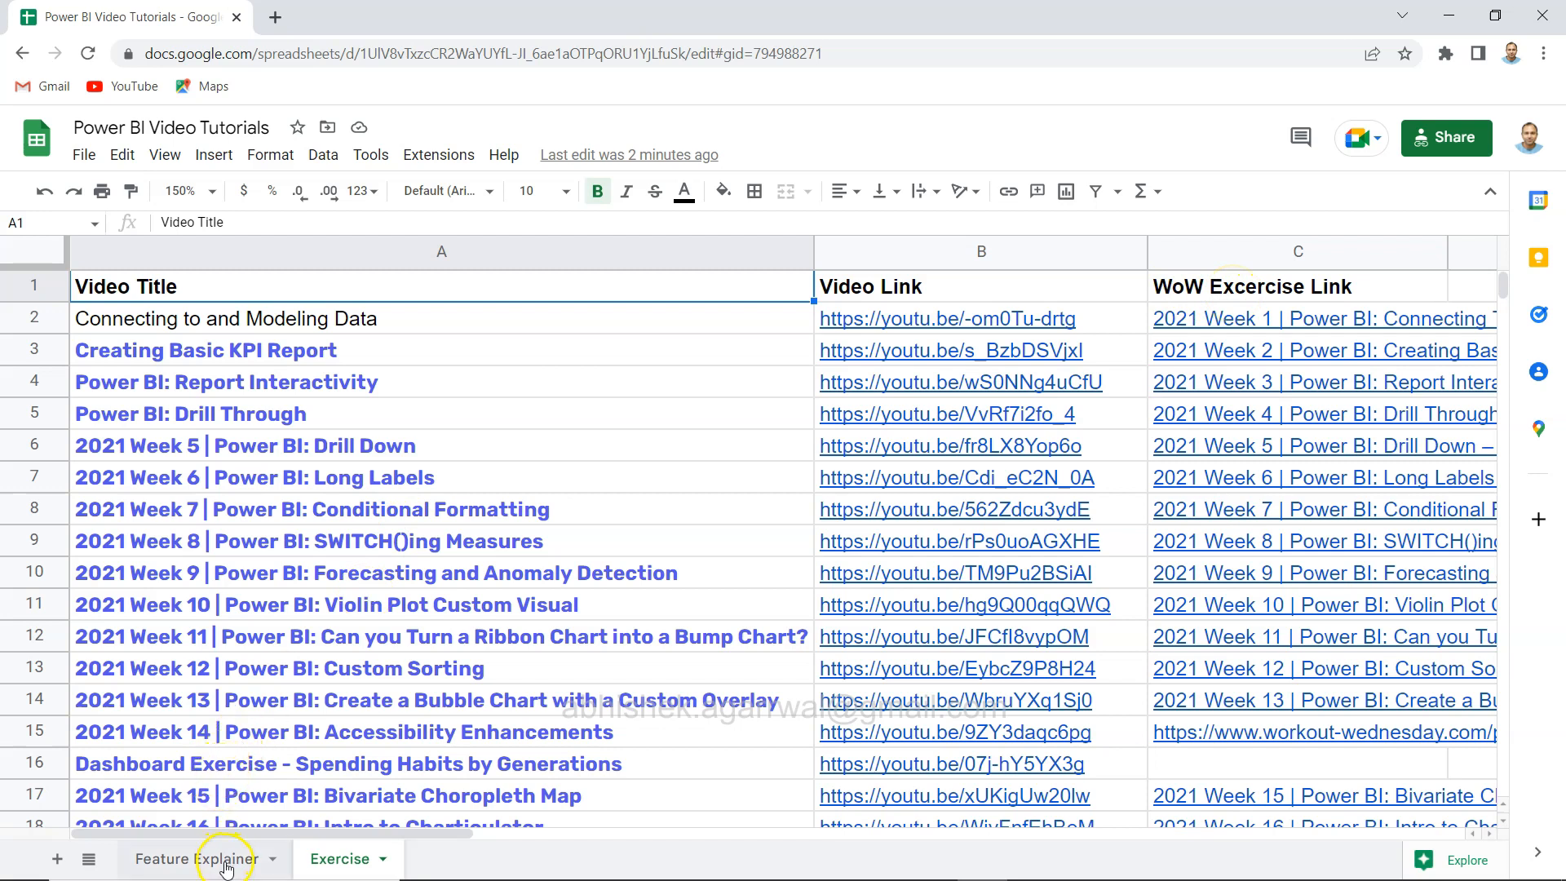
left_click(188, 859)
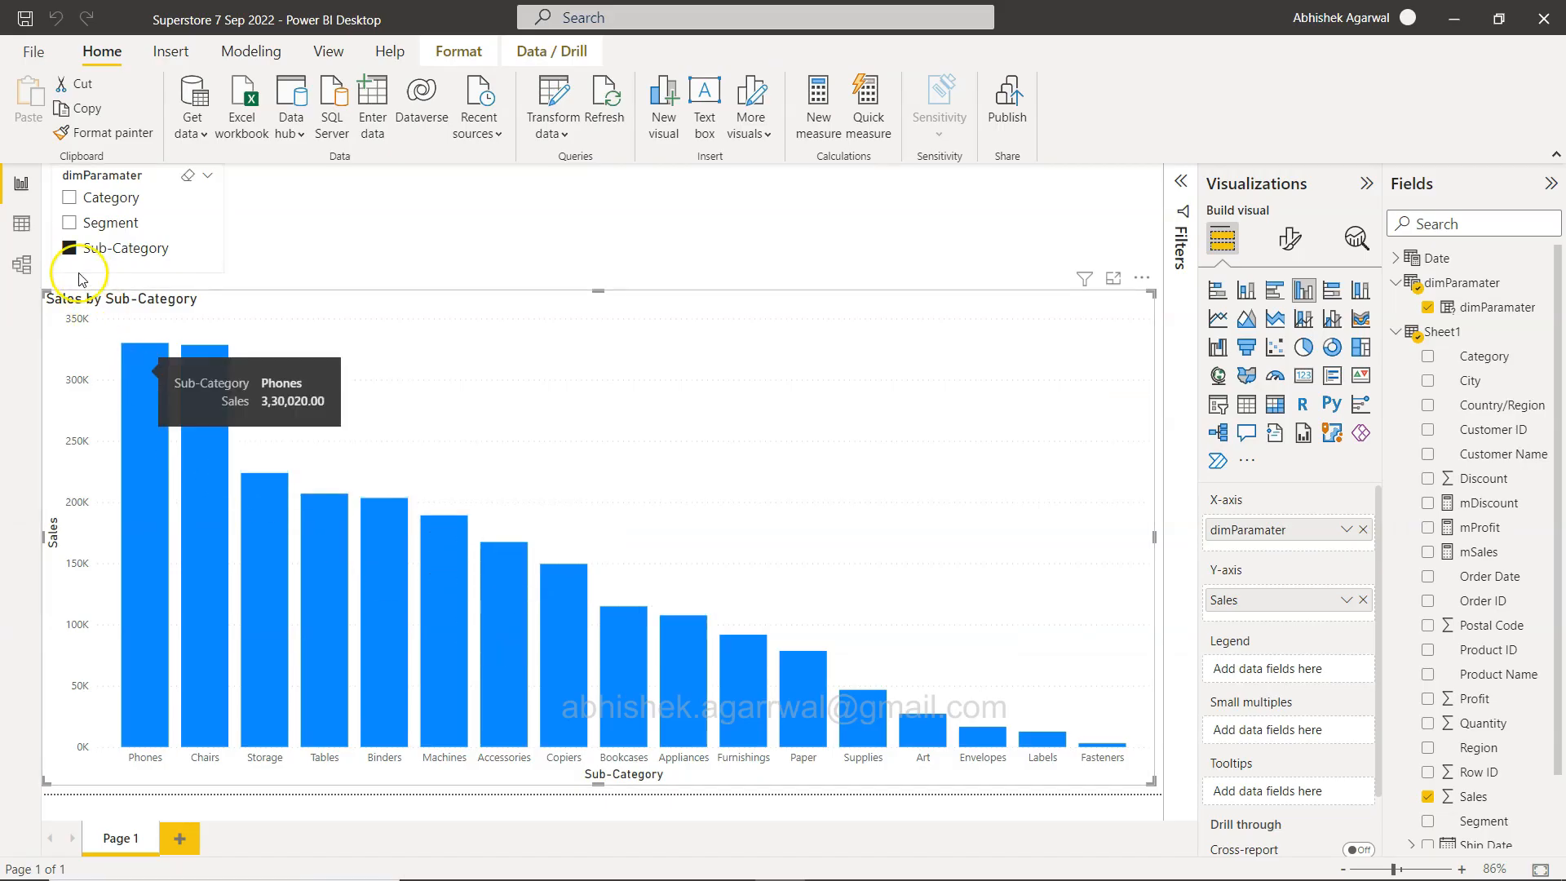
left_click(70, 222)
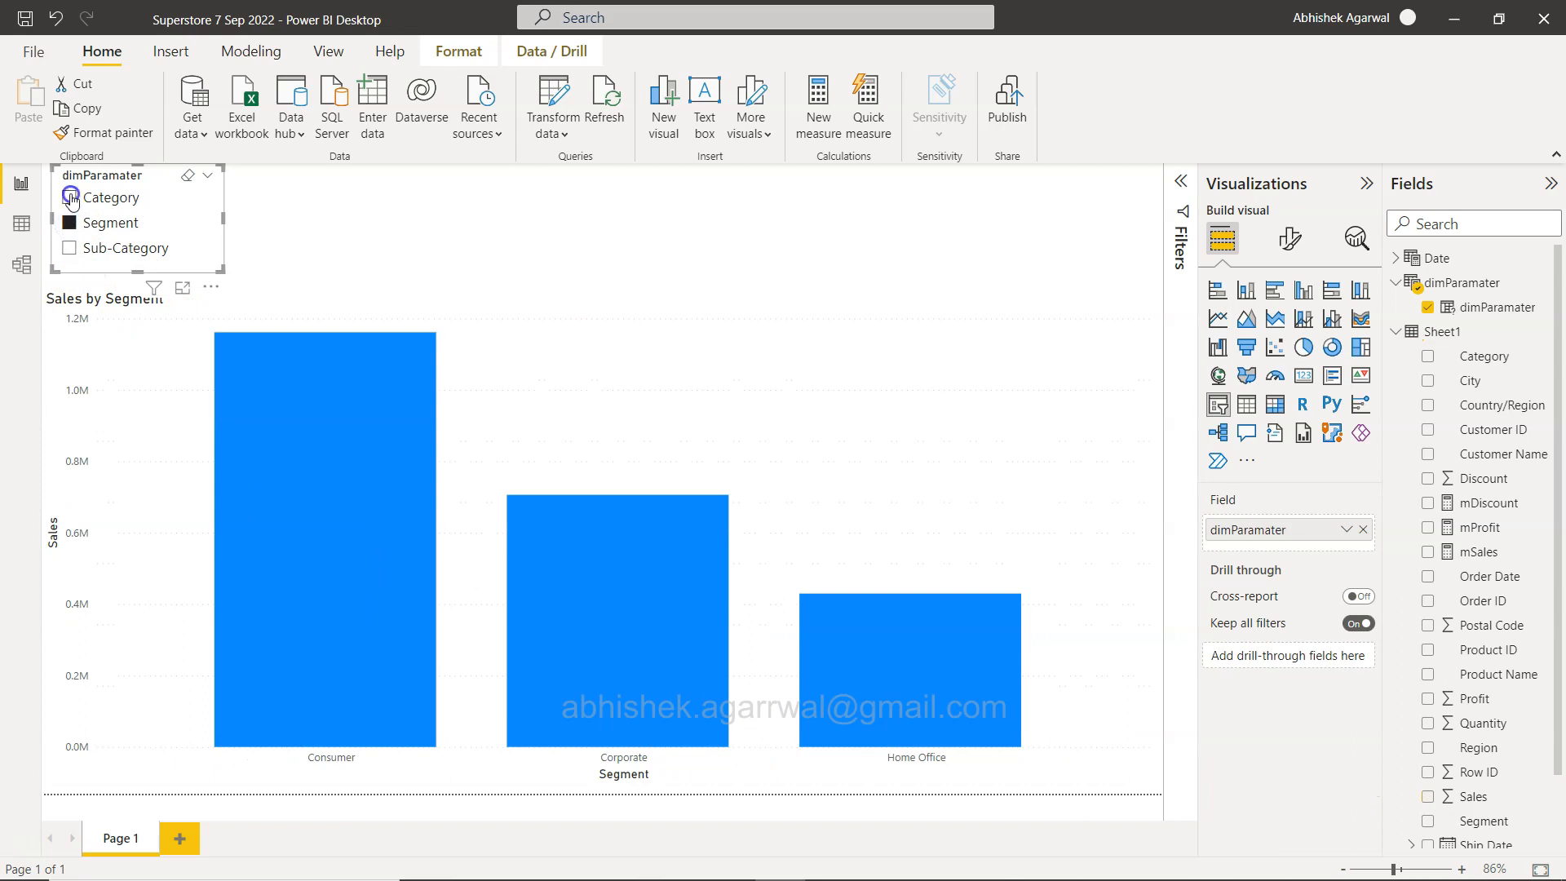
left_click(70, 198)
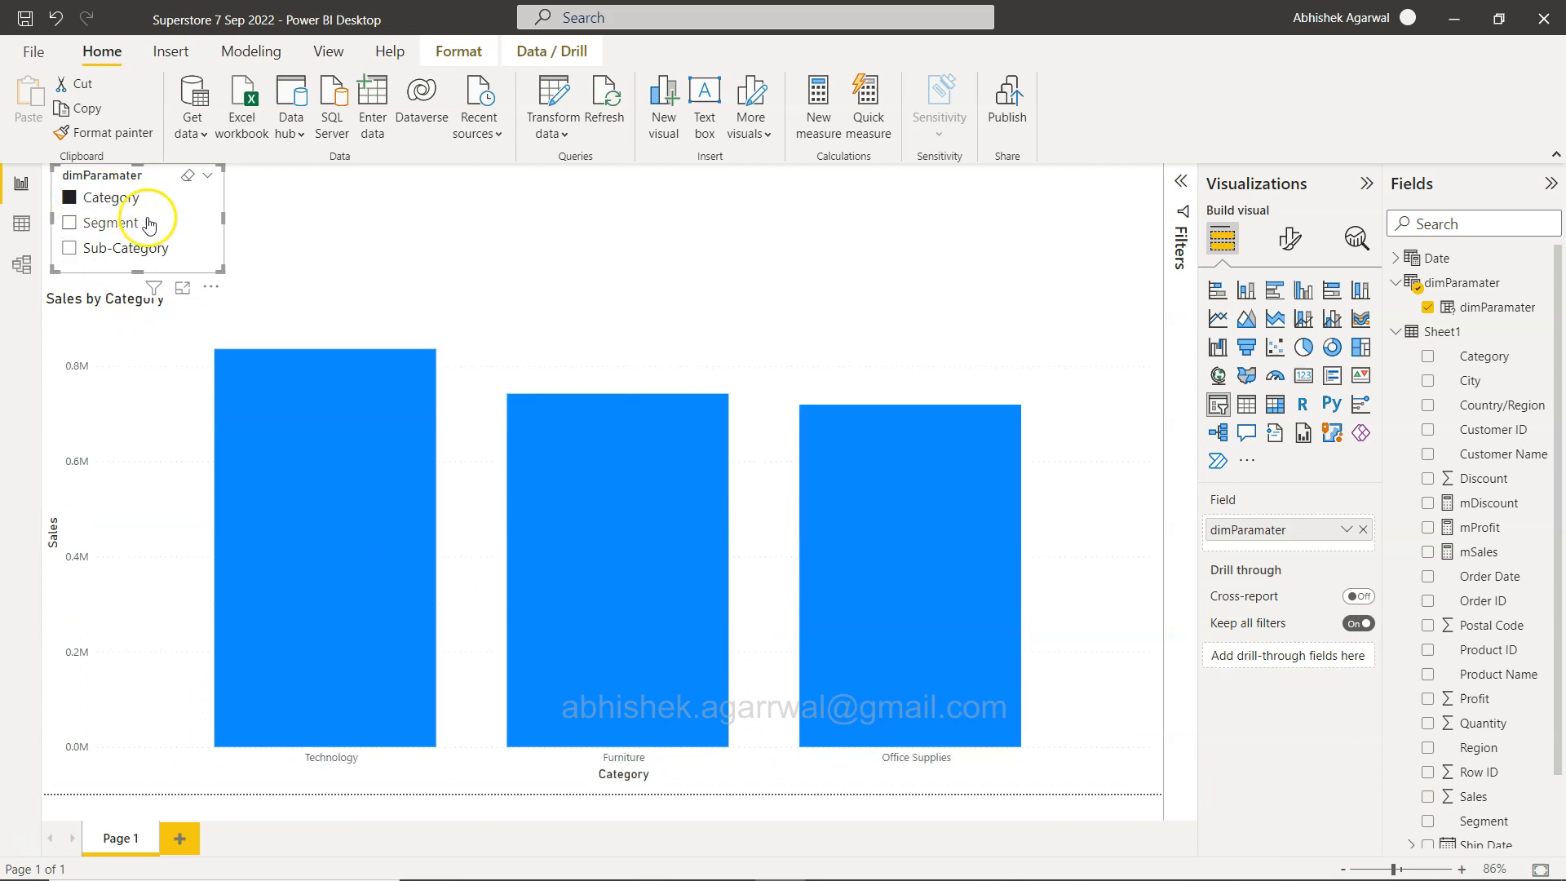
mouse_move(505, 248)
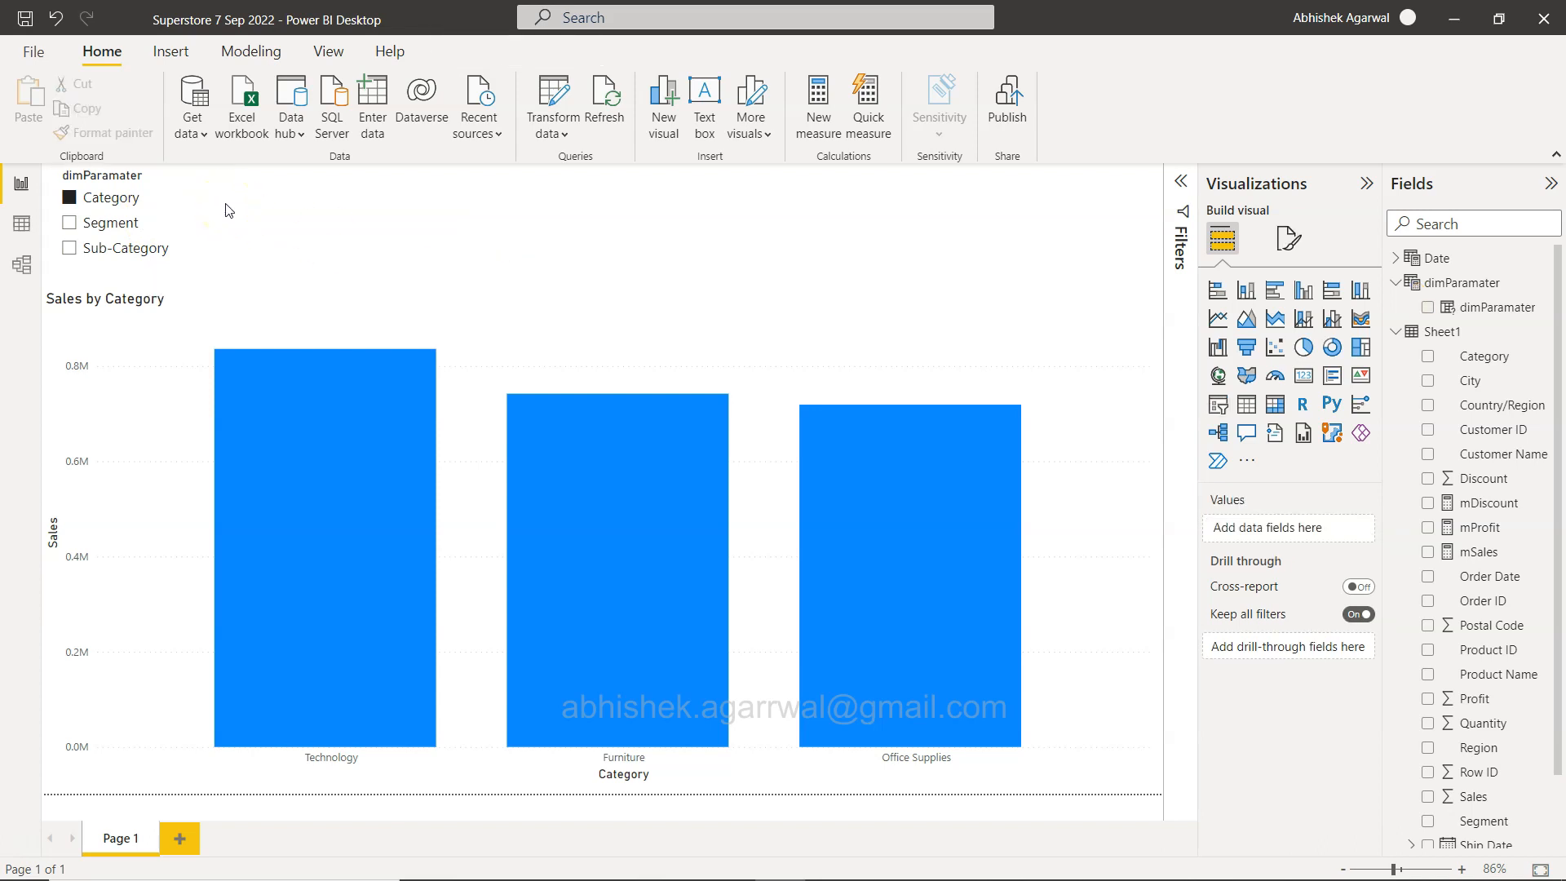
Confirm Field parameters is enabled in Options and bring up the New parameter choices
left_click(250, 51)
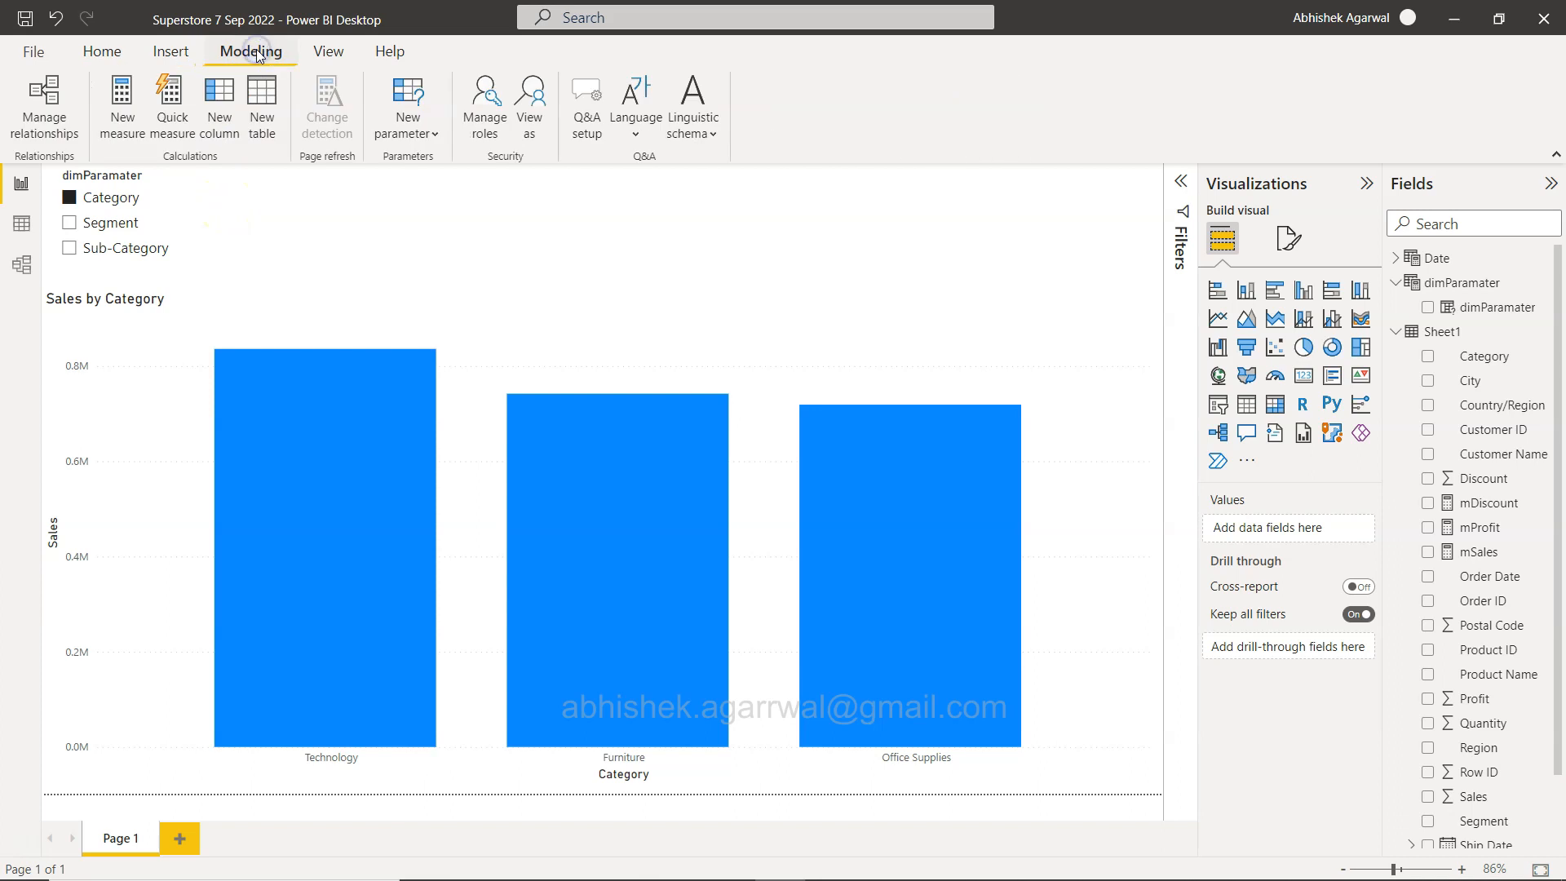
left_click(407, 106)
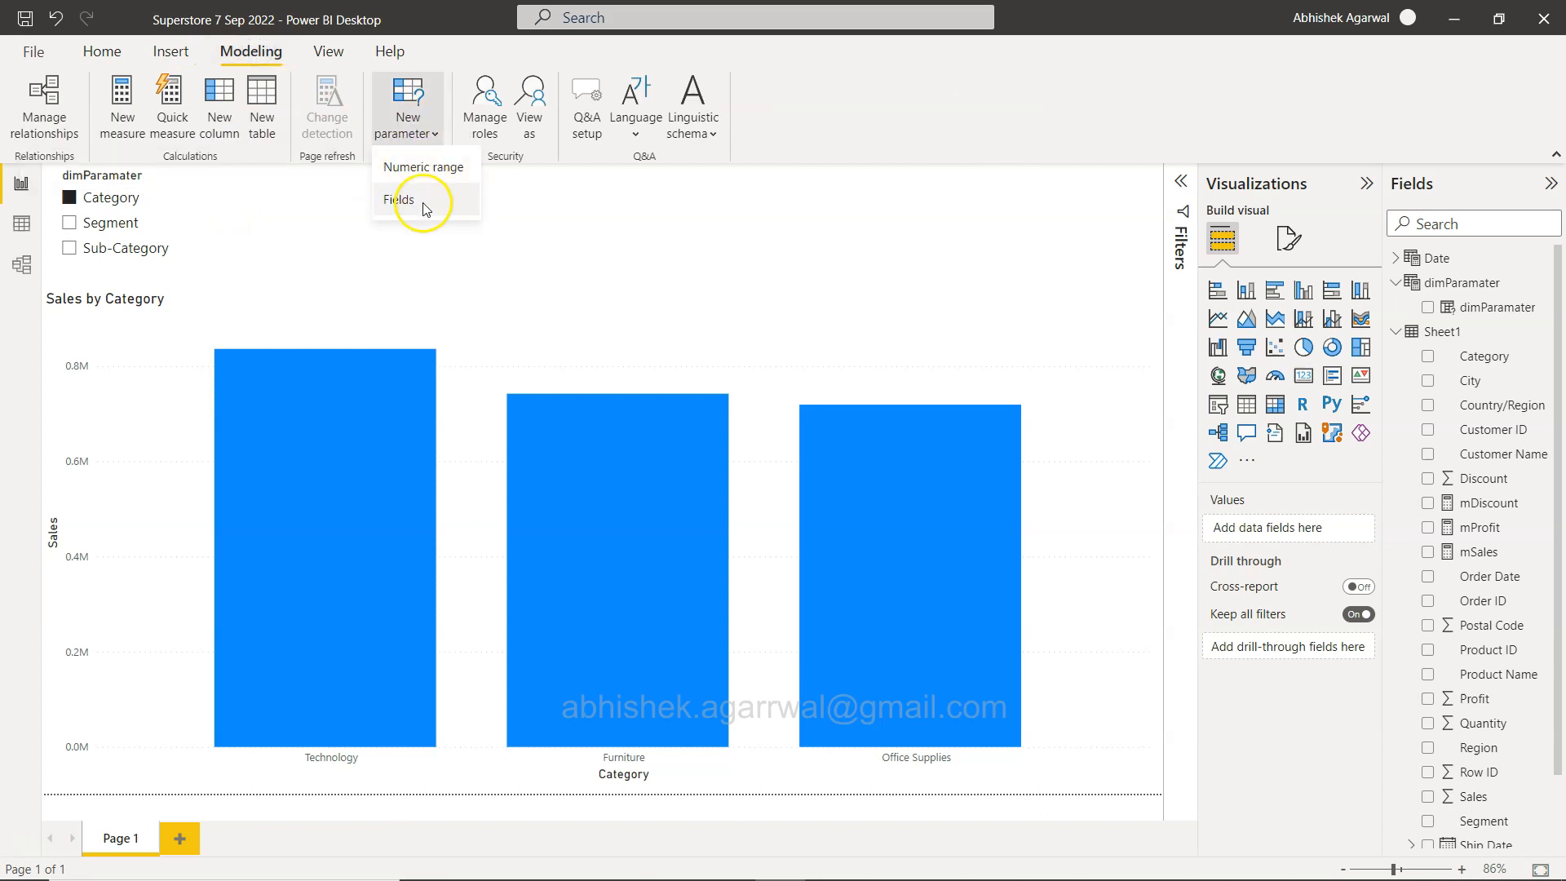
mouse_move(411, 209)
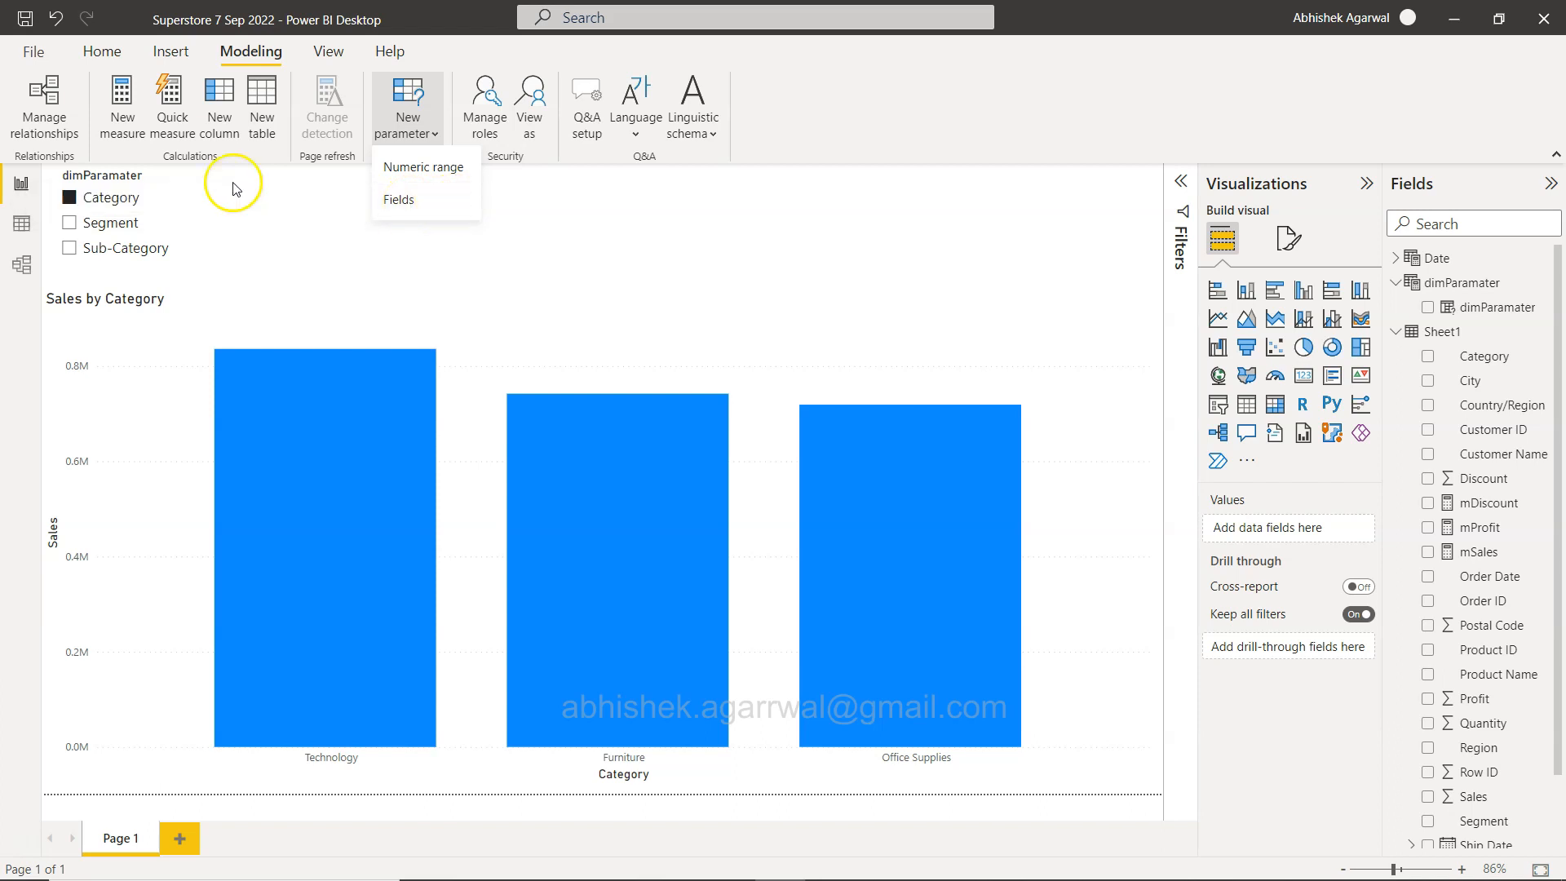
mouse_move(405, 201)
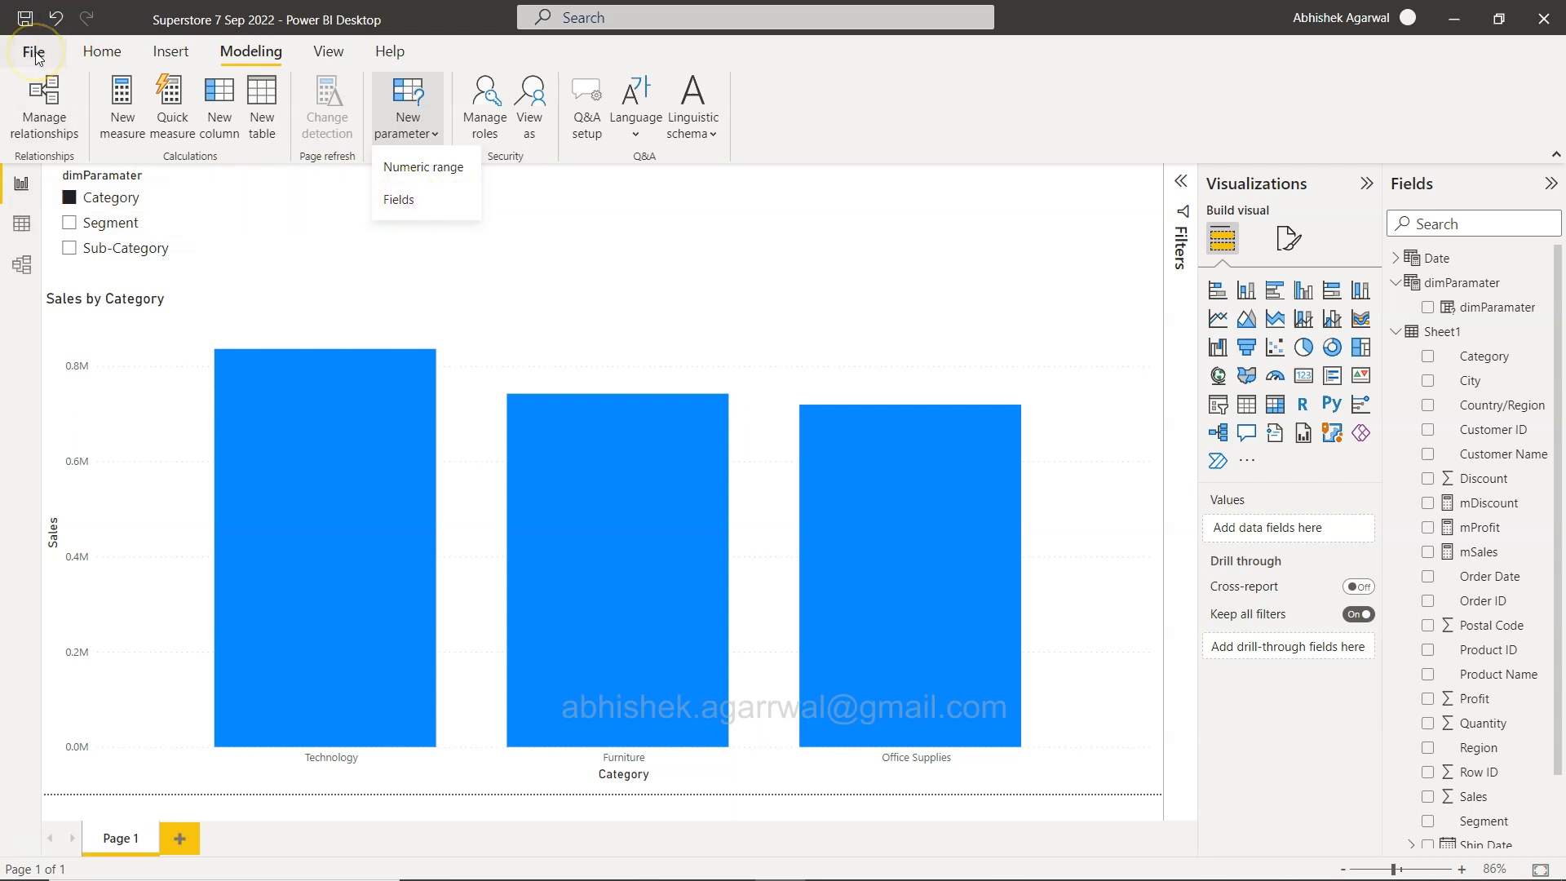
left_click(30, 50)
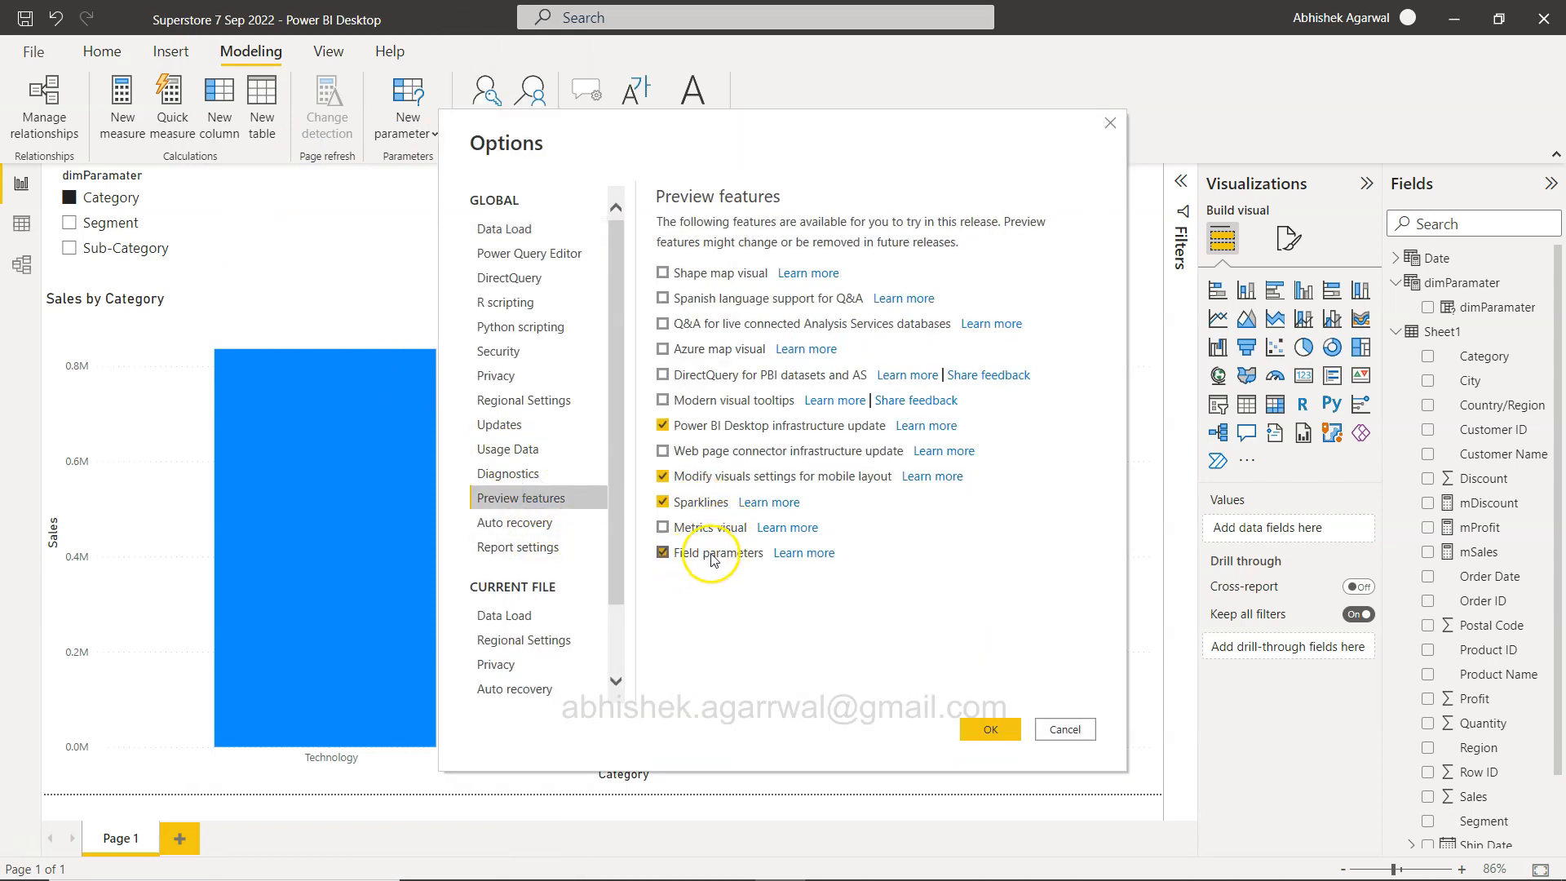
left_click(990, 729)
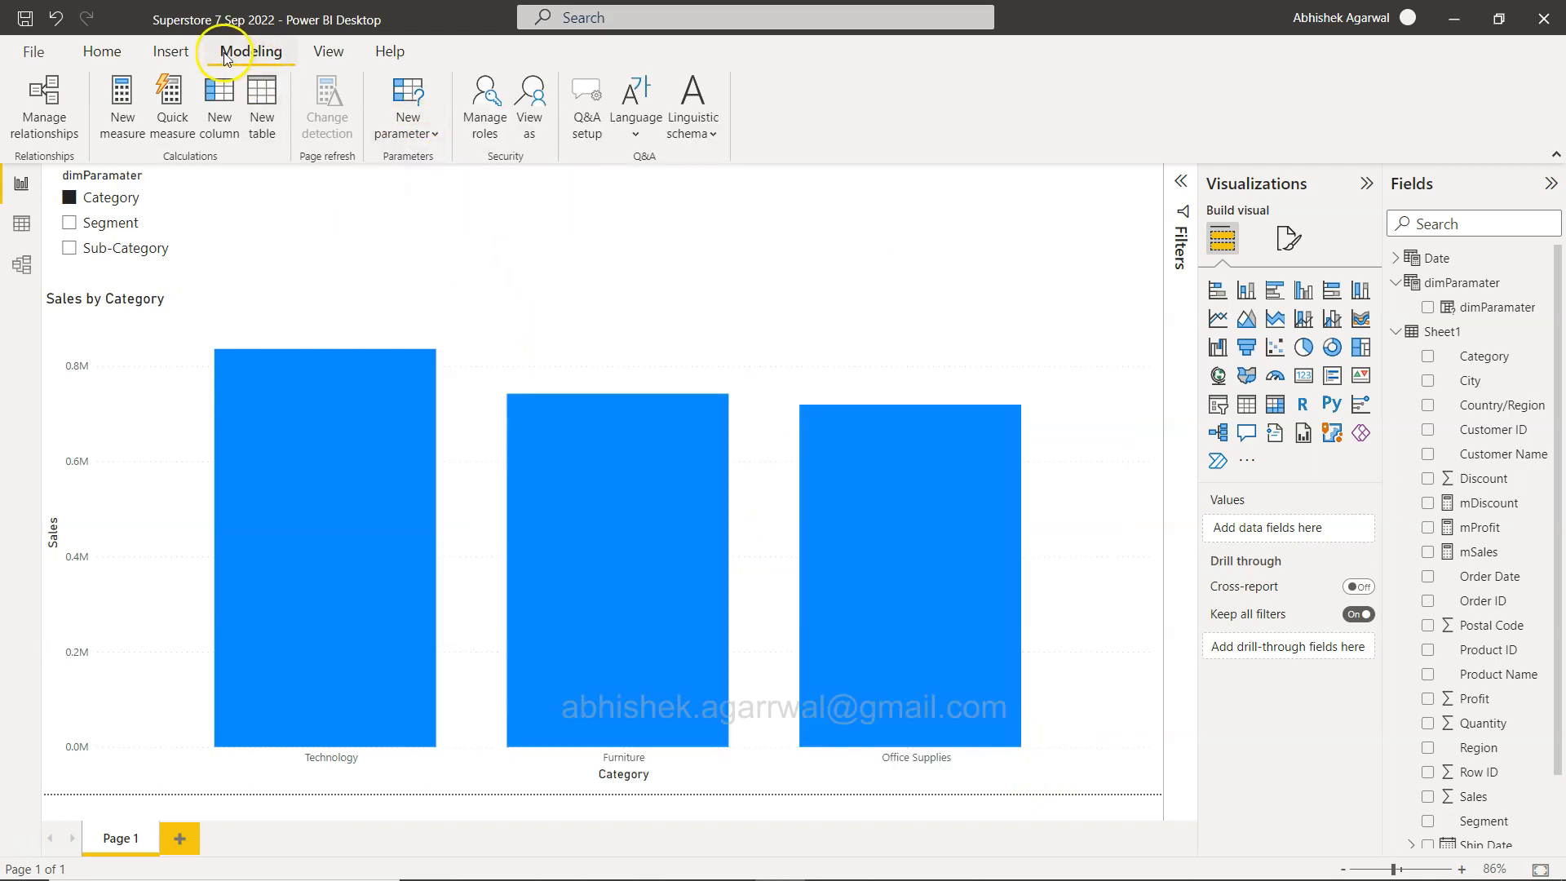
left_click(407, 106)
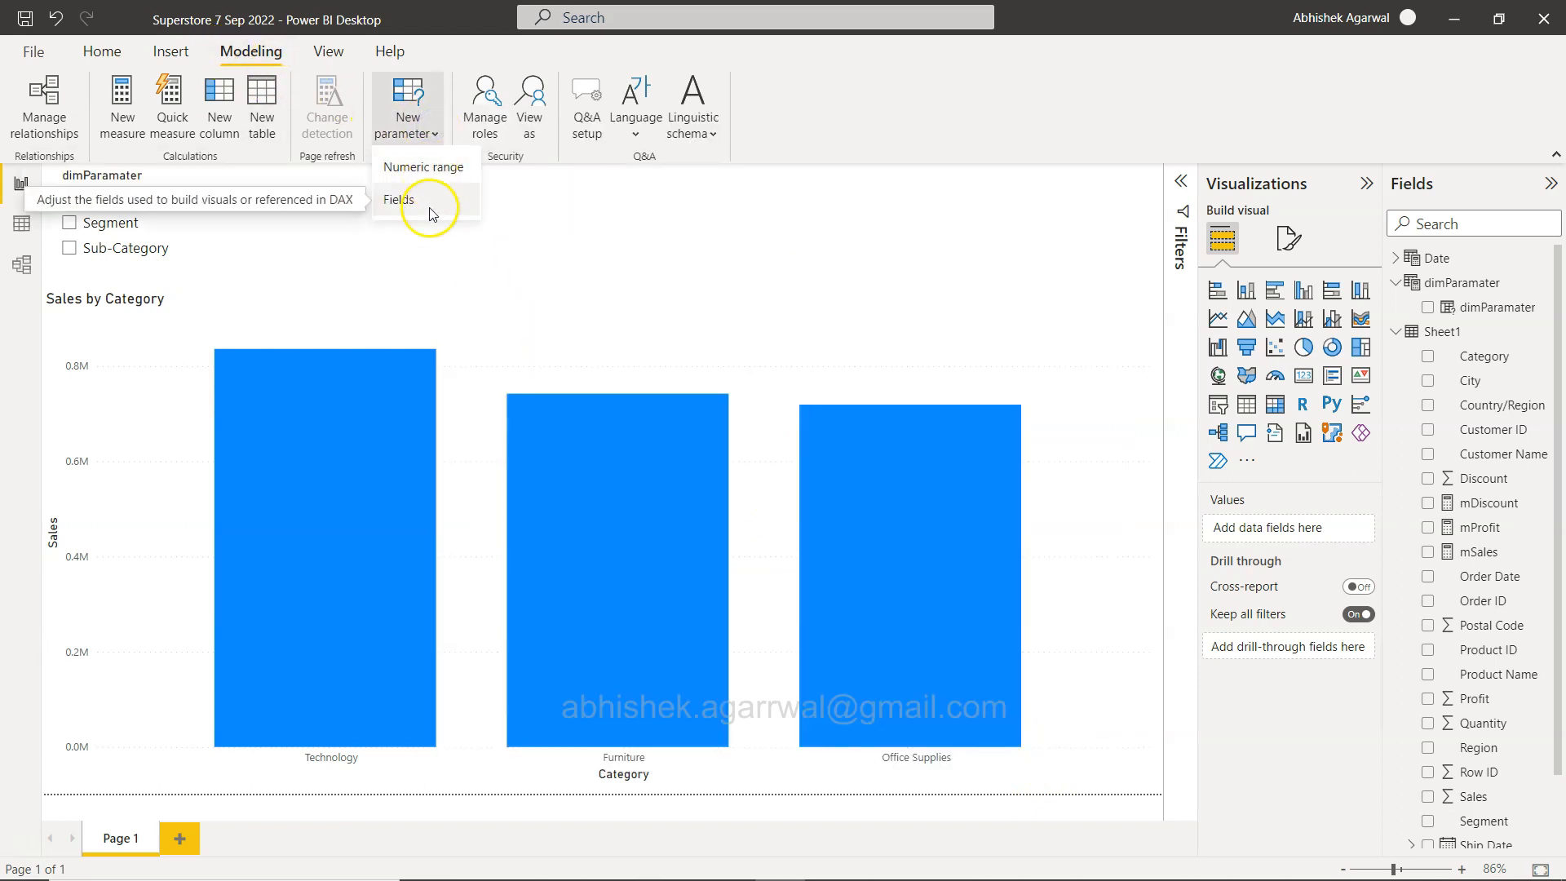
Create a fields parameter named pMeasure from Sheet1's Sales, Profit and Quantity, with a slicer
left_click(399, 199)
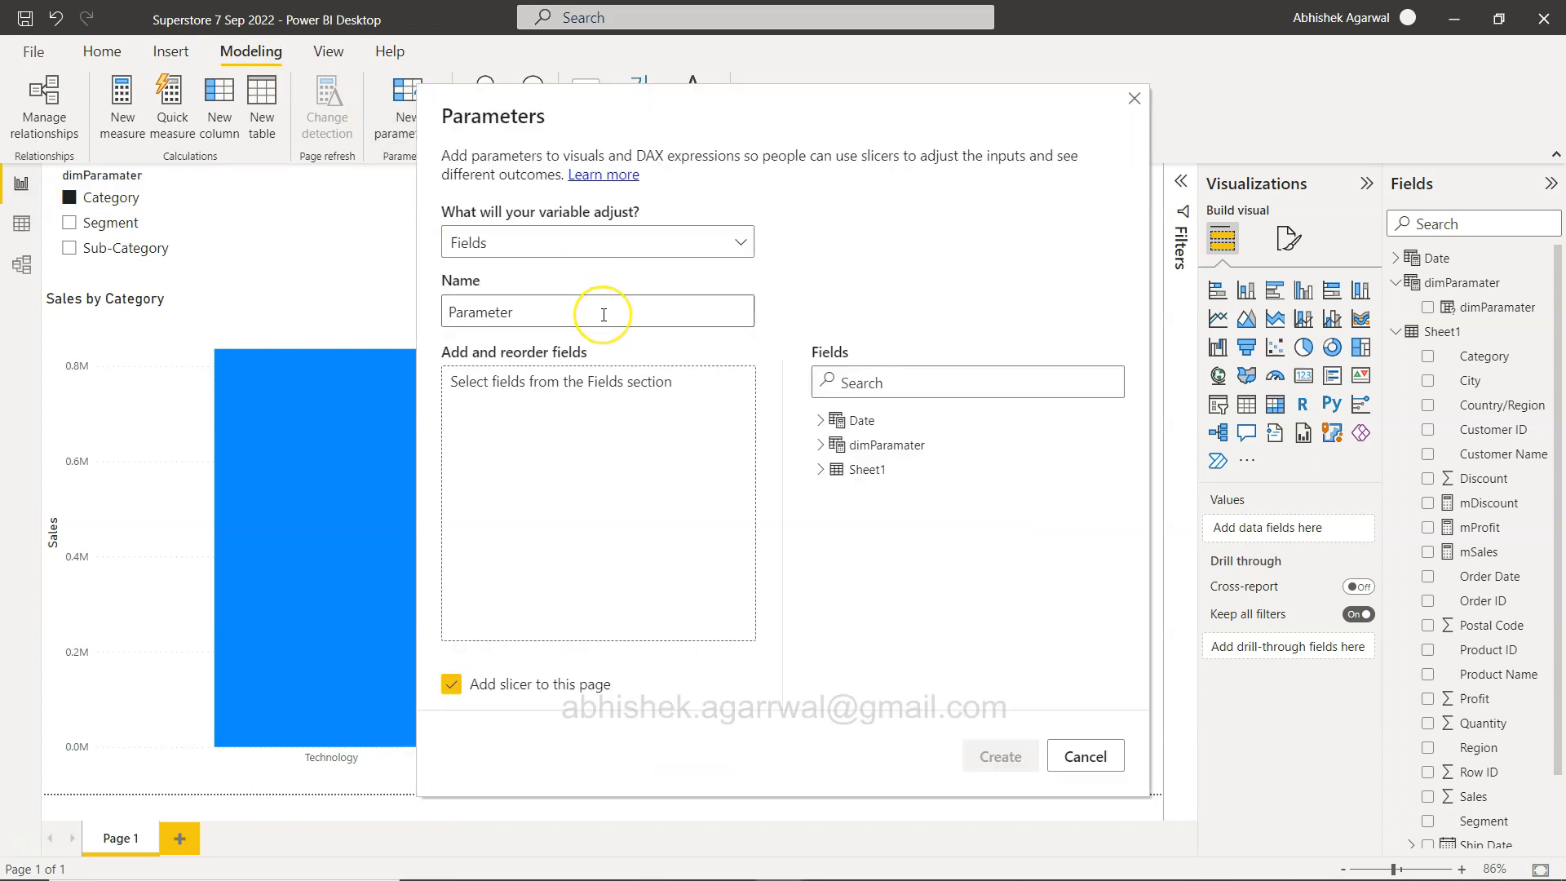
mouse_move(608, 319)
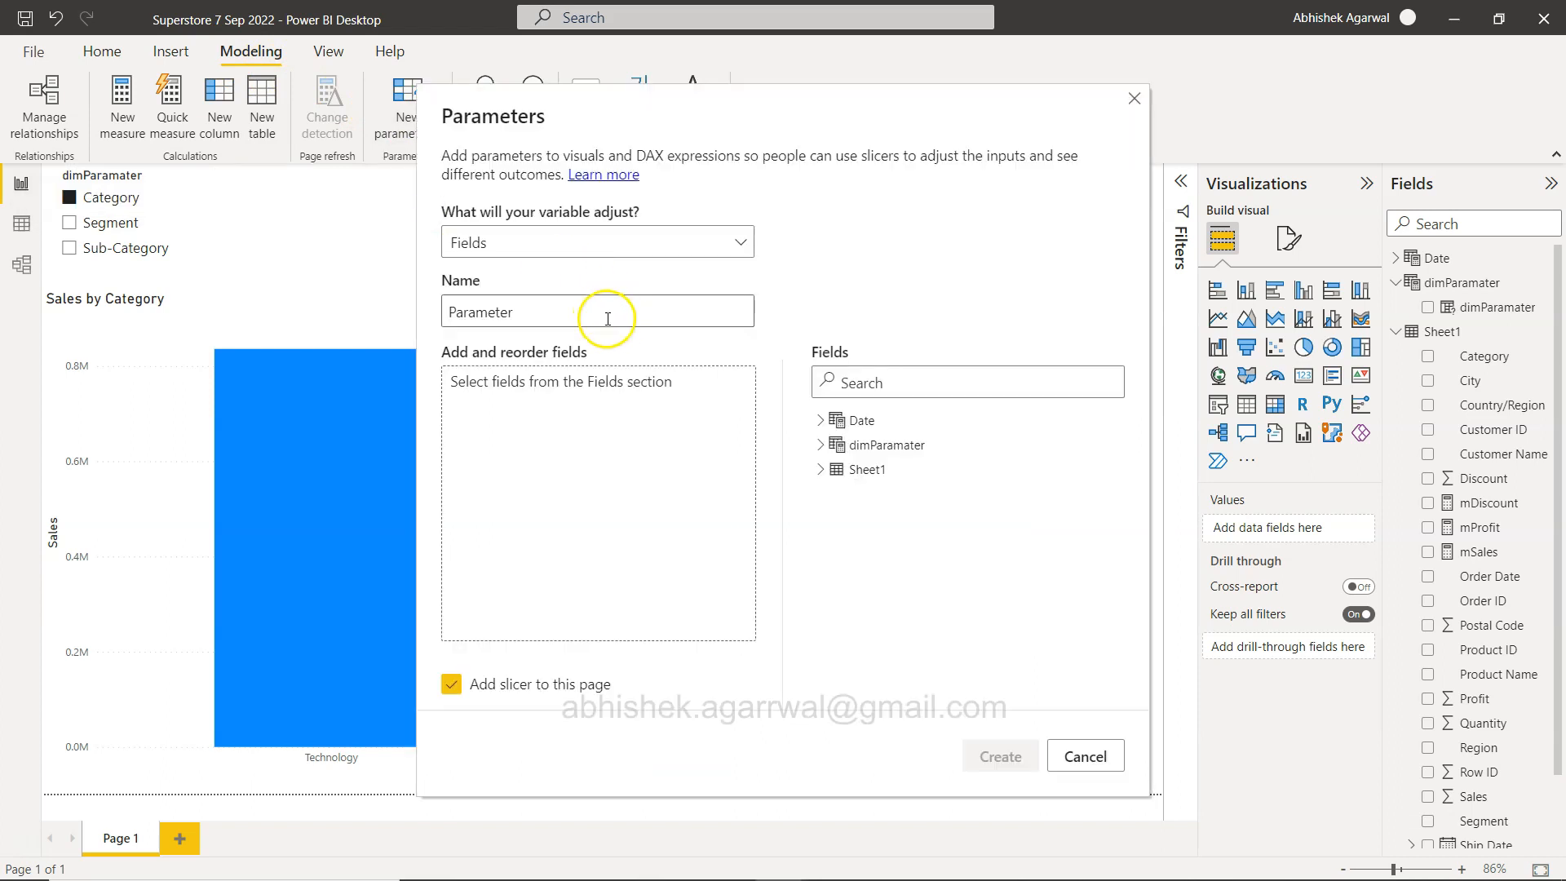
double_click(481, 311)
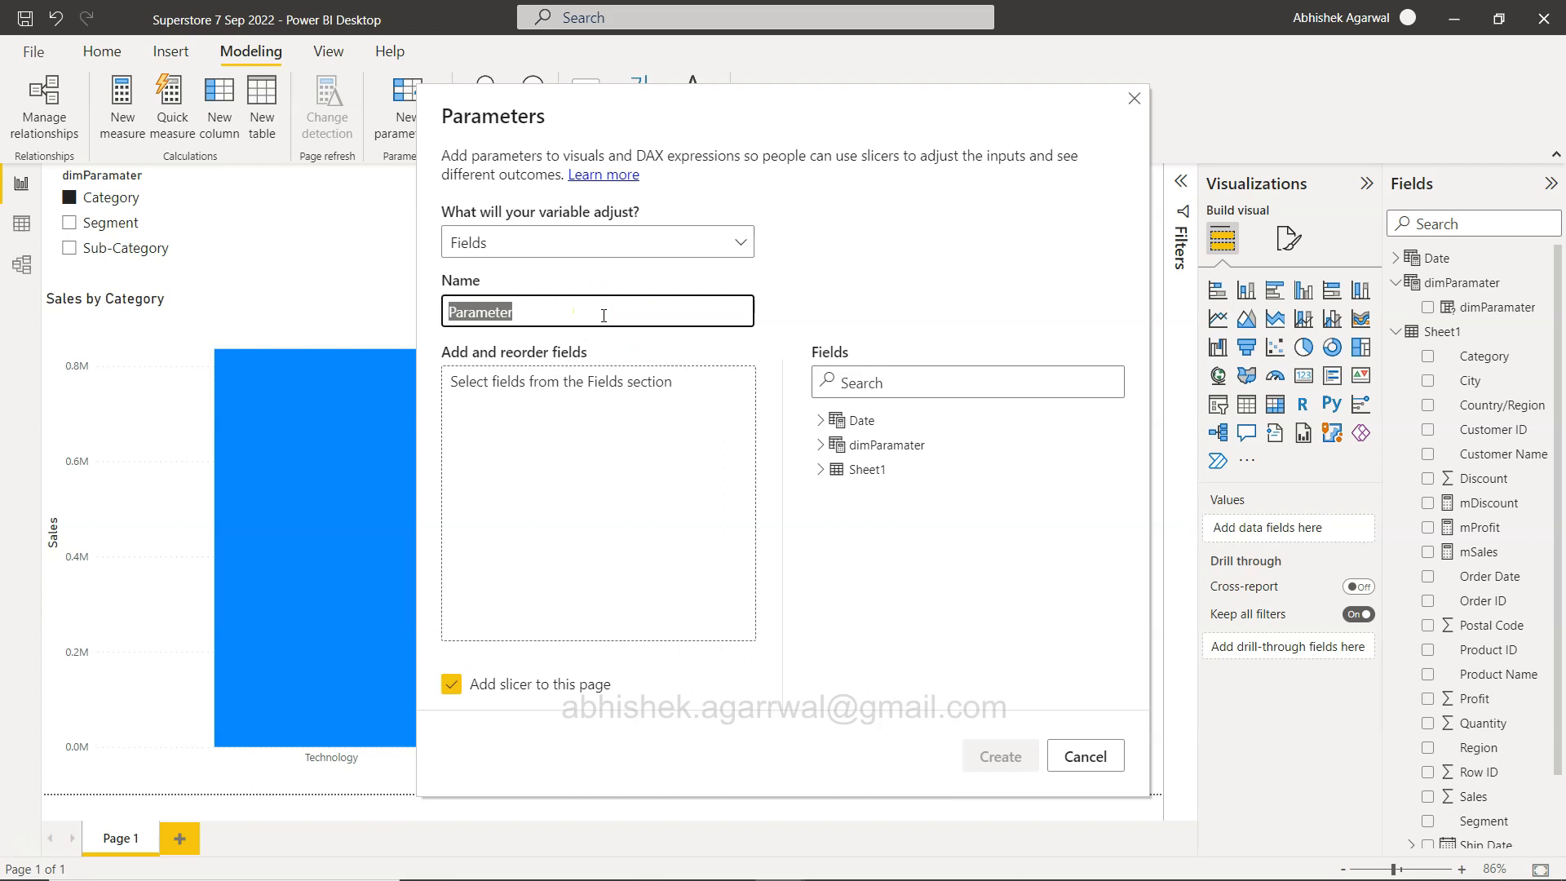
type("pMeasure")
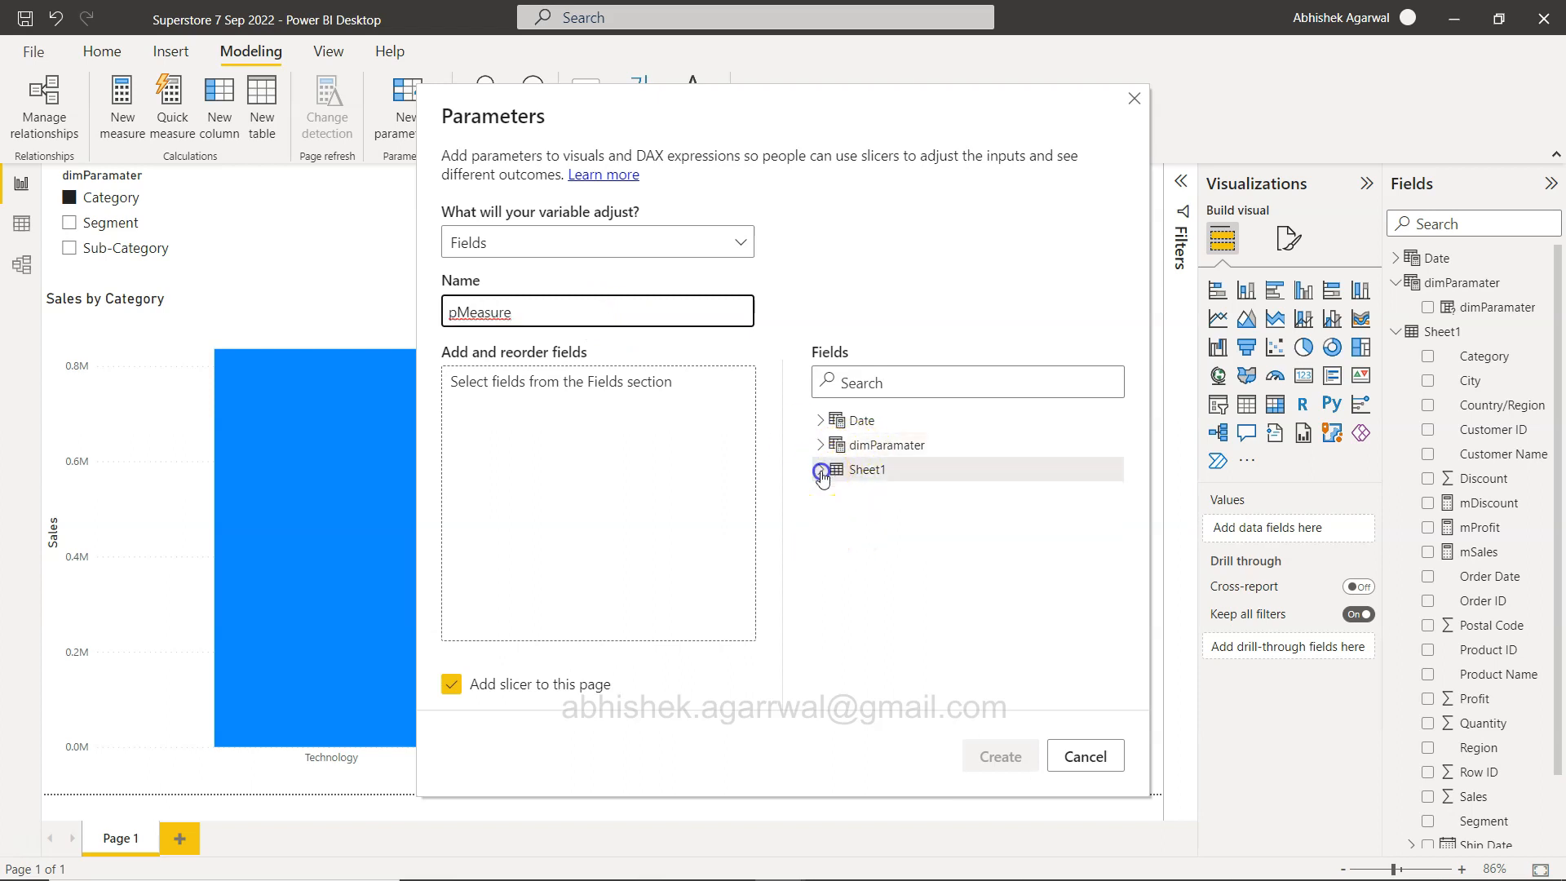
left_click(820, 470)
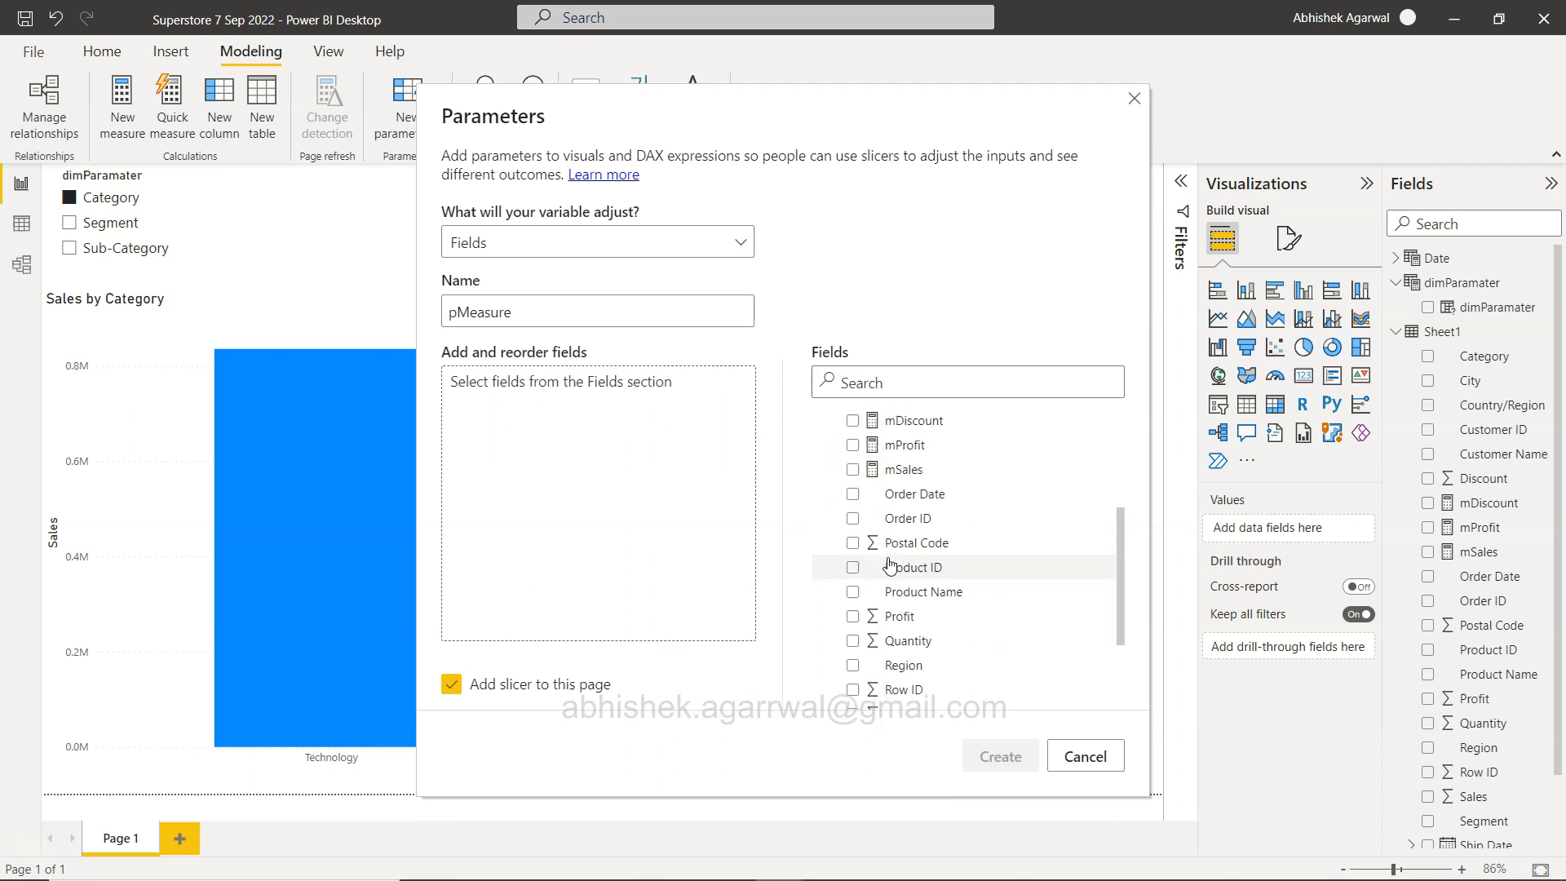
left_click(852, 597)
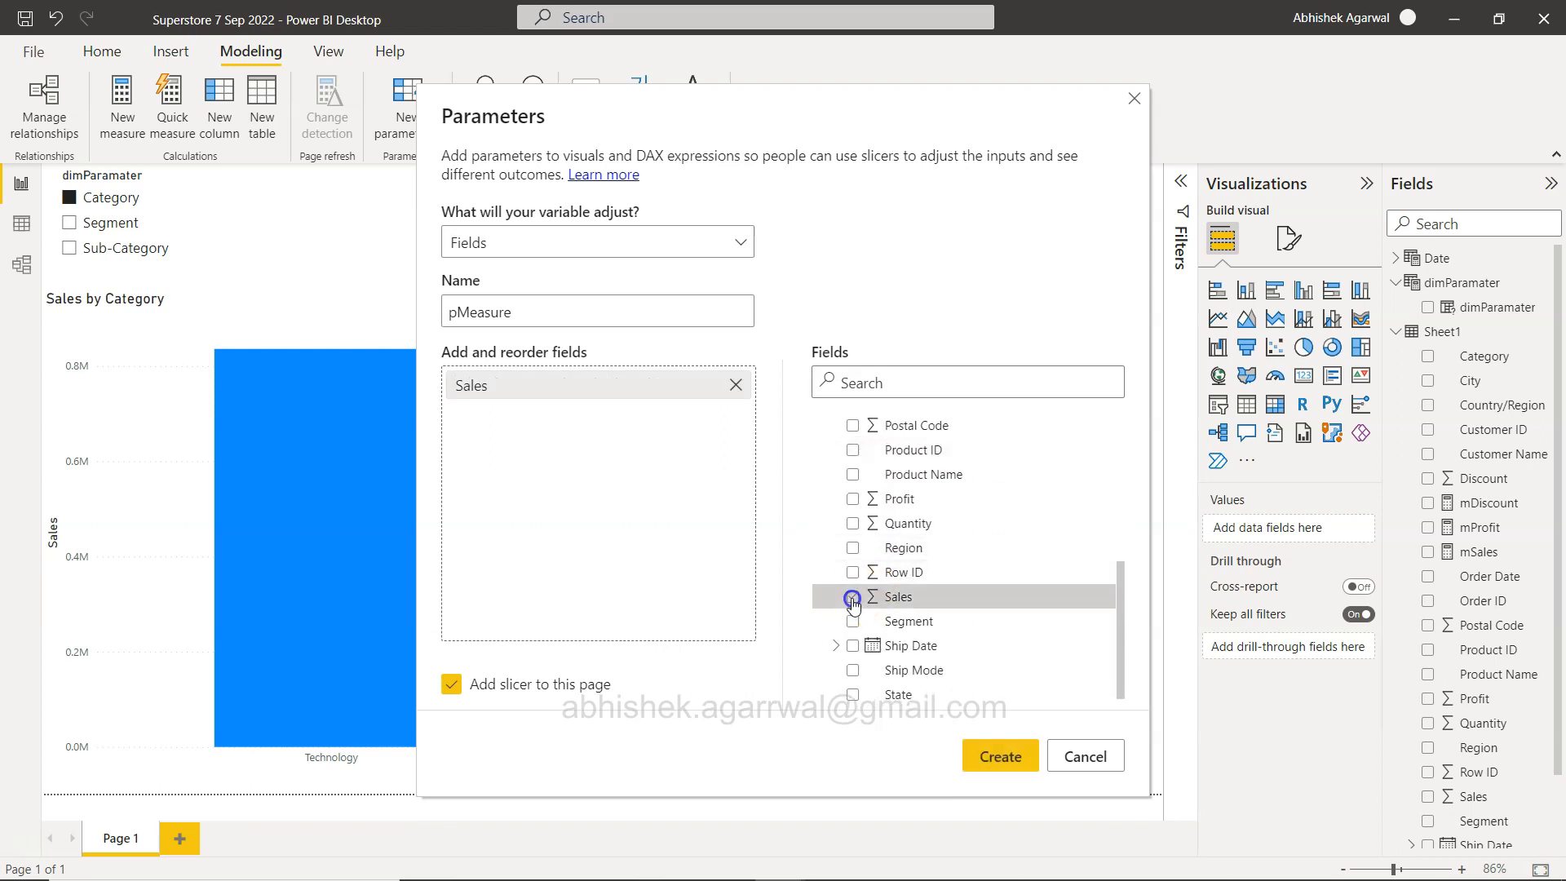
left_click(853, 498)
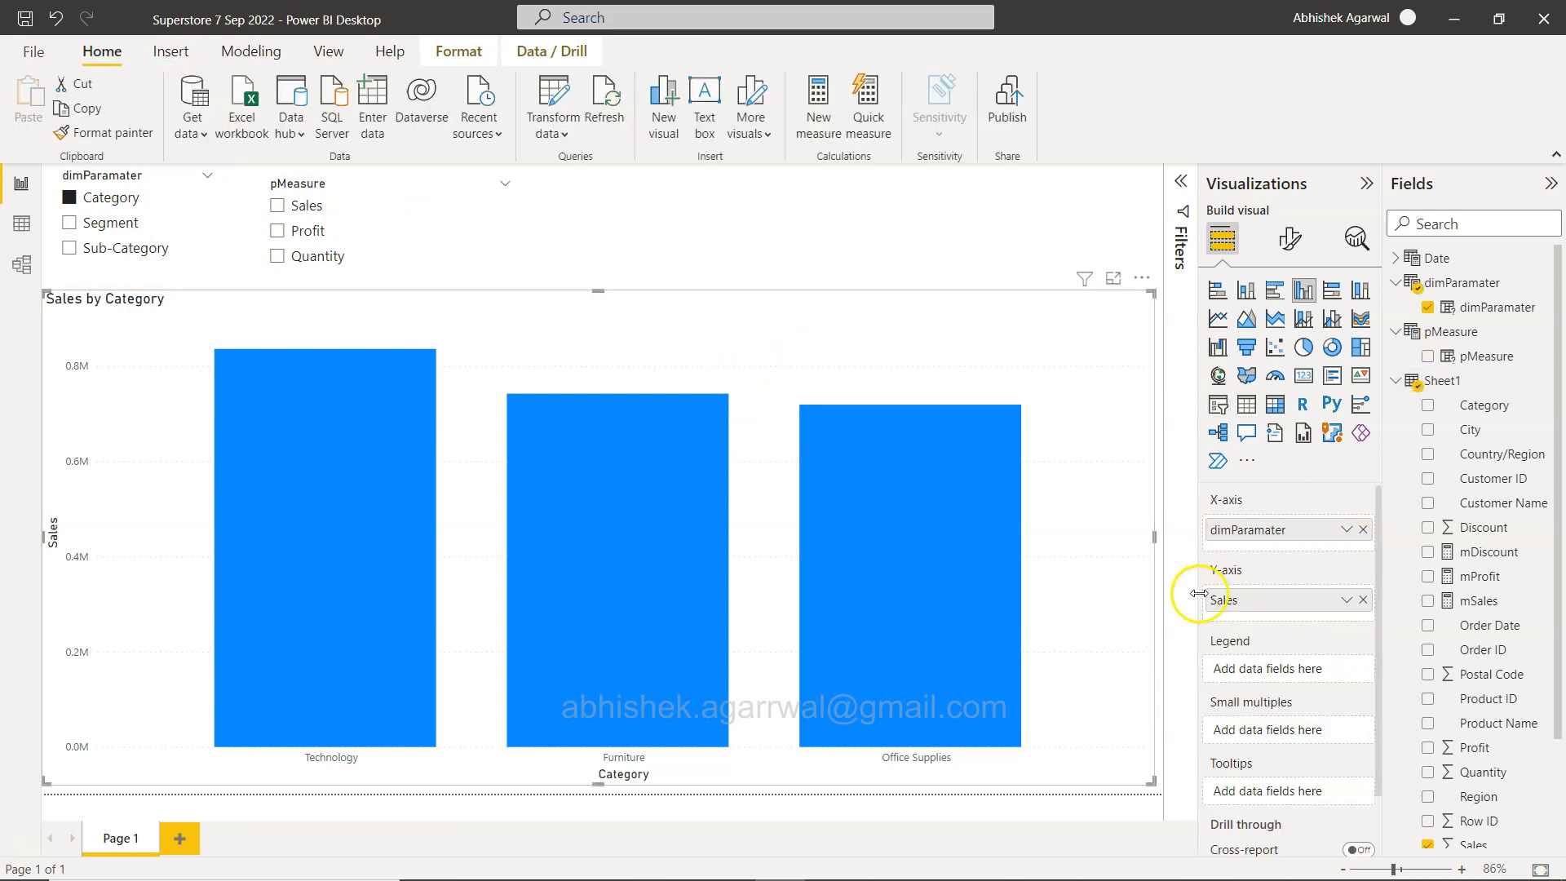
mouse_move(1378, 614)
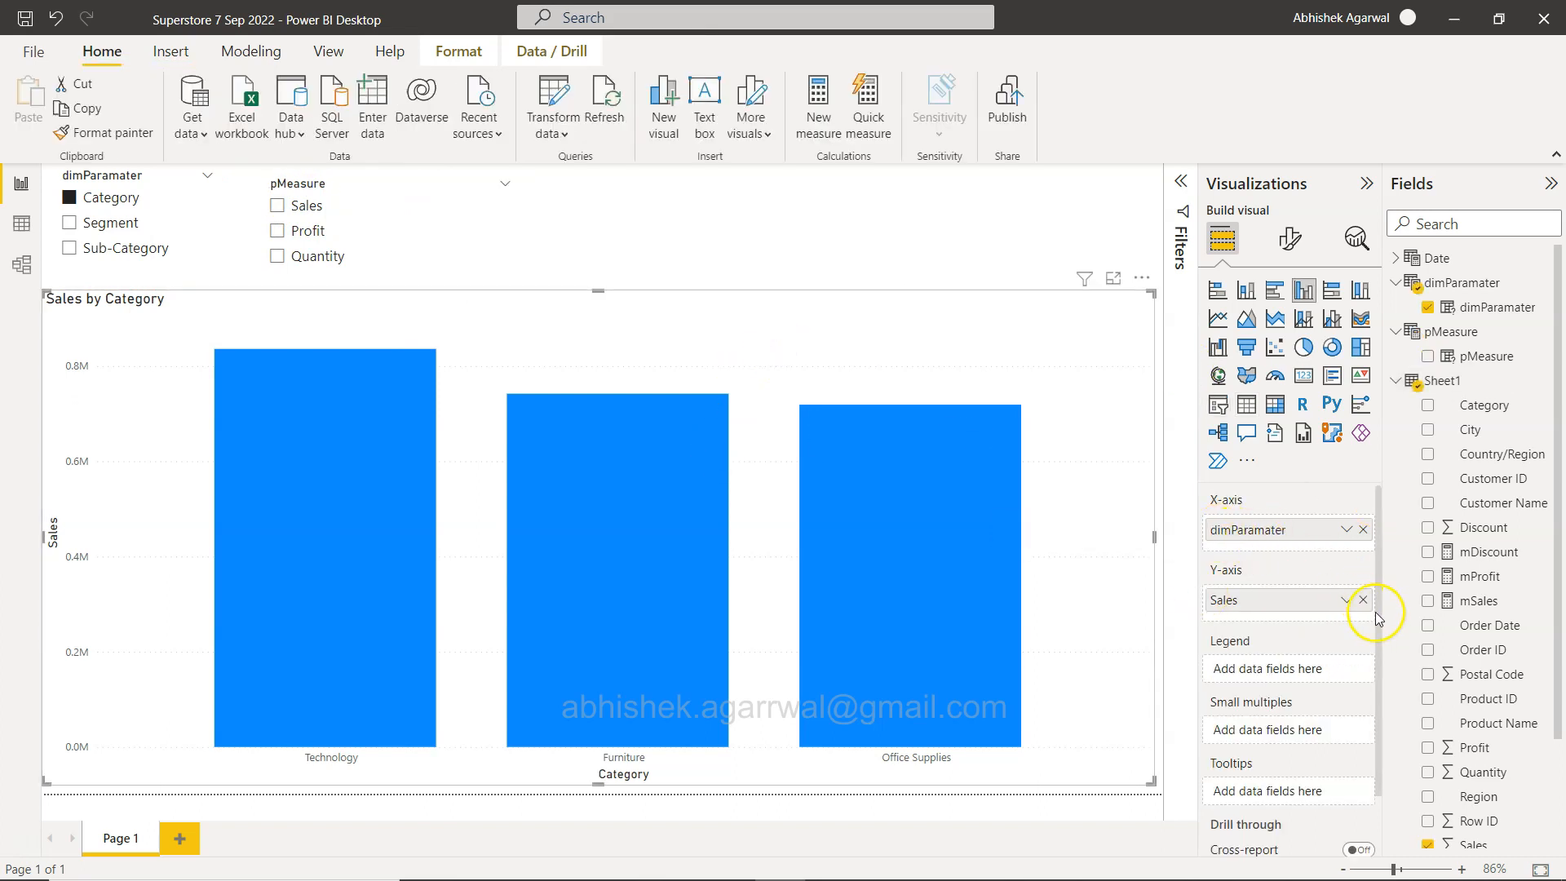
Replace Sales on the Y-axis with pMeasure, select Profit, and inspect its aggregation options
left_click(1362, 600)
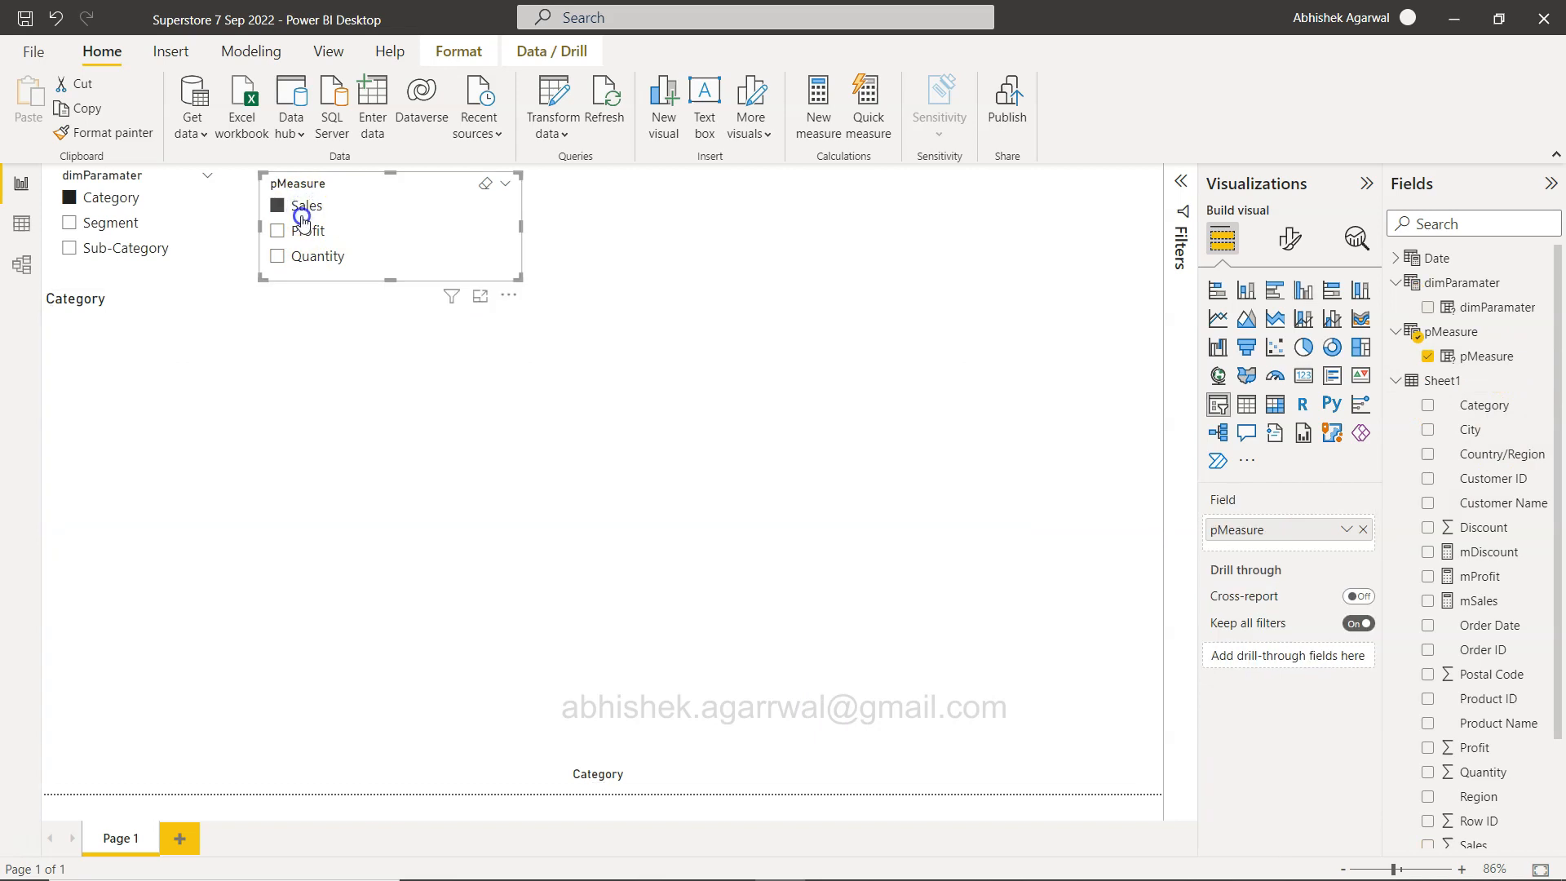
left_click(278, 230)
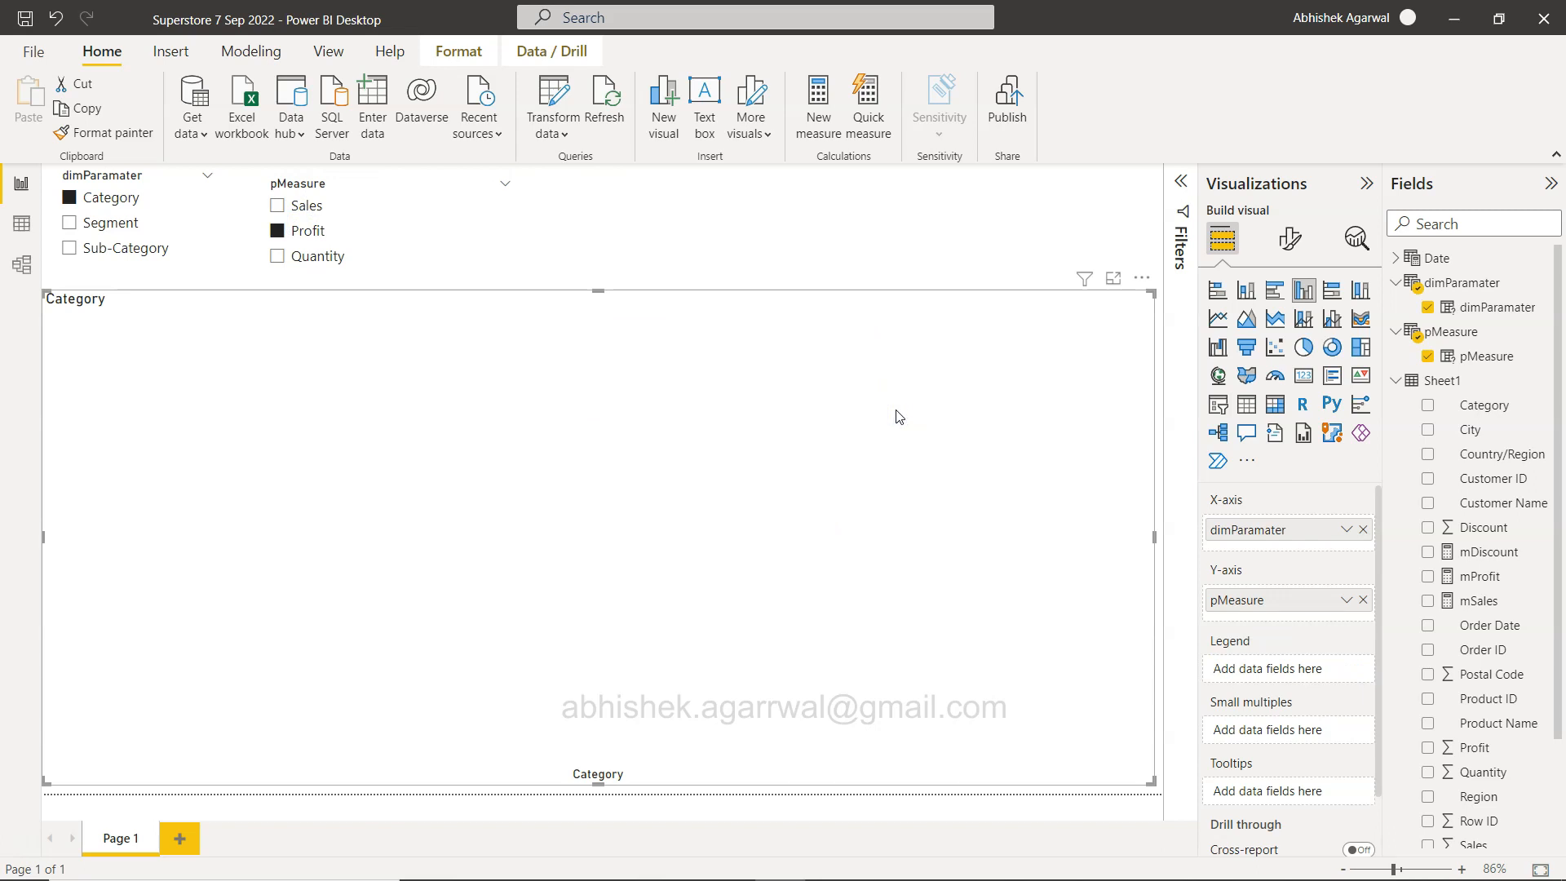
mouse_move(1344, 611)
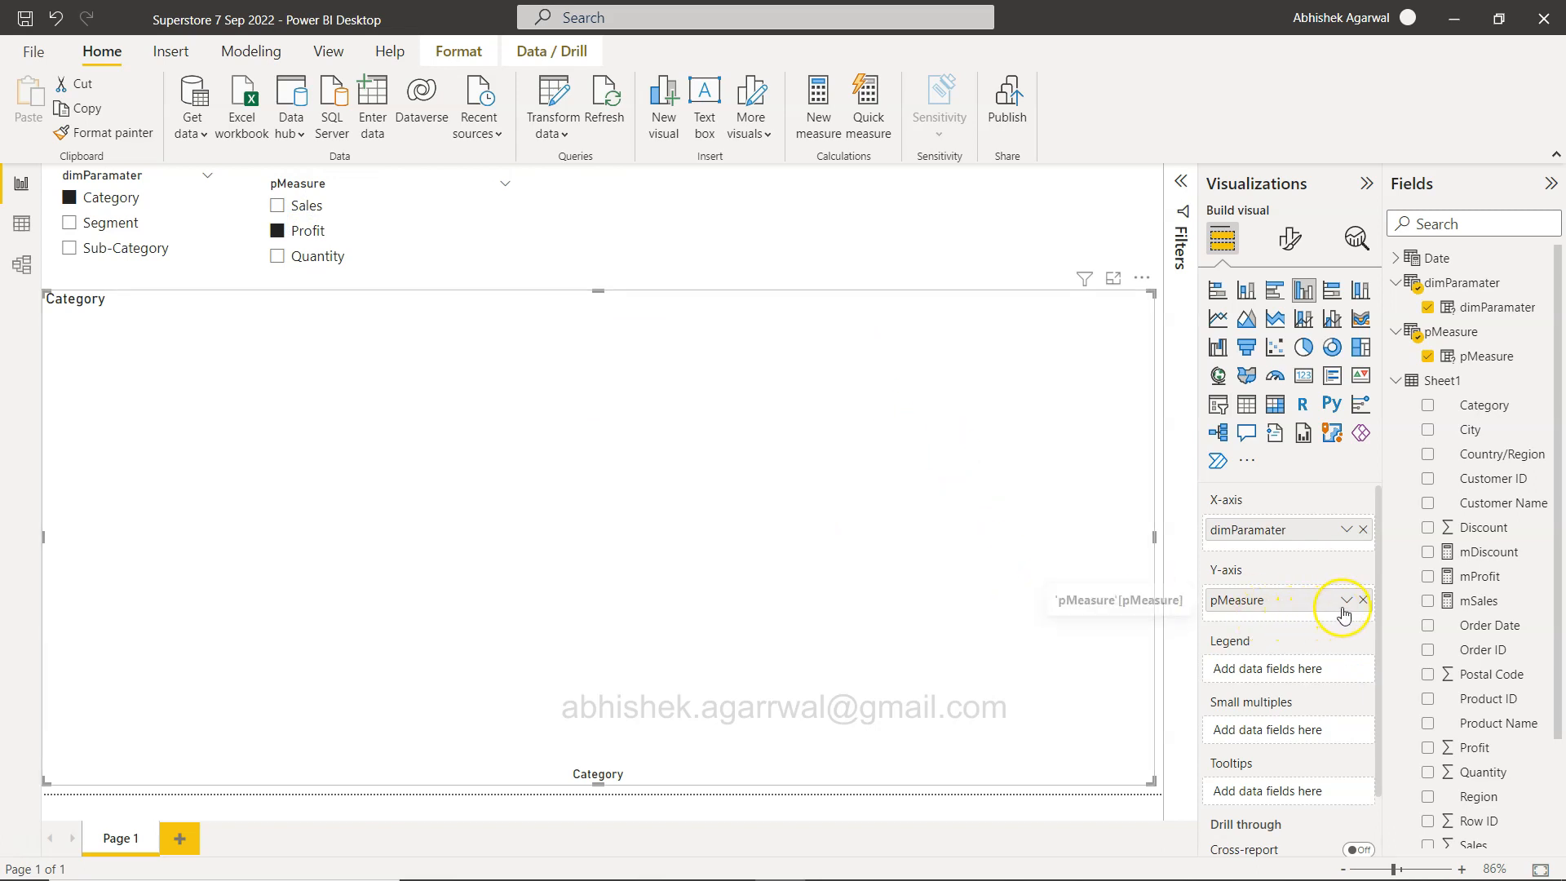
left_click(1335, 600)
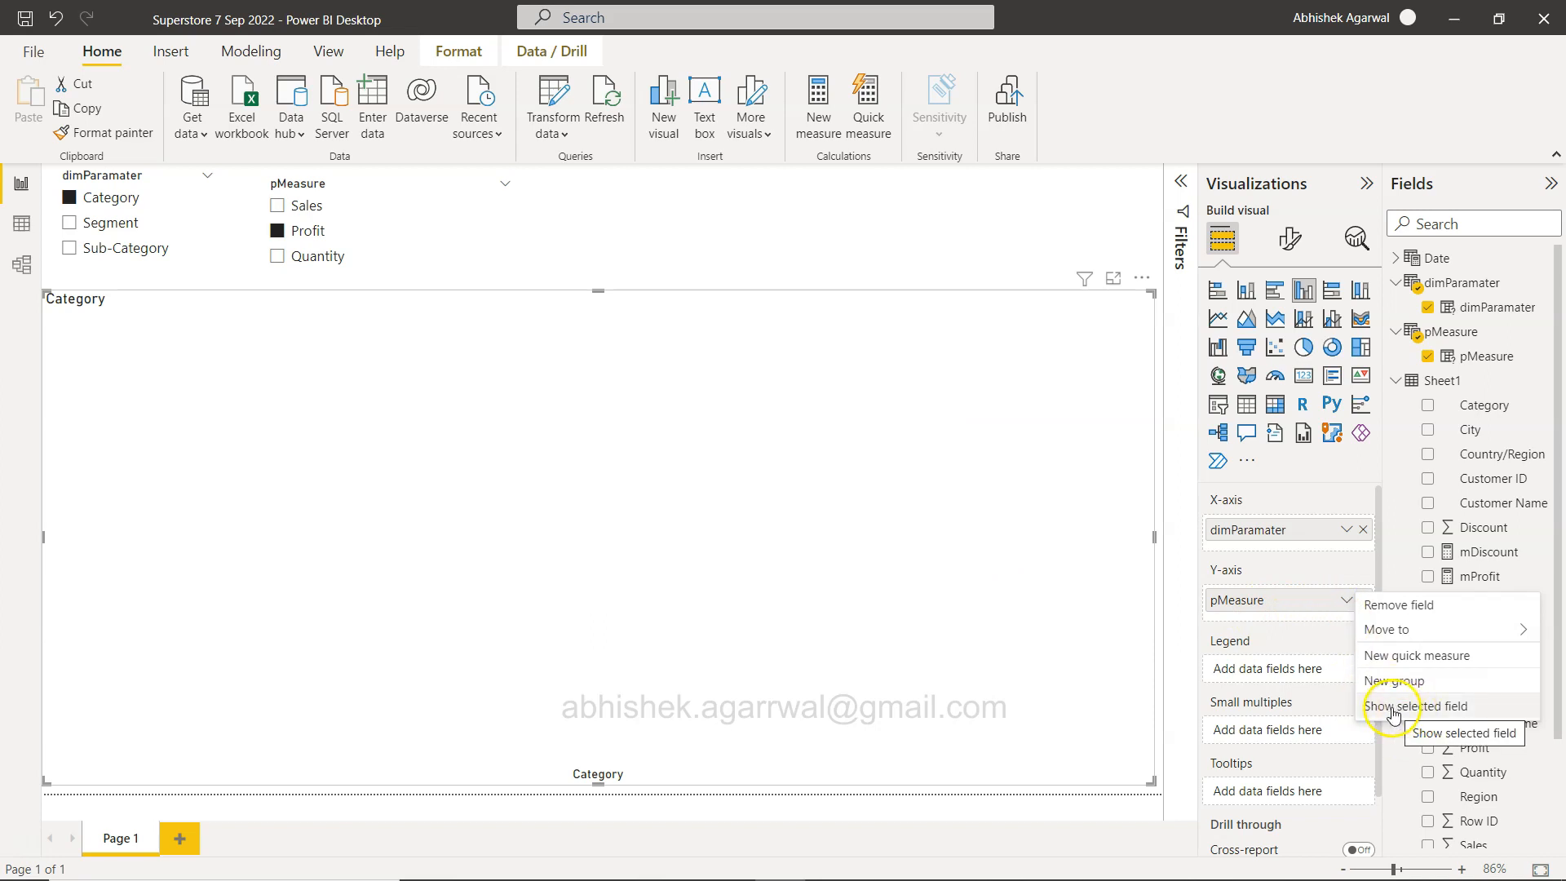
left_click(1410, 705)
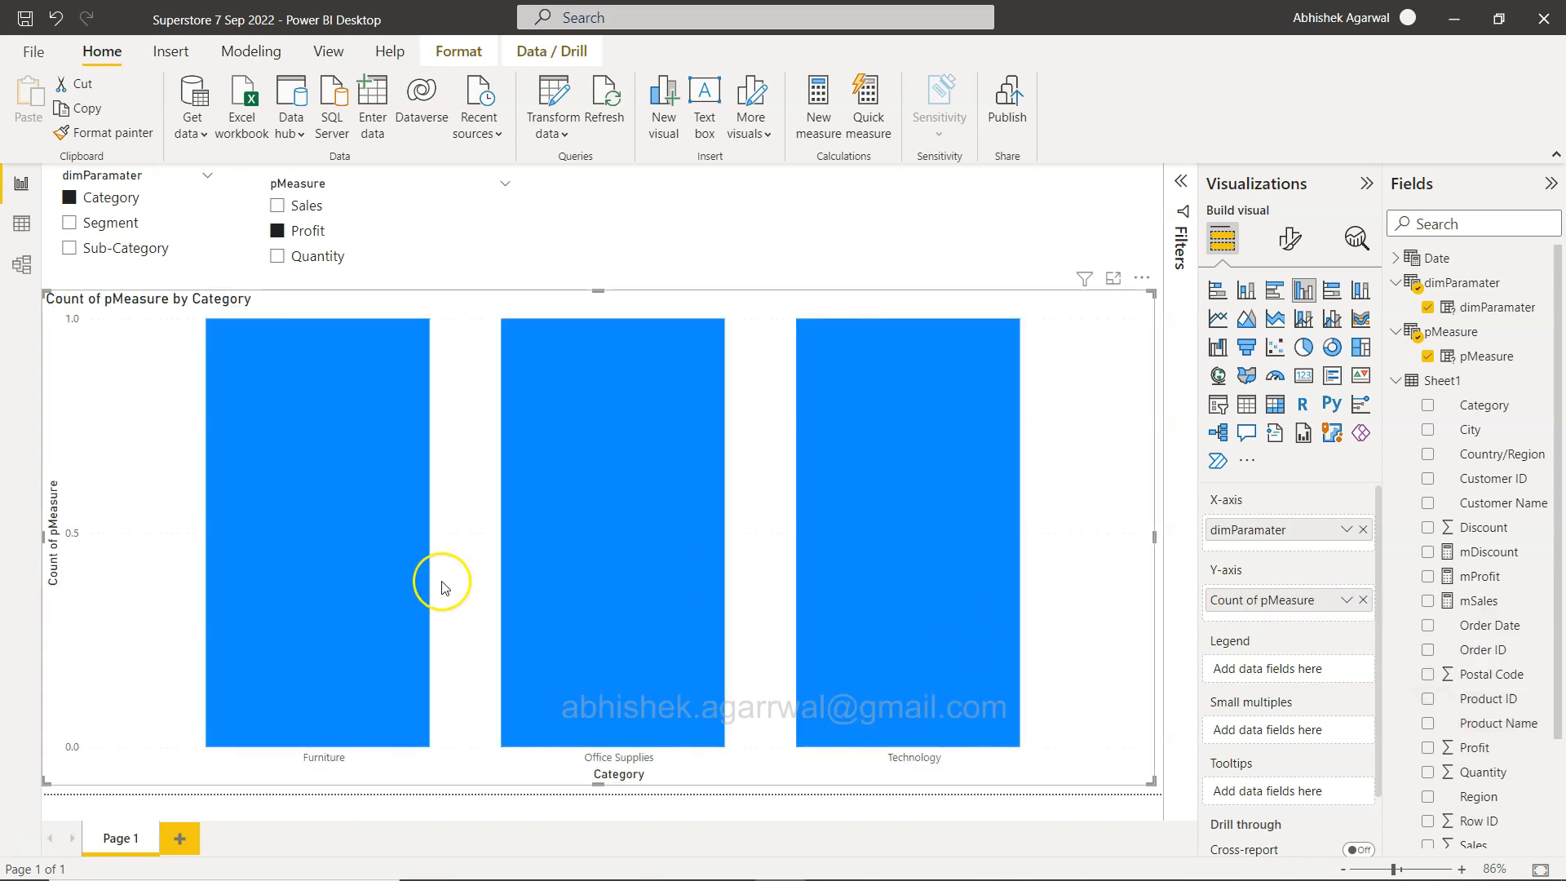
mouse_move(1290, 655)
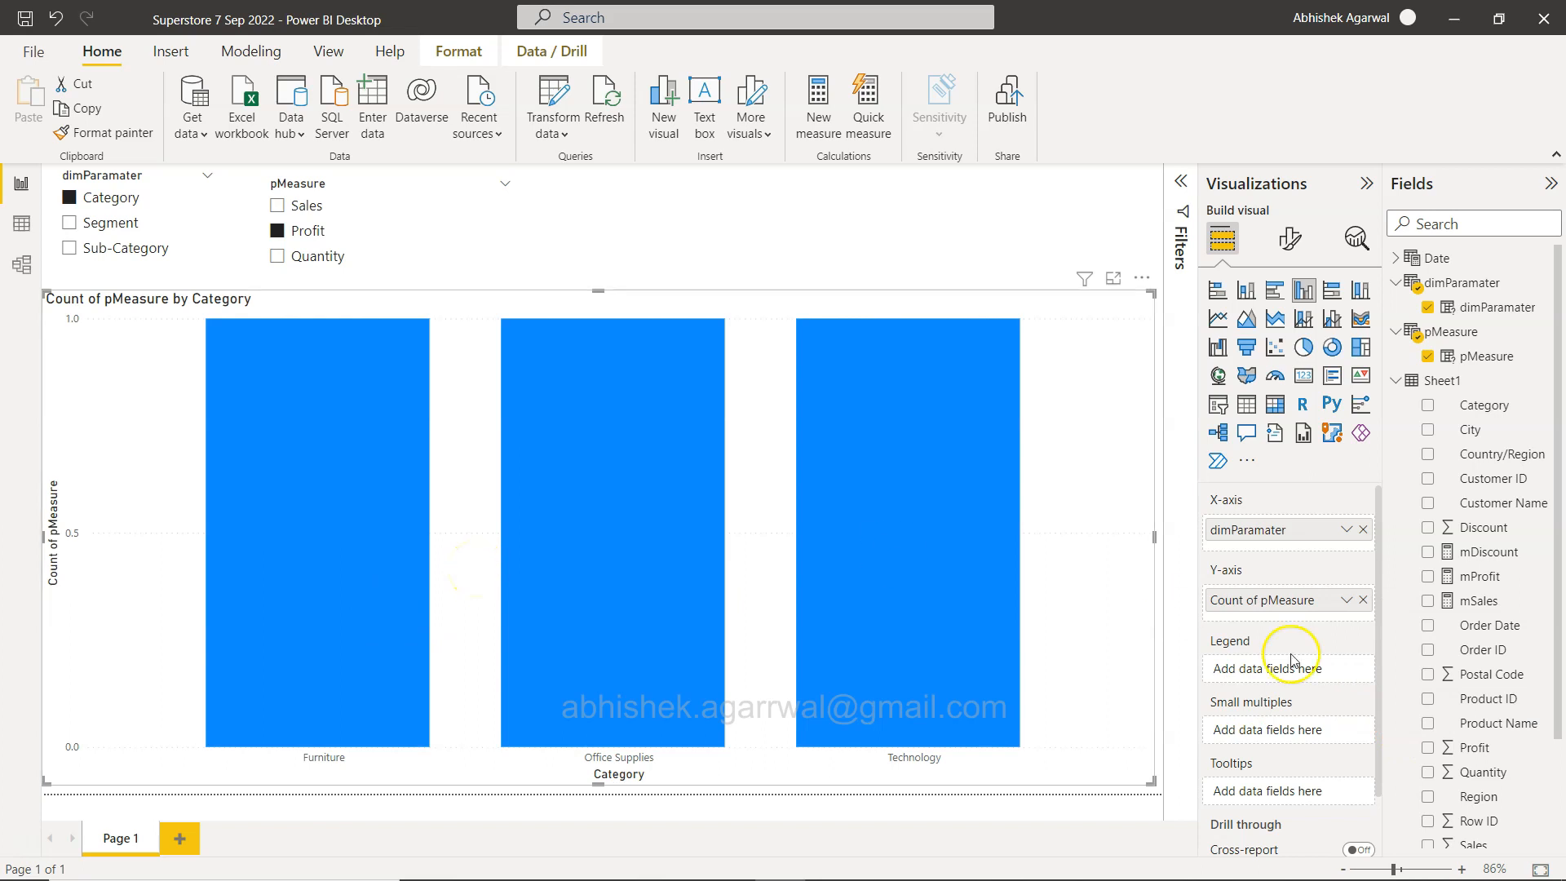
left_click(1341, 599)
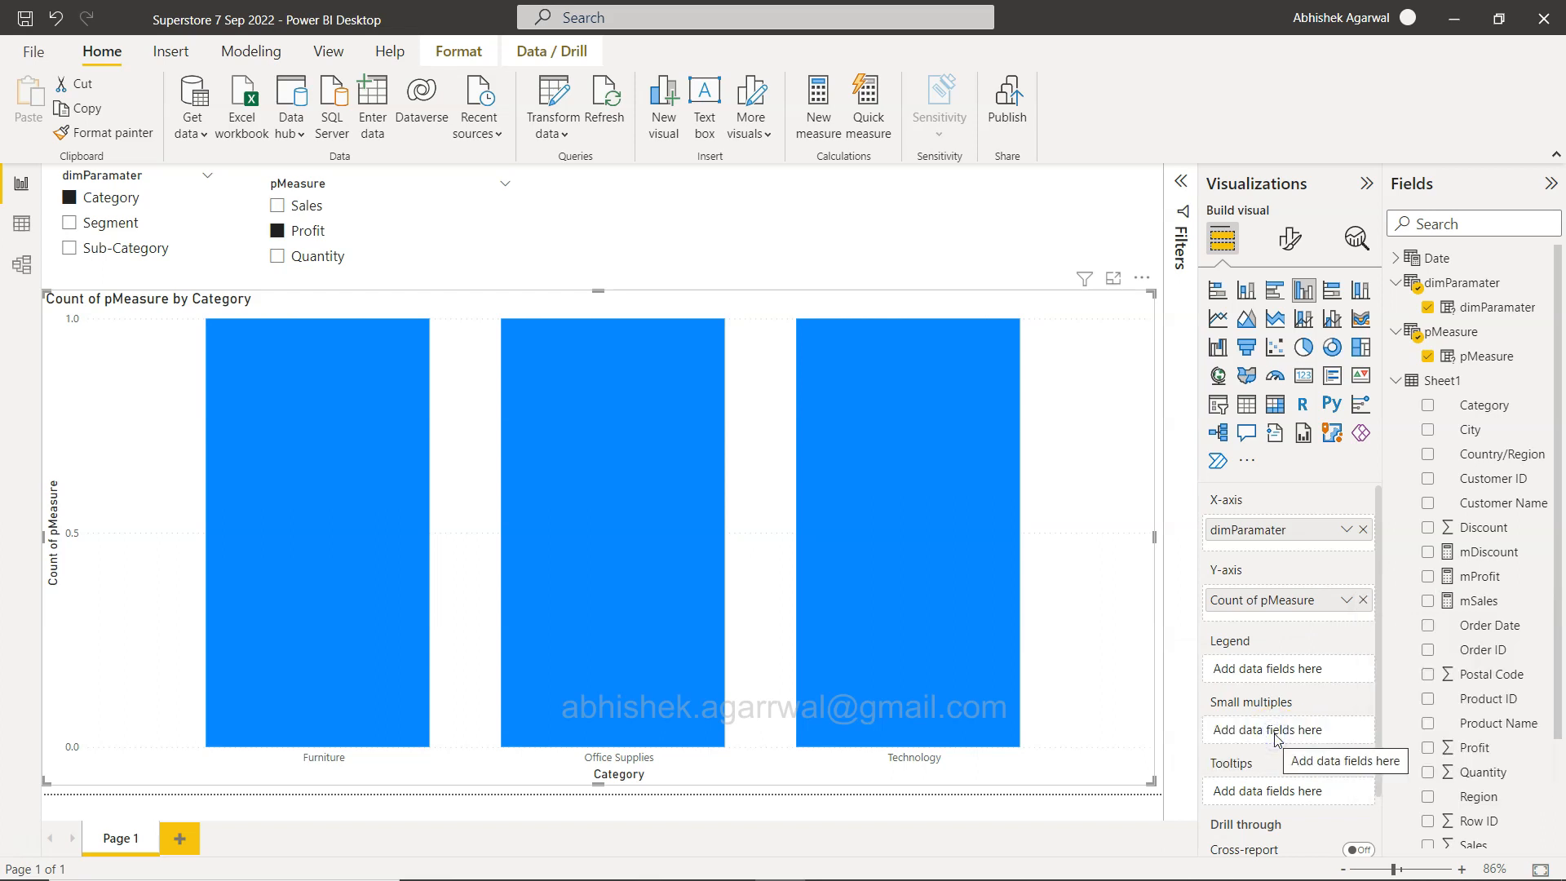
left_click(1344, 600)
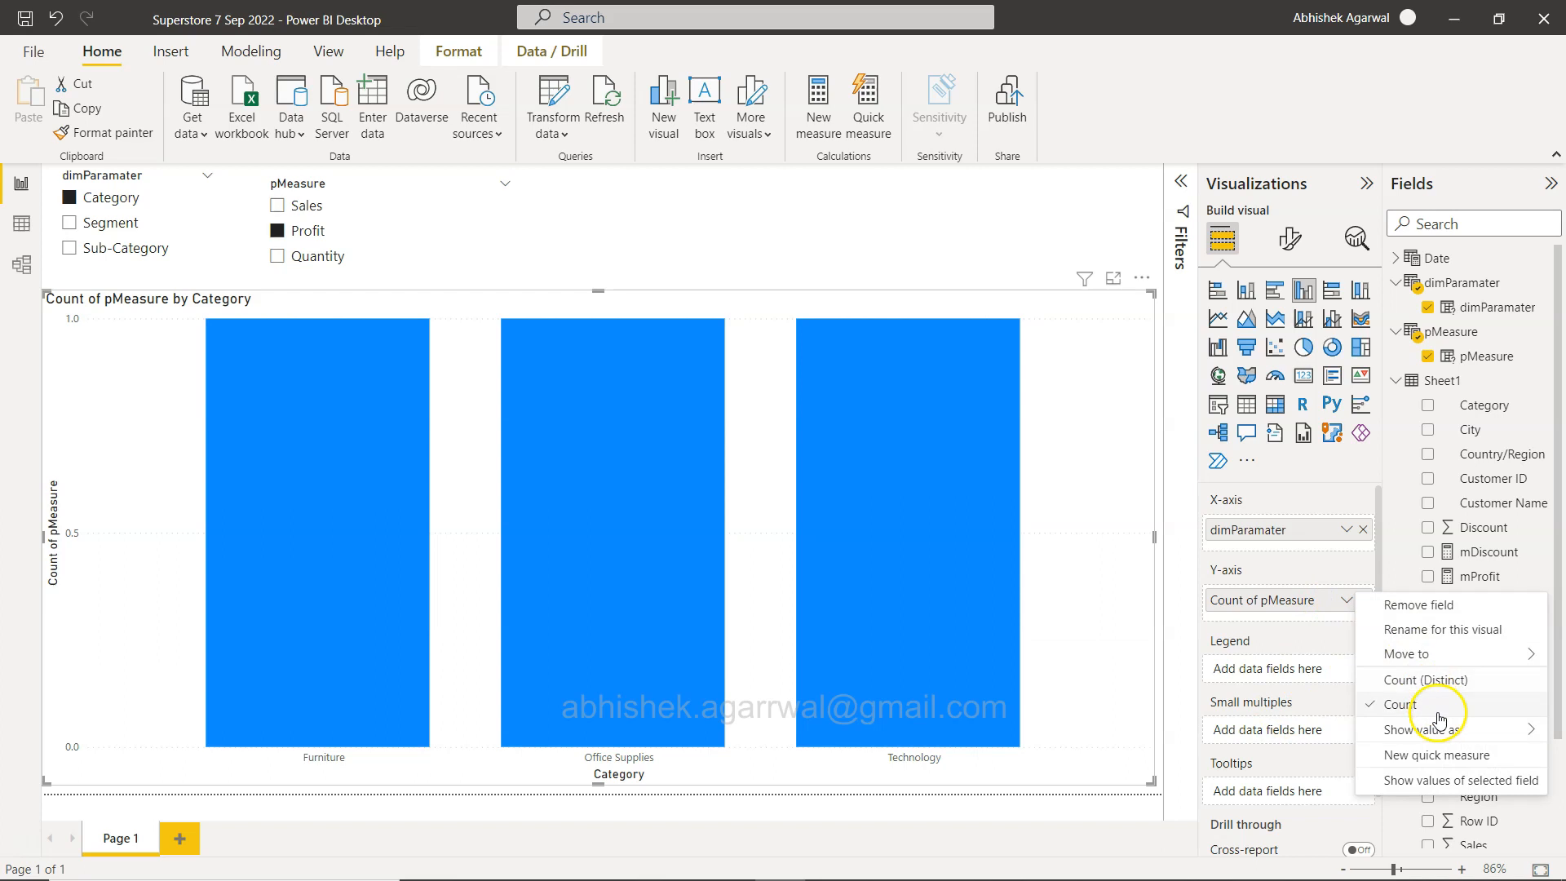
mouse_move(1433, 770)
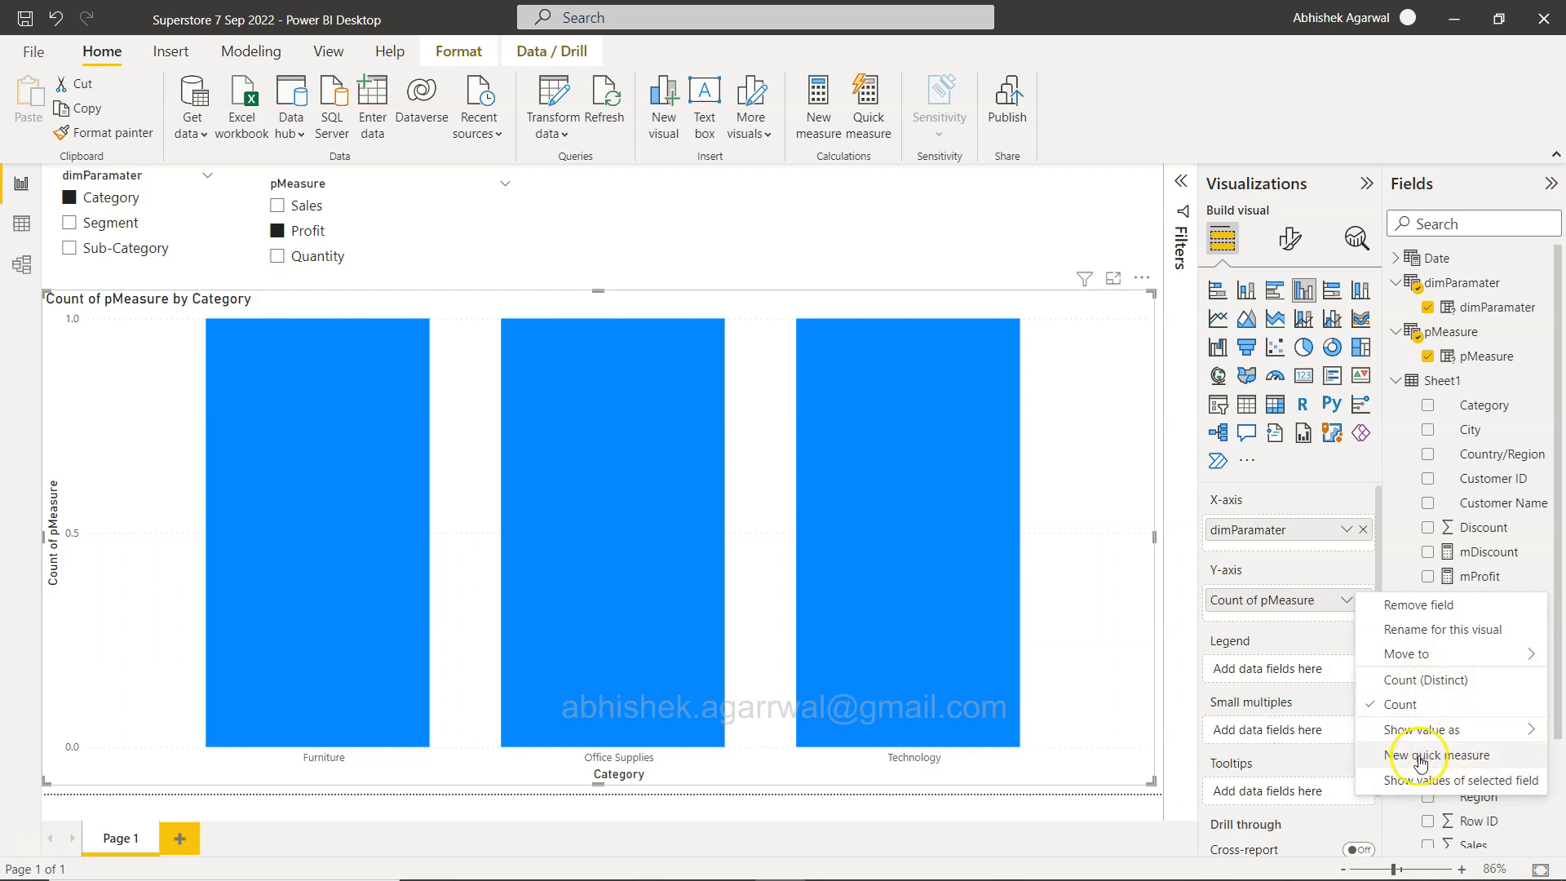
mouse_move(1431, 756)
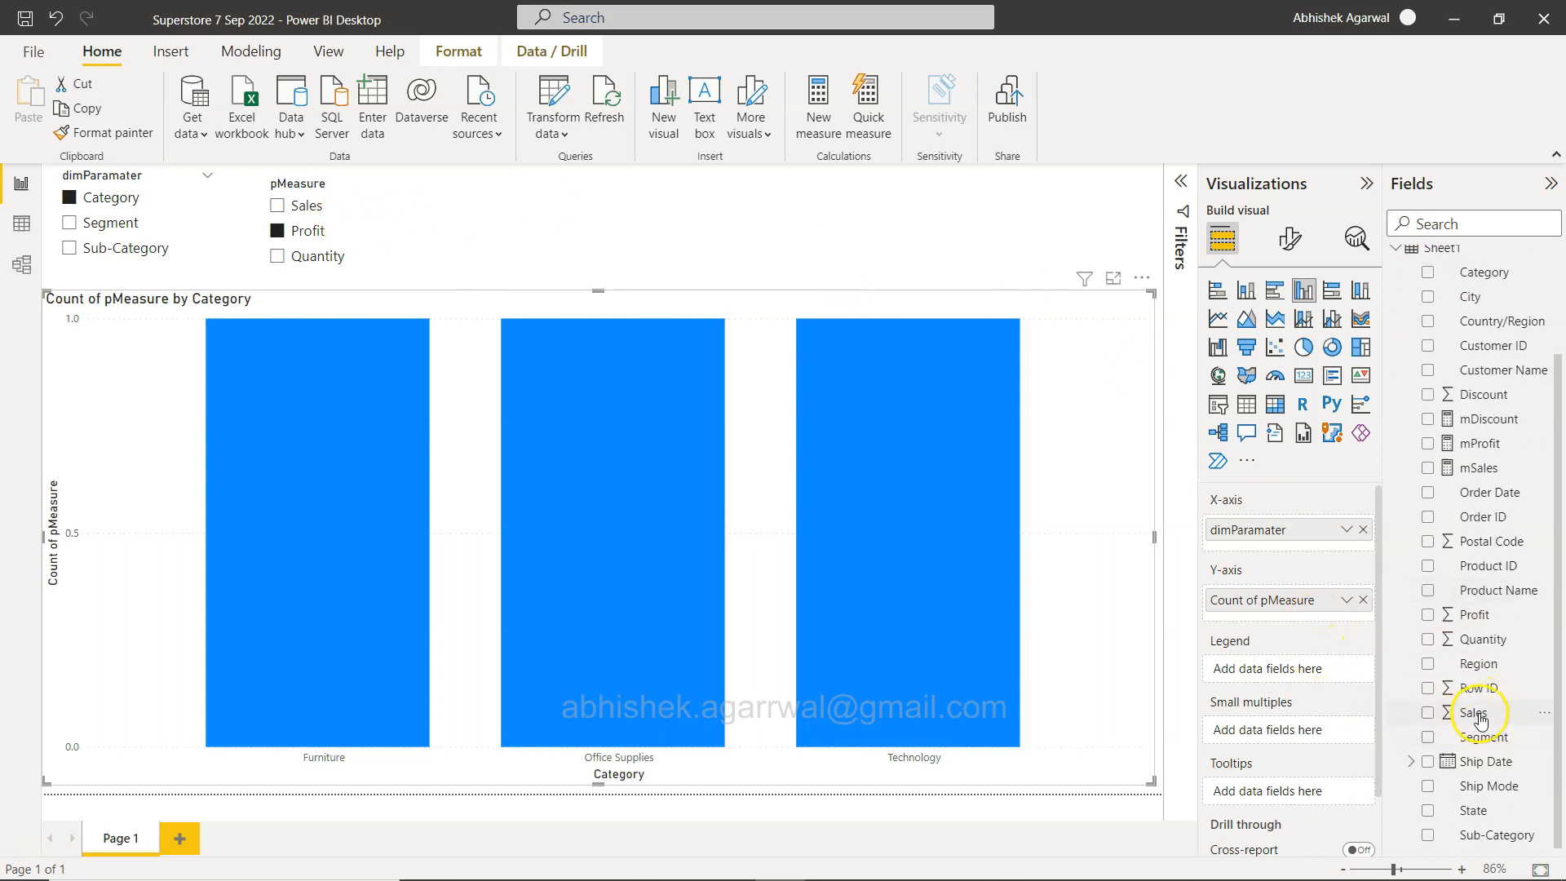
mouse_move(1474, 712)
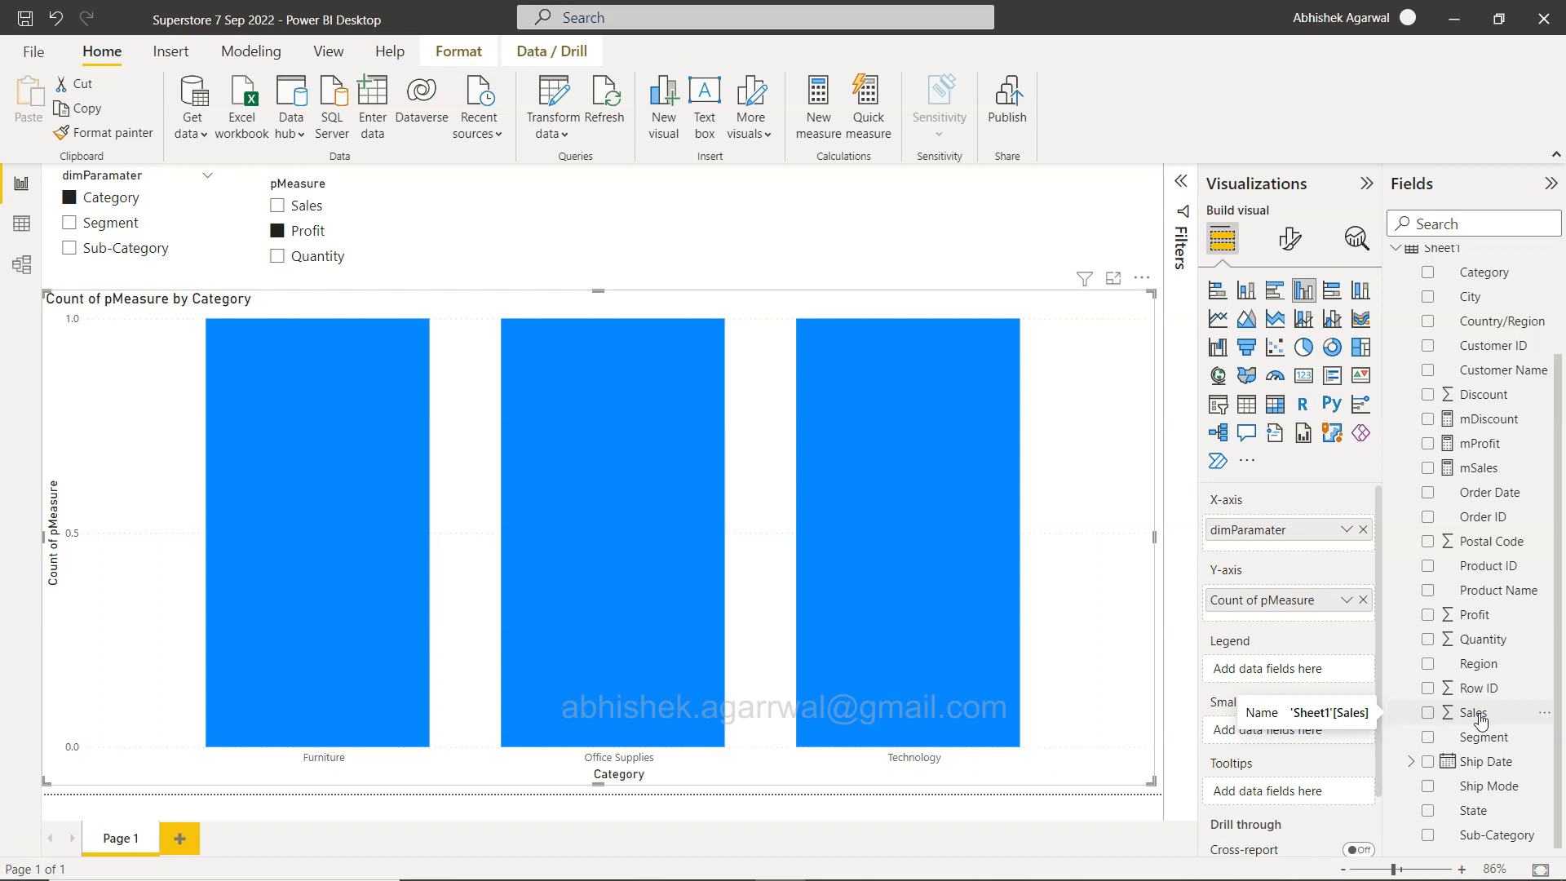
mouse_move(1410, 509)
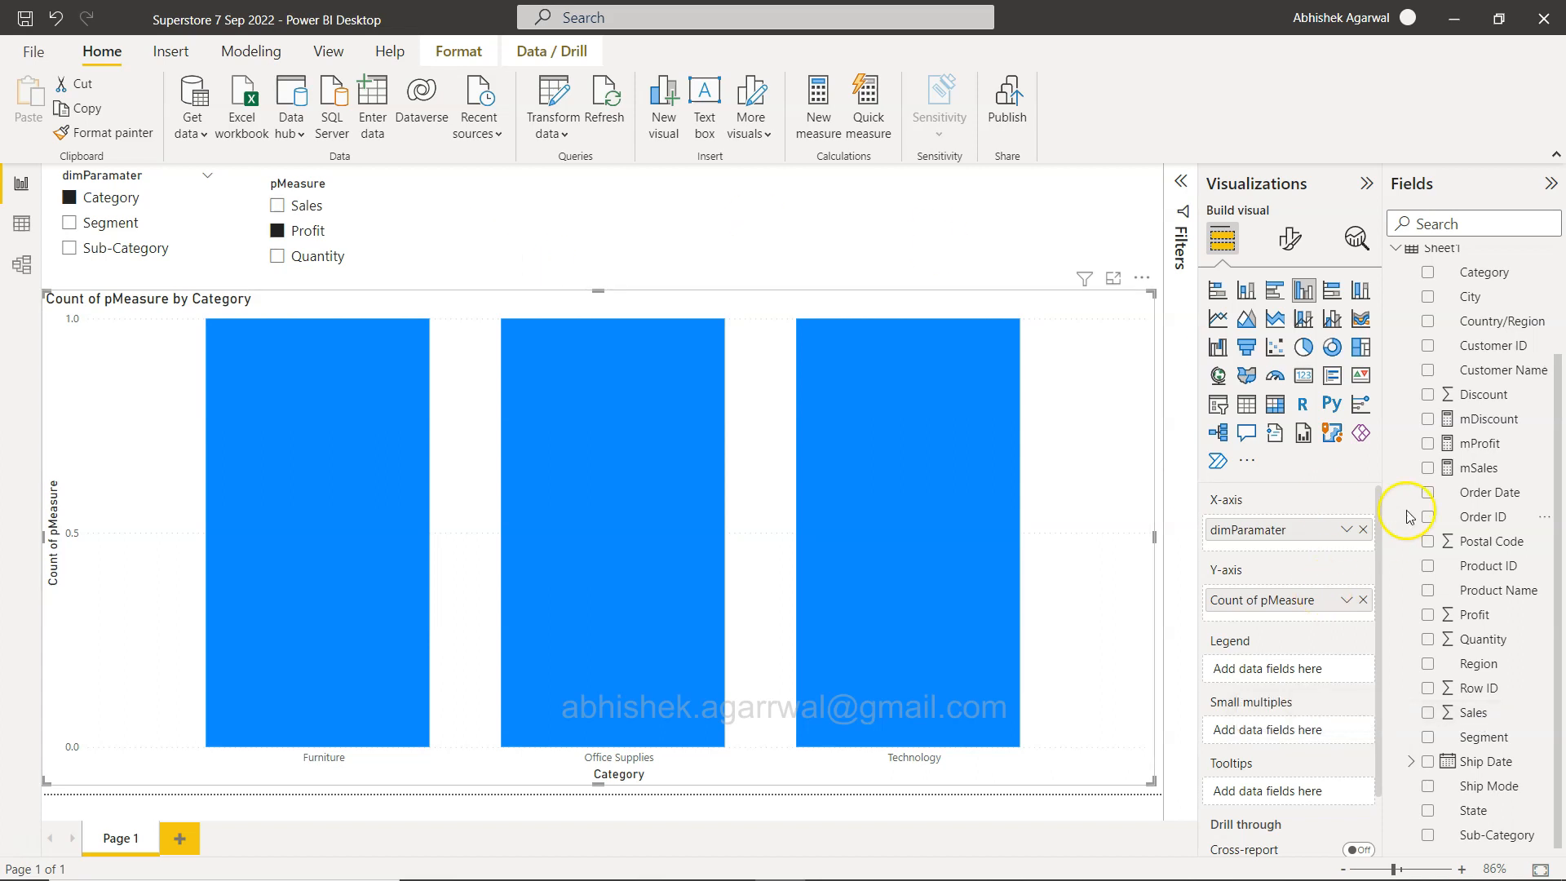
mouse_move(1542, 492)
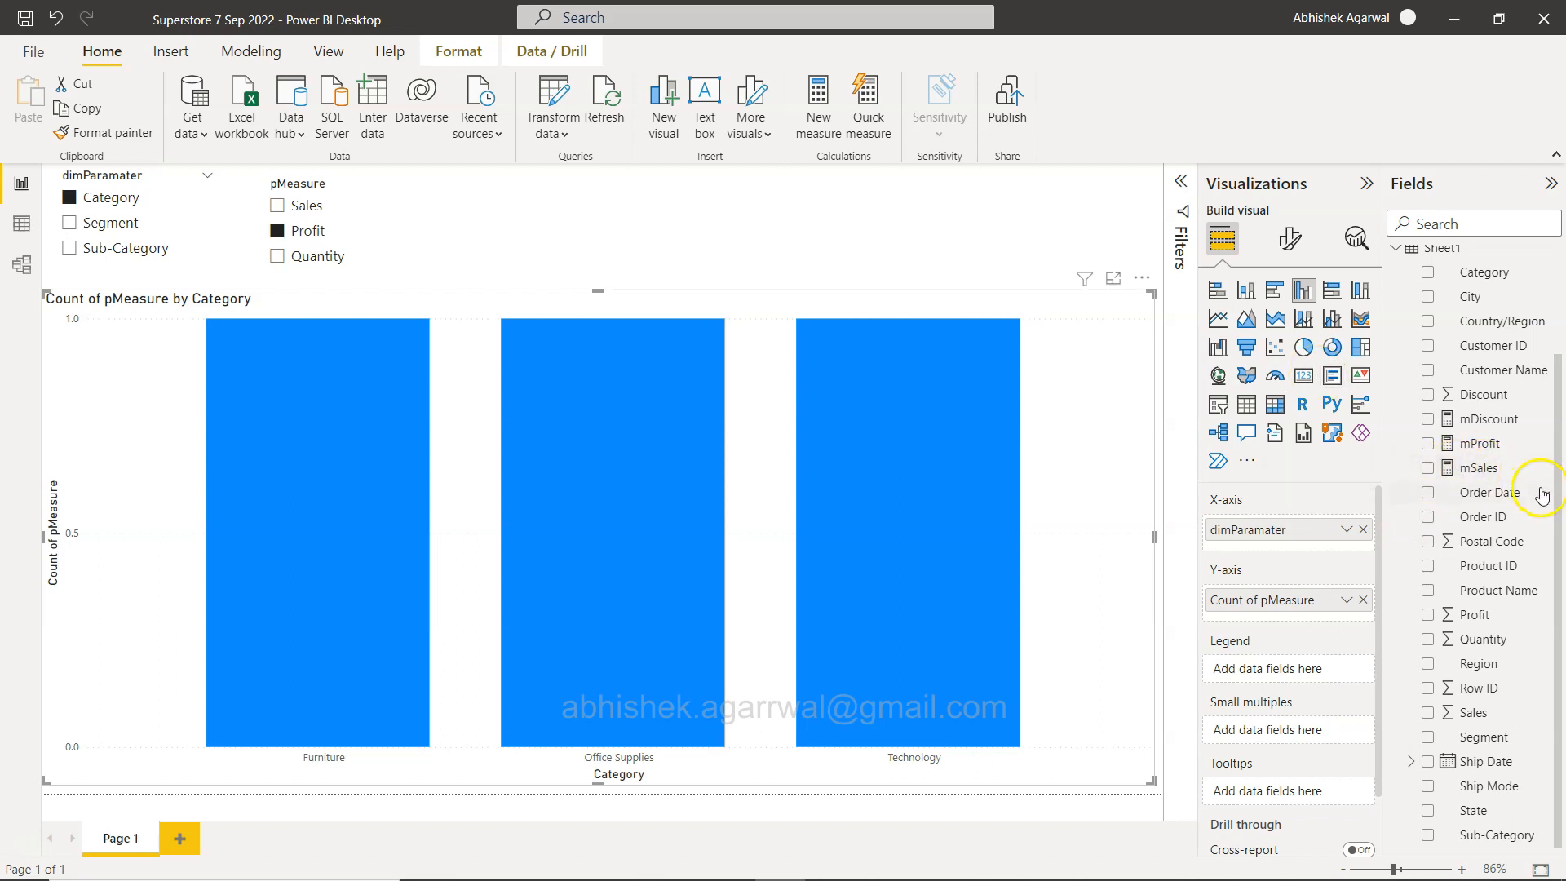
mouse_move(829, 133)
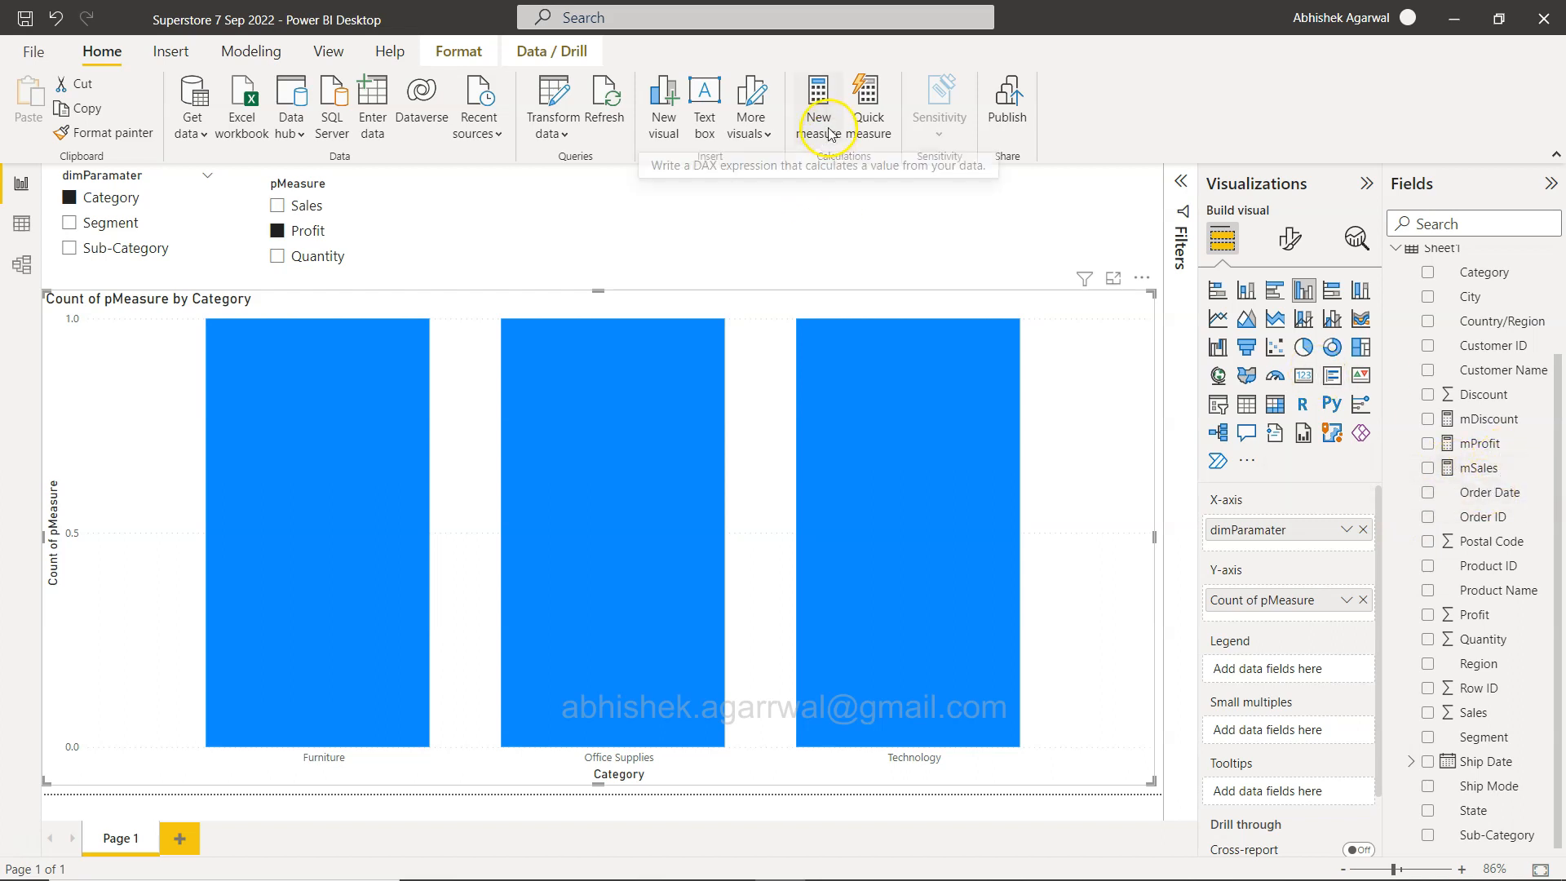
Add measure mDiscount = AVERAGE(Sheet1[Discount]), review the measure formulas, and show pMeasure's DAX
left_click(1479, 467)
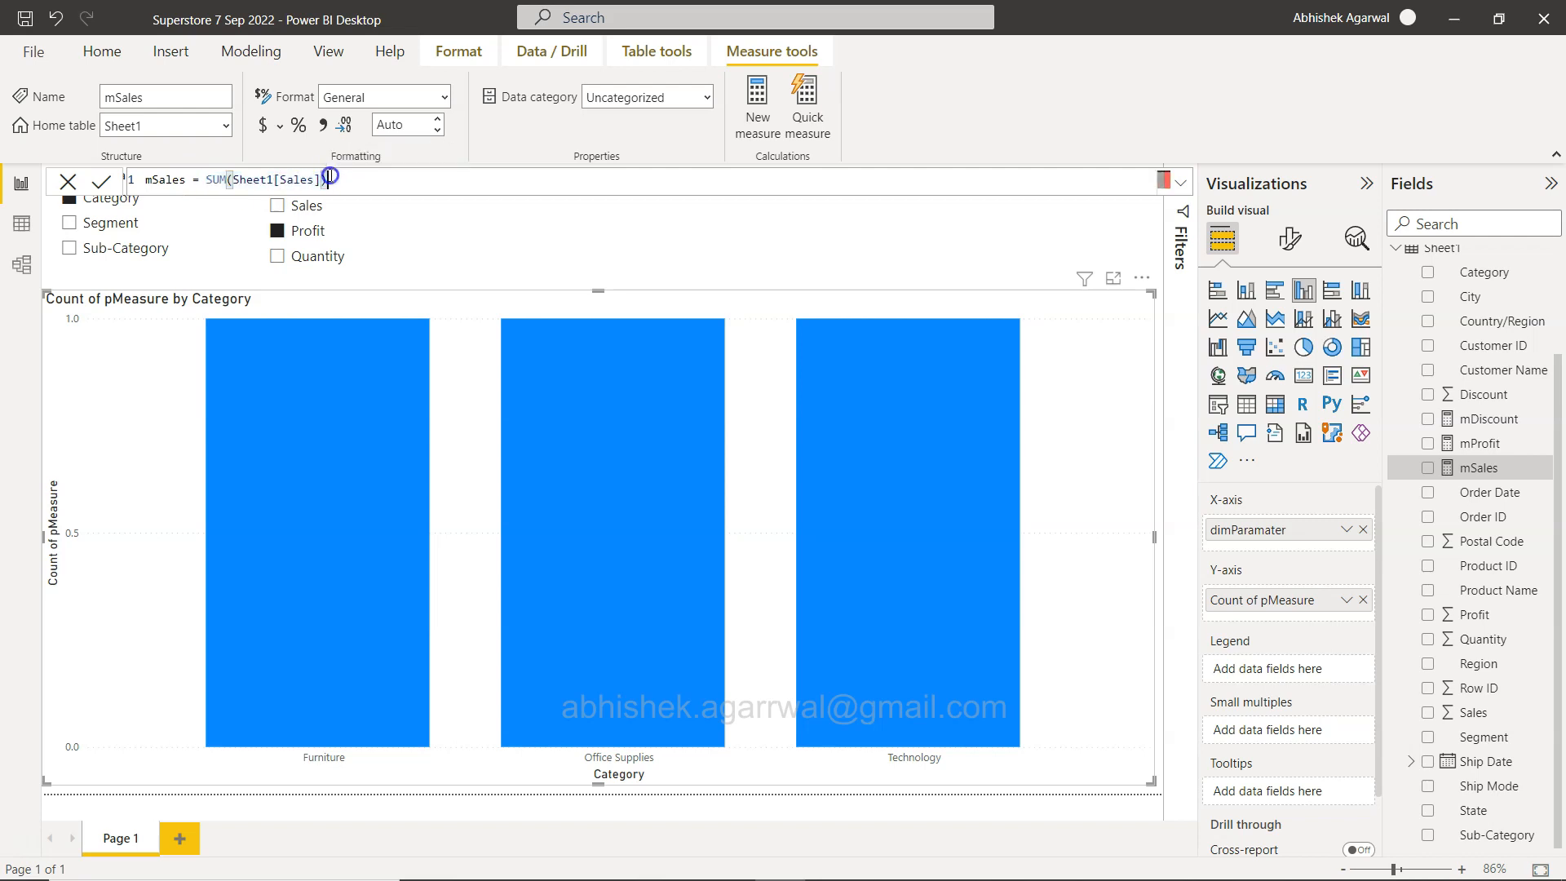
left_click(1489, 418)
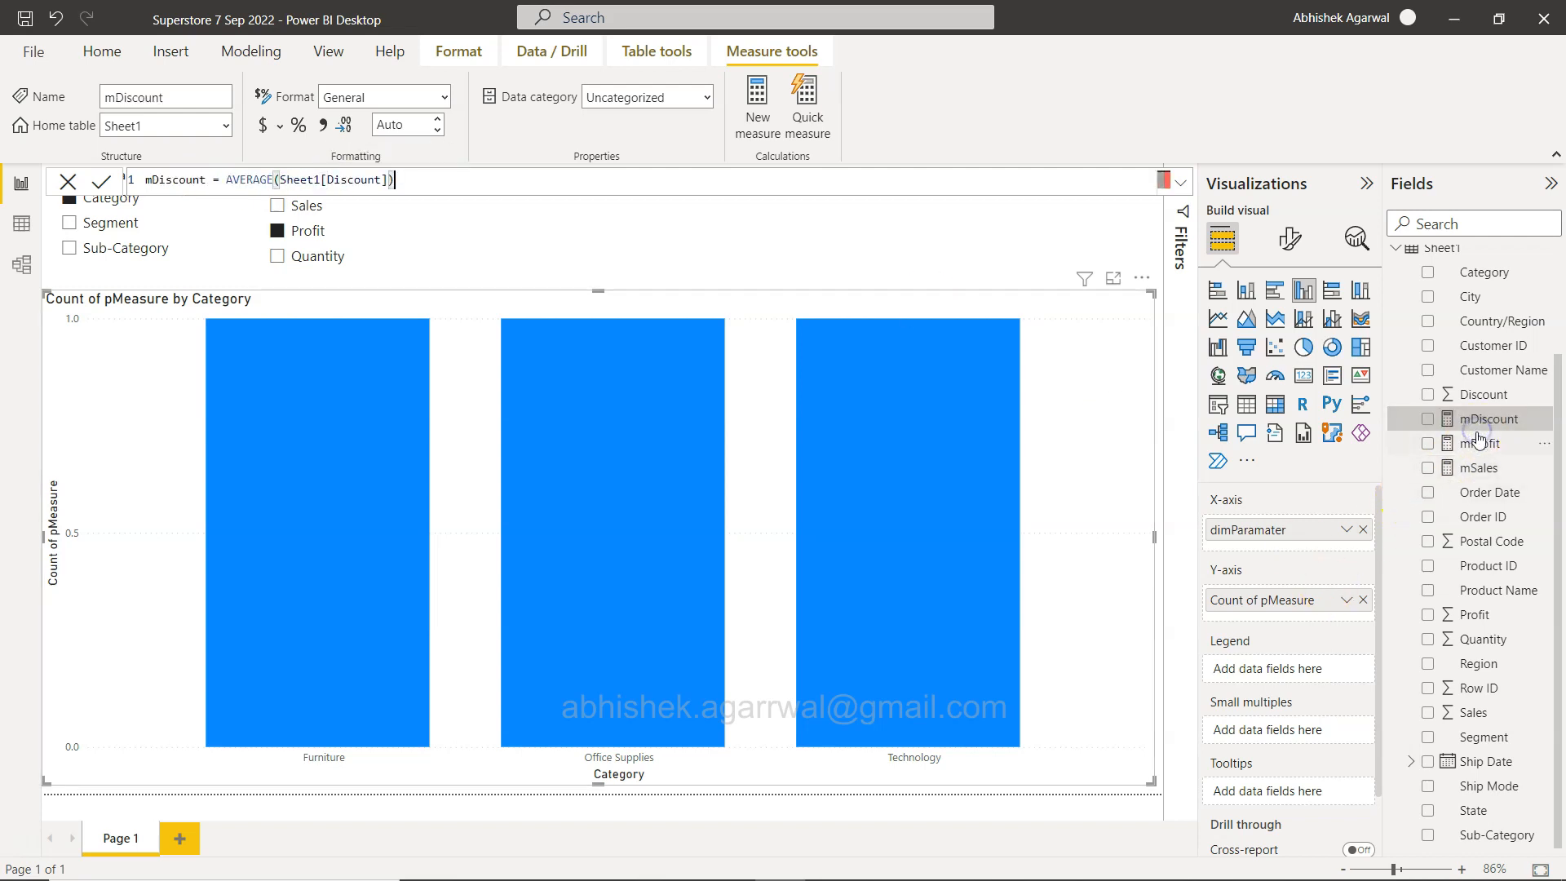
left_click(1480, 443)
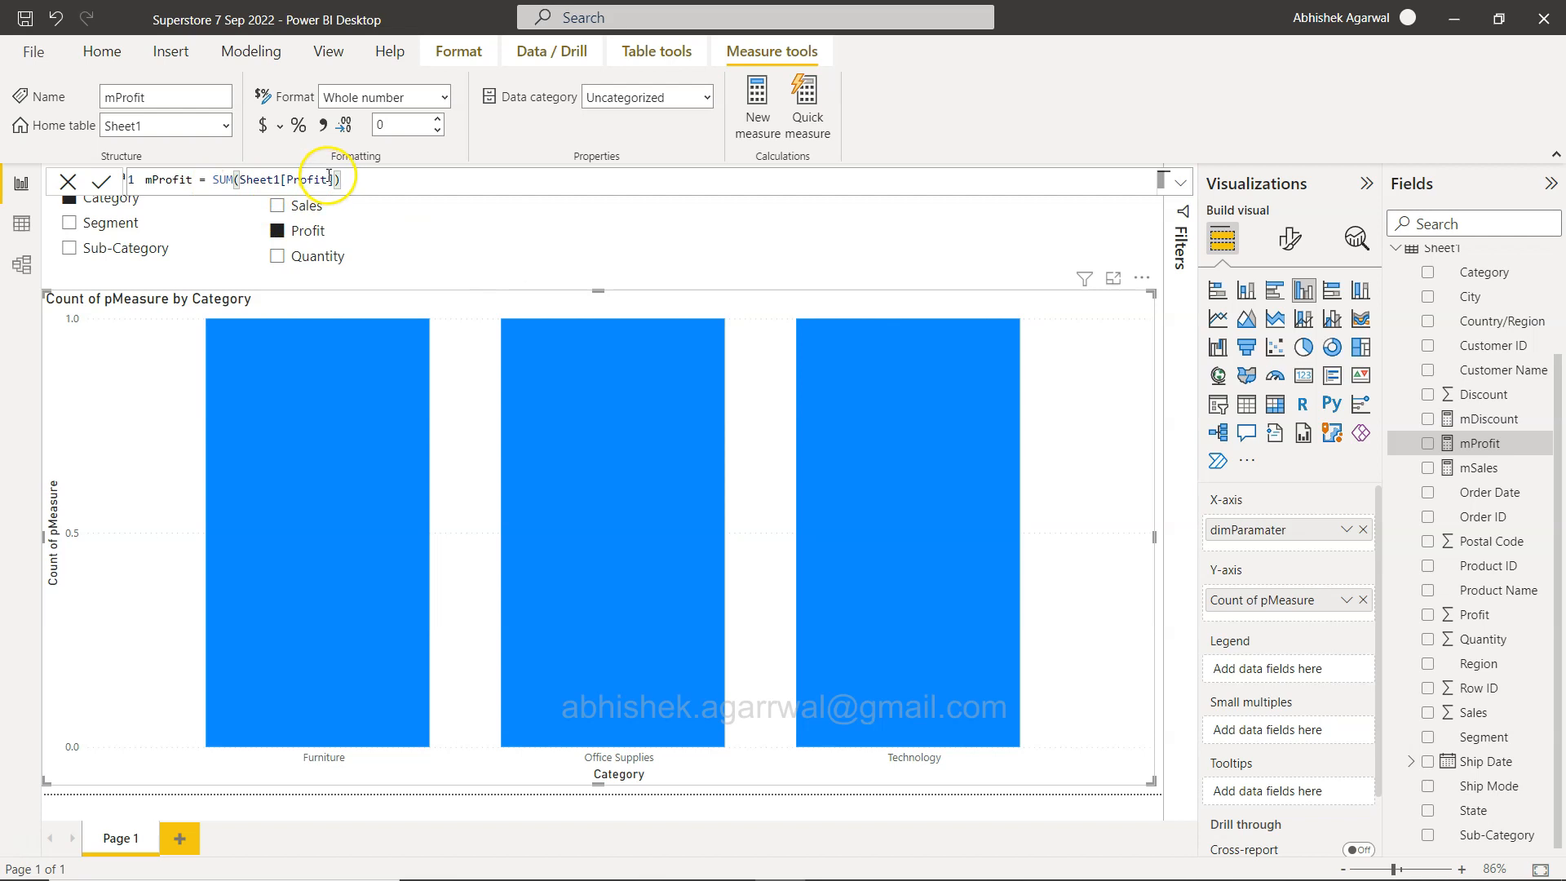
left_click(1489, 419)
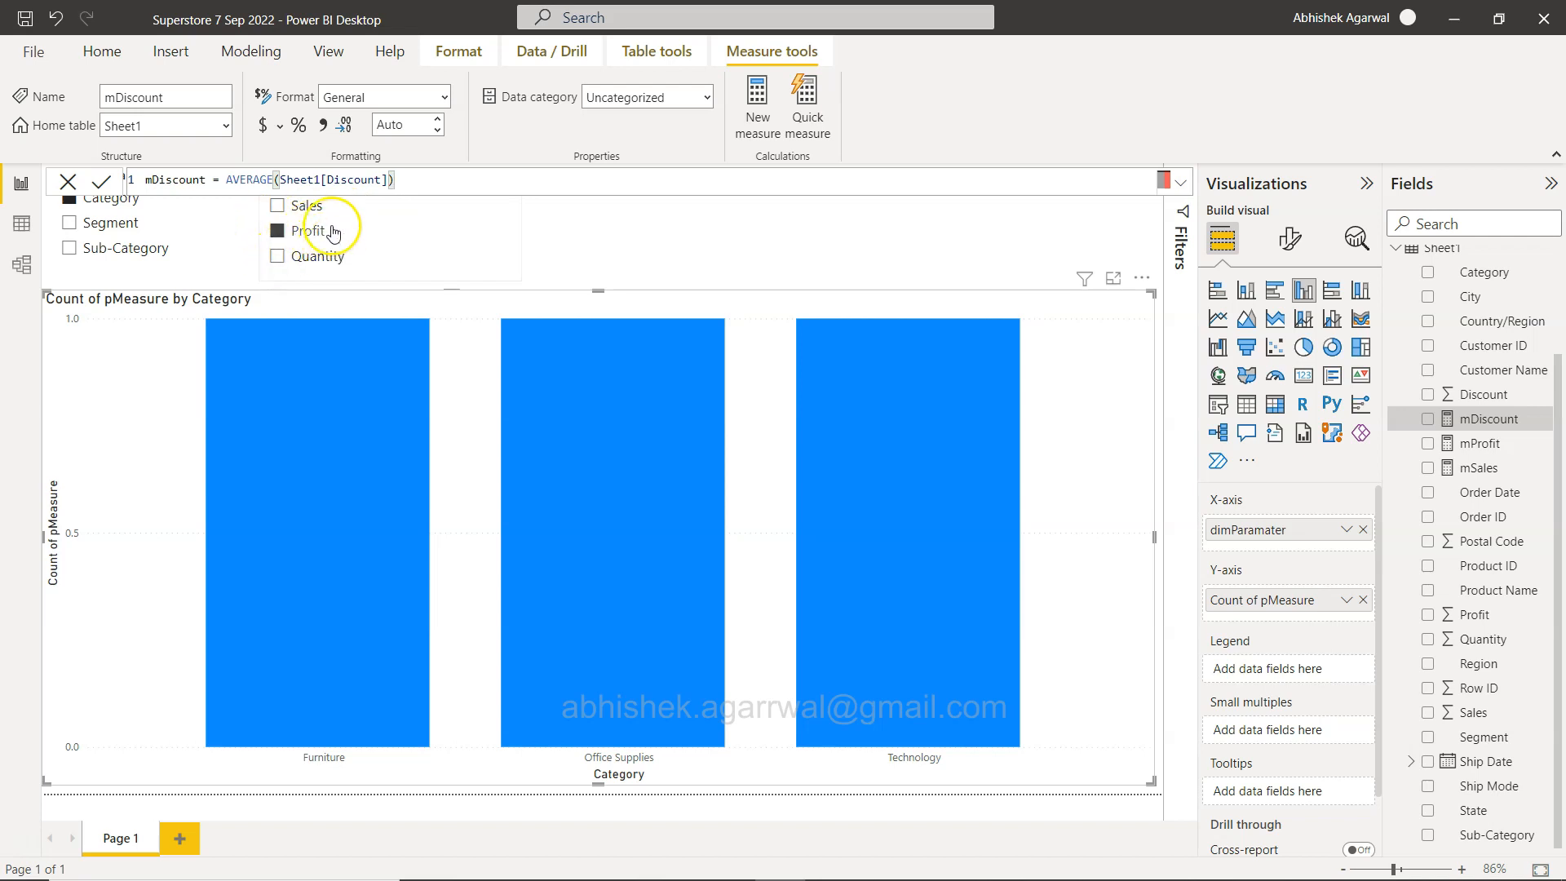
mouse_move(518, 236)
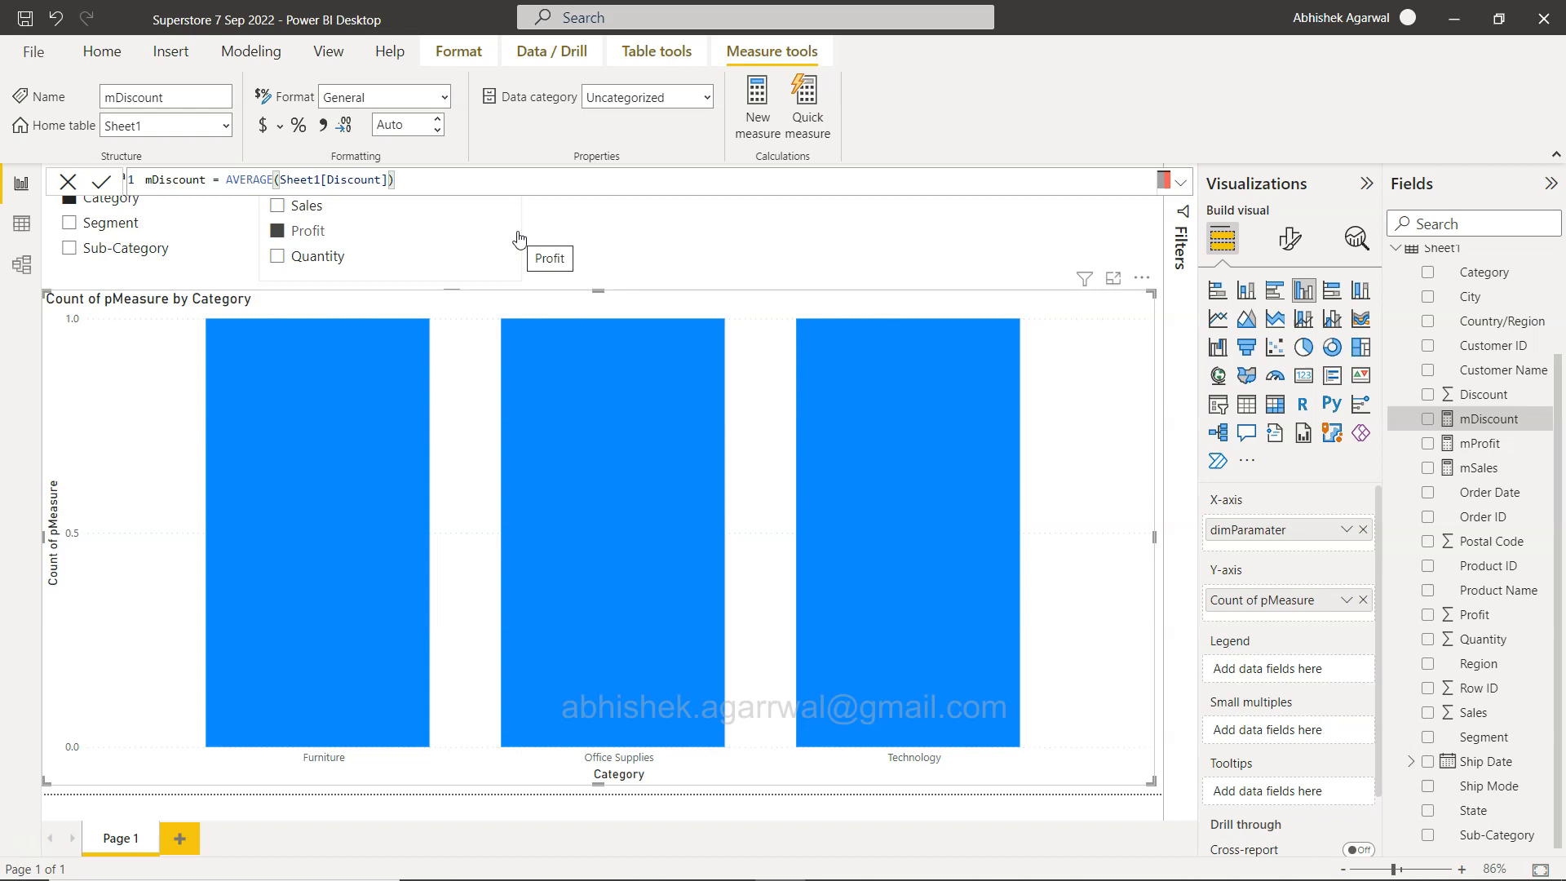
mouse_move(515, 267)
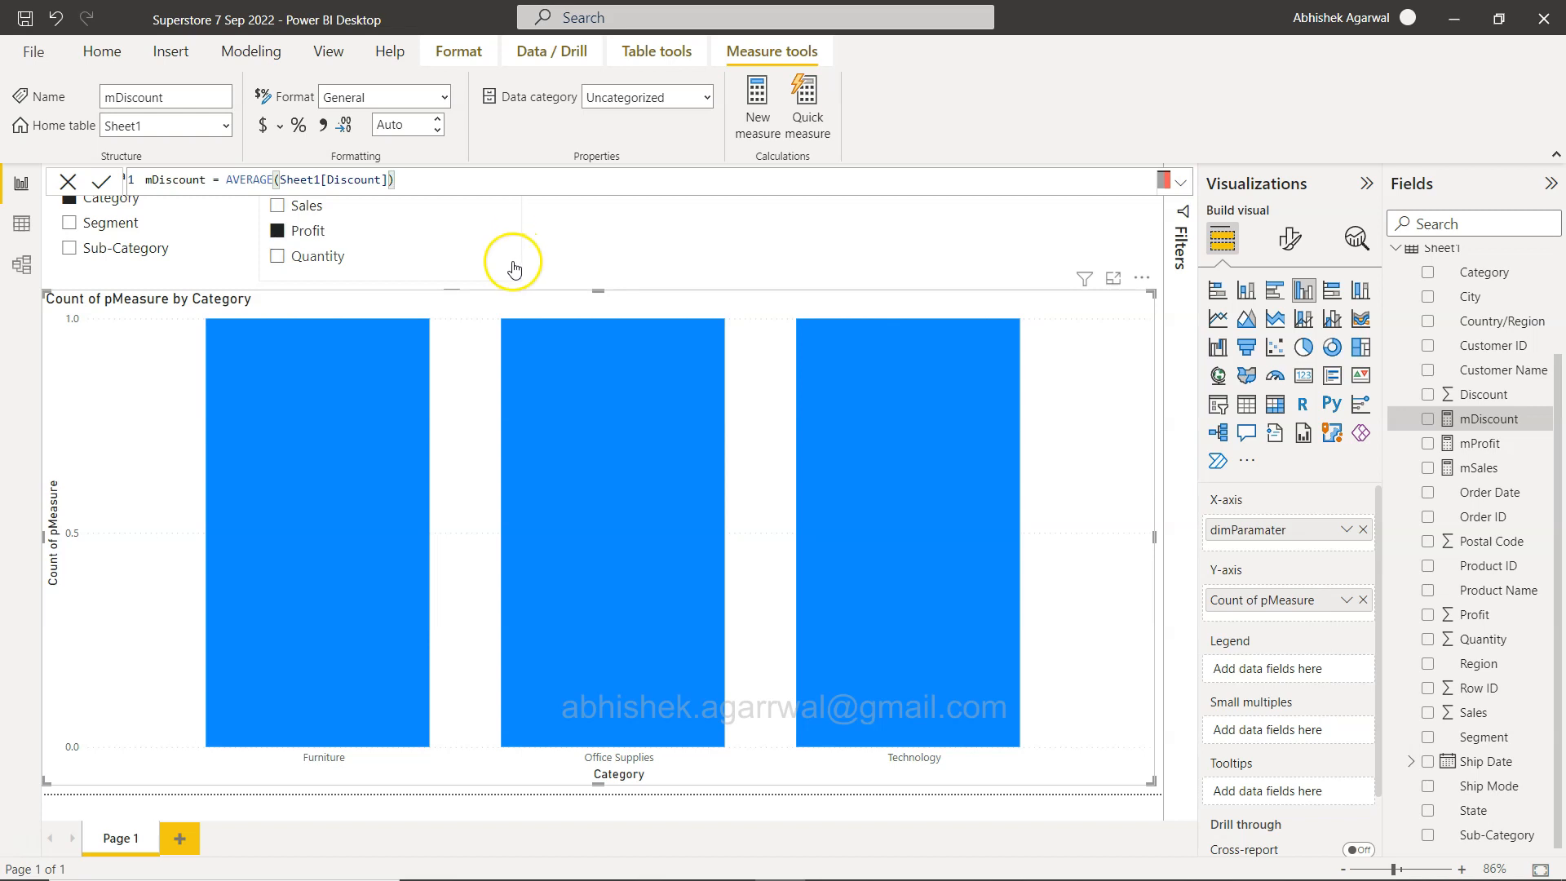
mouse_move(1464, 370)
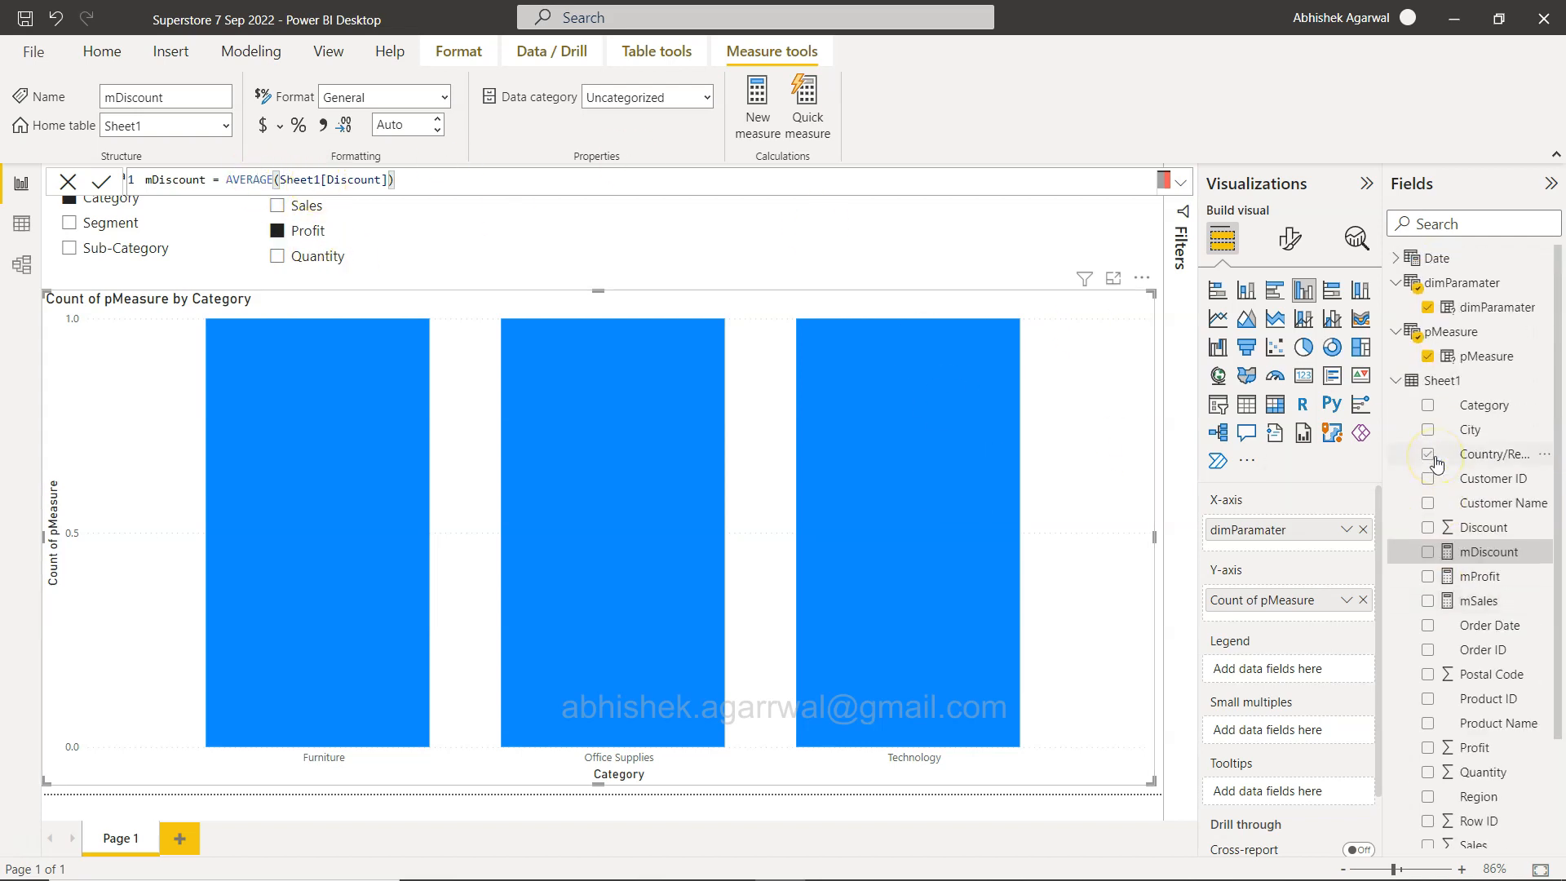
left_click(1449, 332)
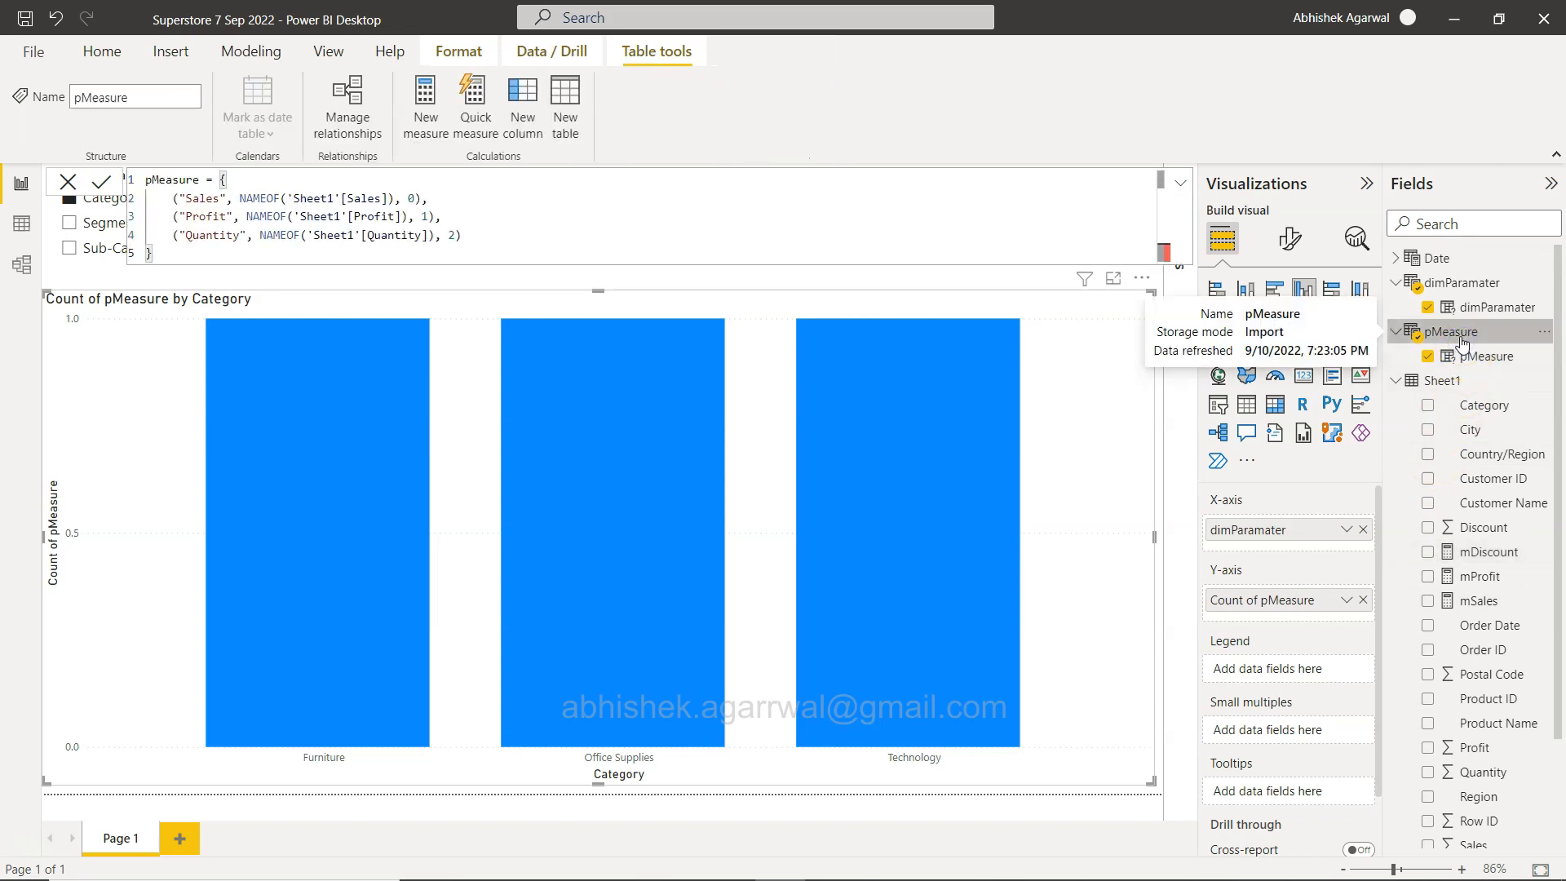
Change the pMeasure NAMEOF references to 'Sheet1'[mSales], [mProfit] and [mDiscount]
left_click(376, 226)
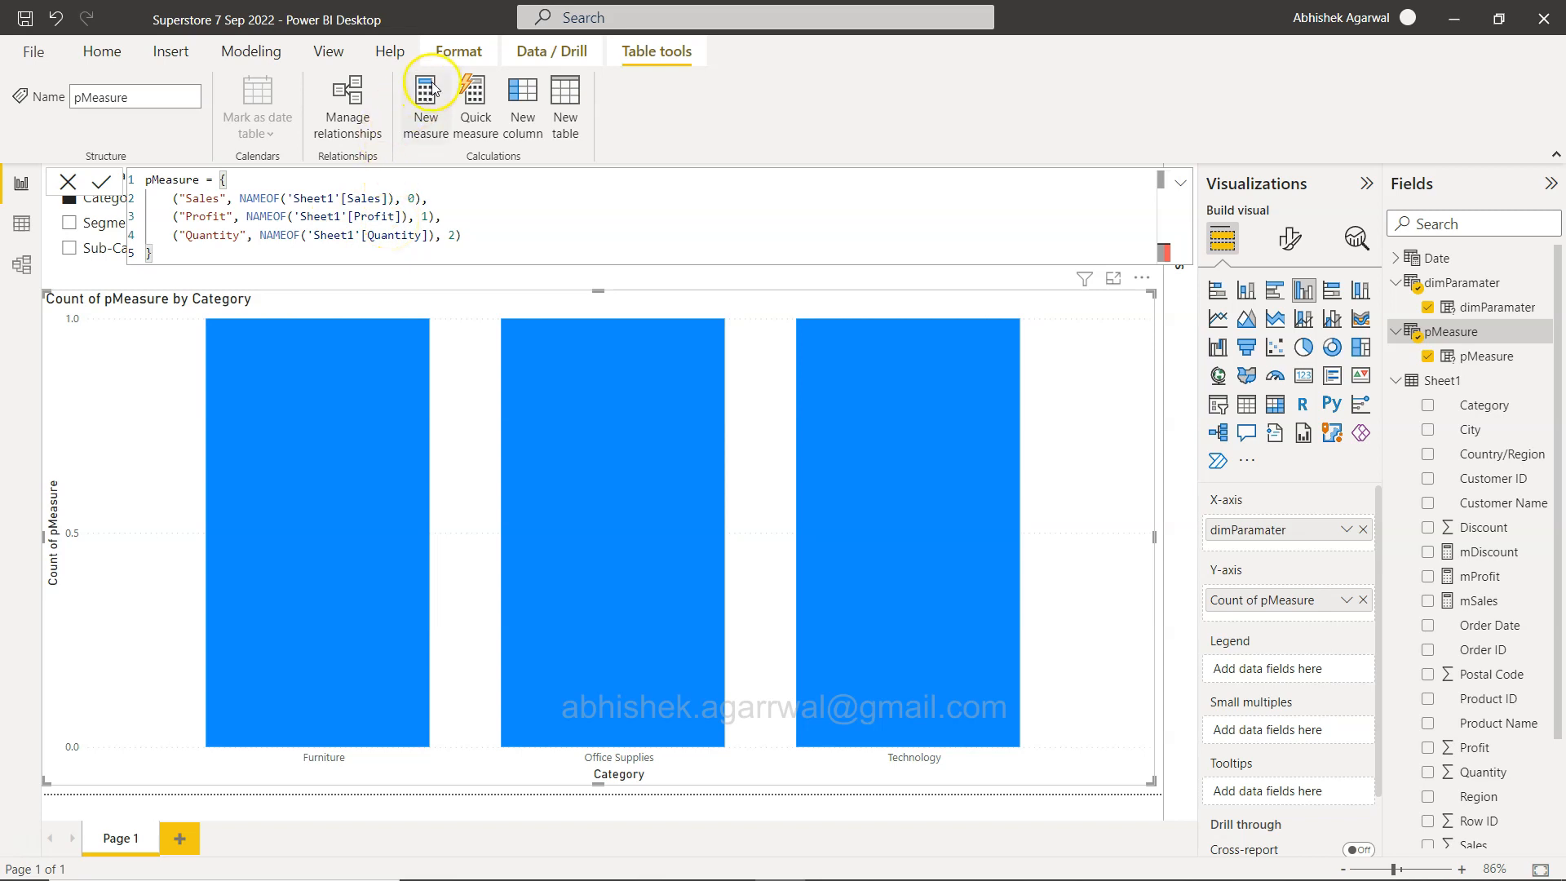
mouse_move(348, 220)
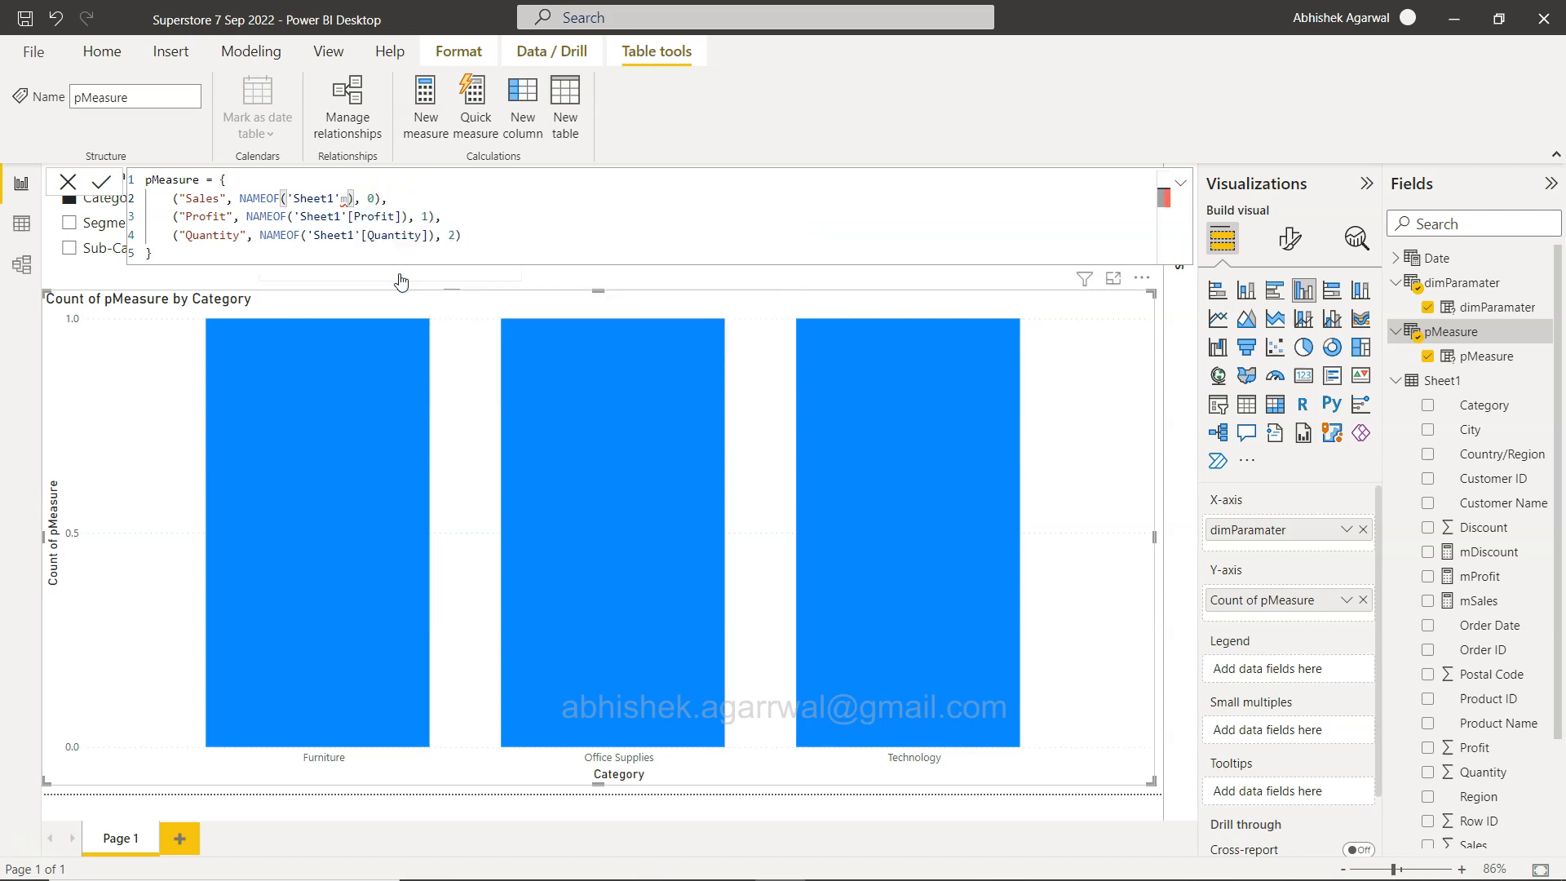
type("[")
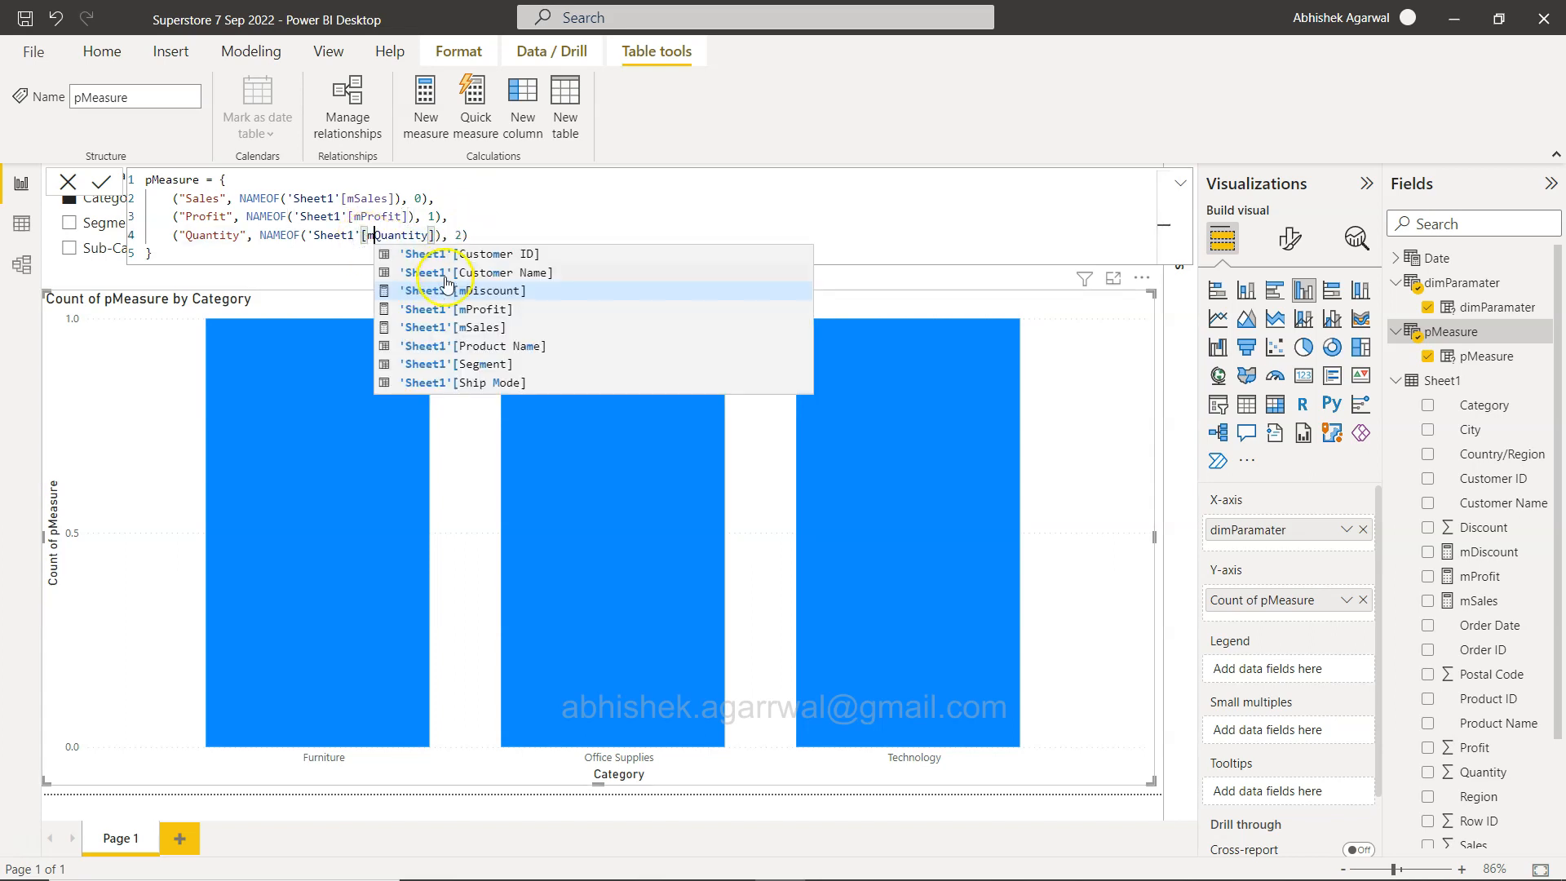
left_click(462, 290)
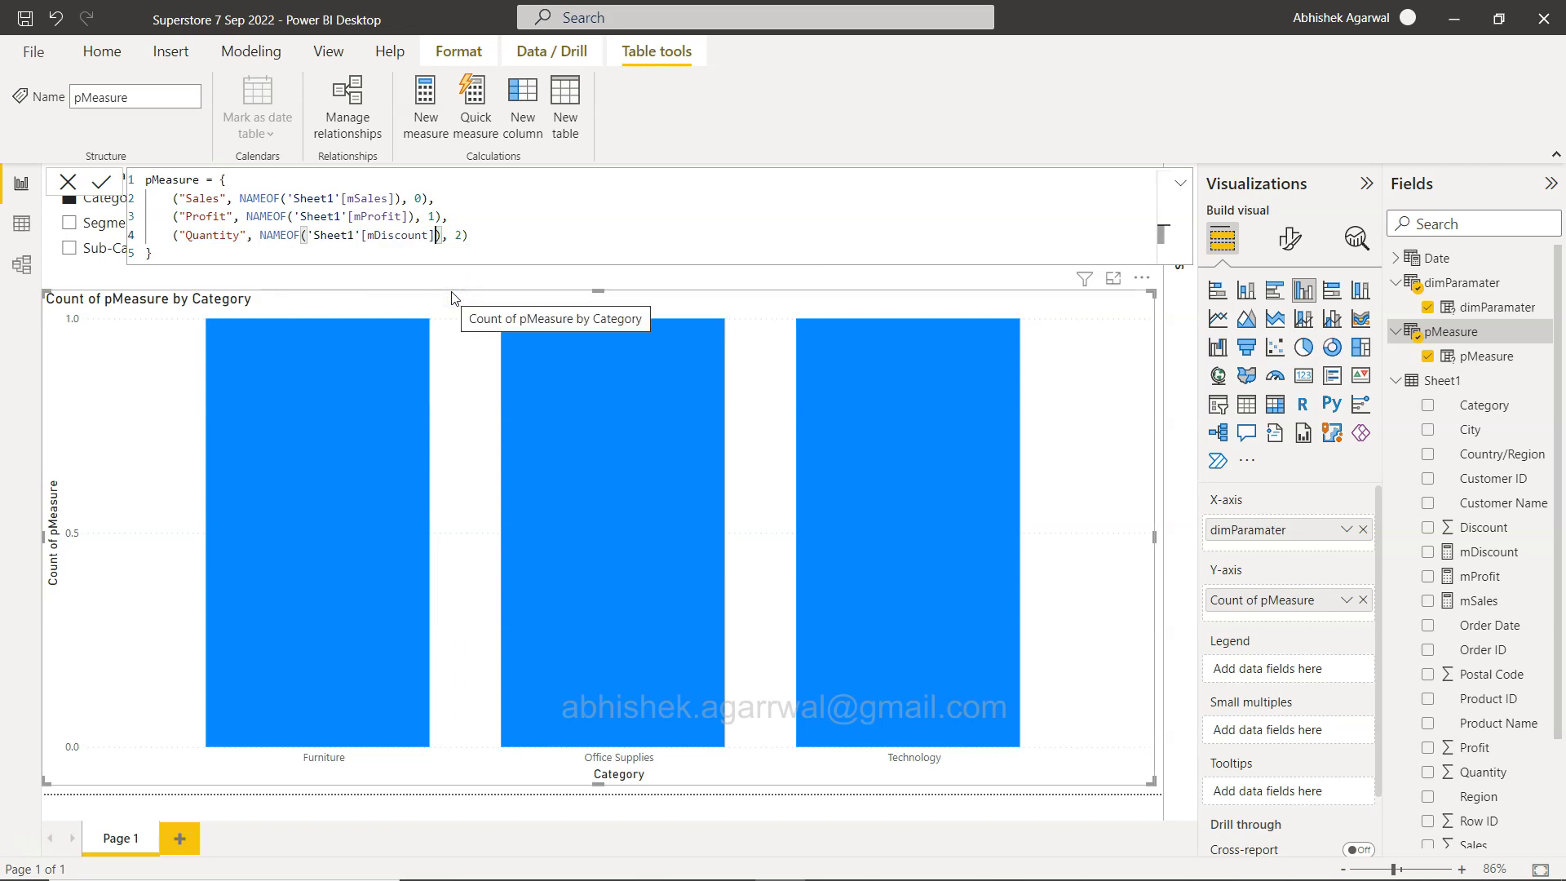
mouse_move(488, 242)
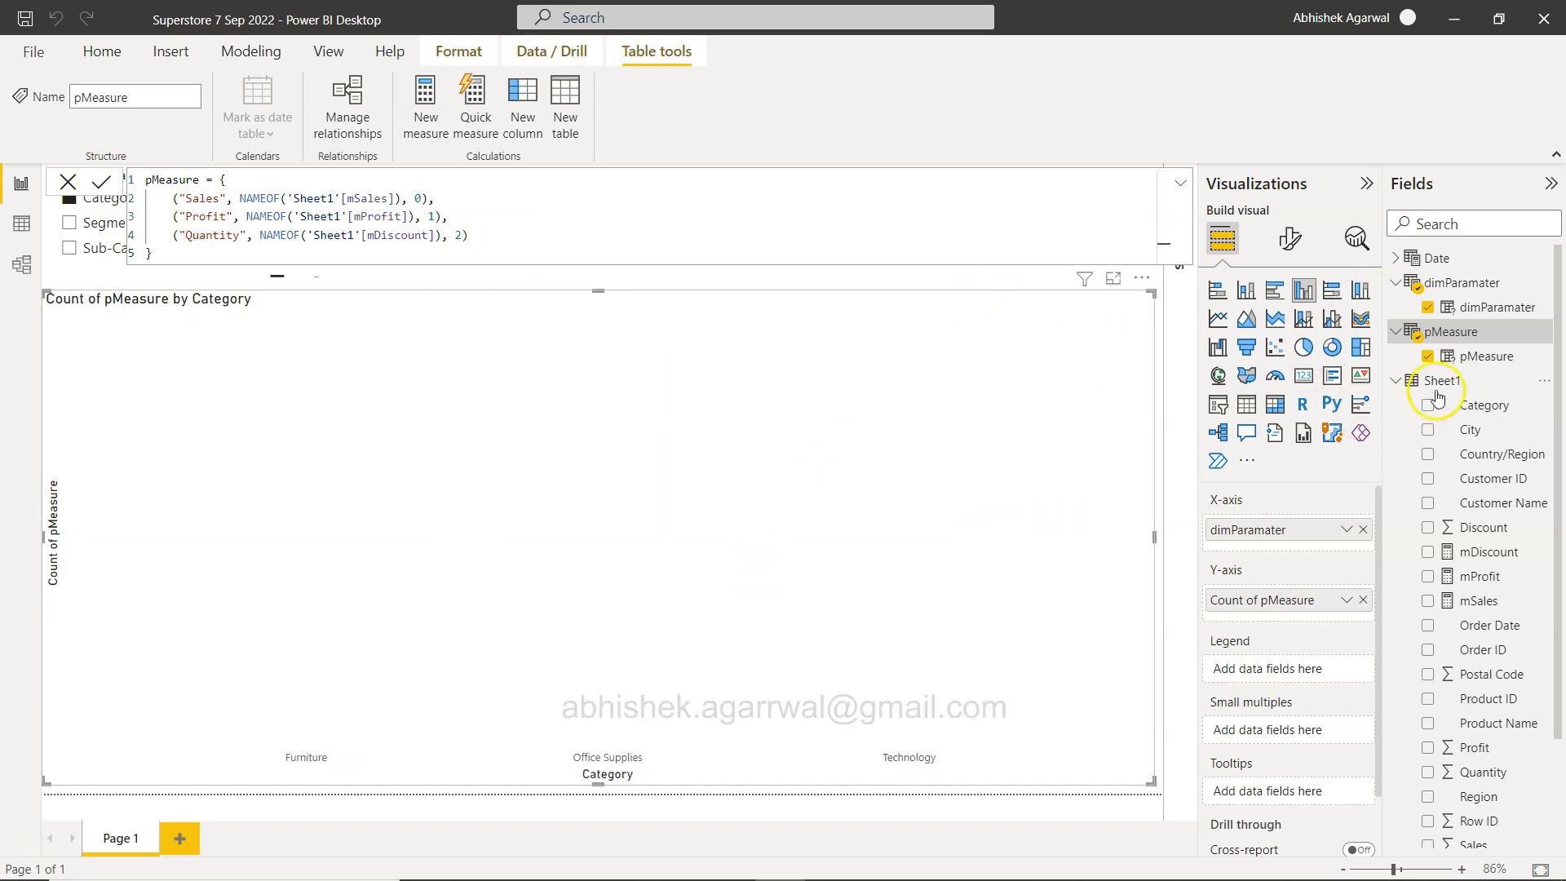
Select Sales, remove Count of pMeasure from the Y-axis, and drag pMeasure back in
left_click(1442, 380)
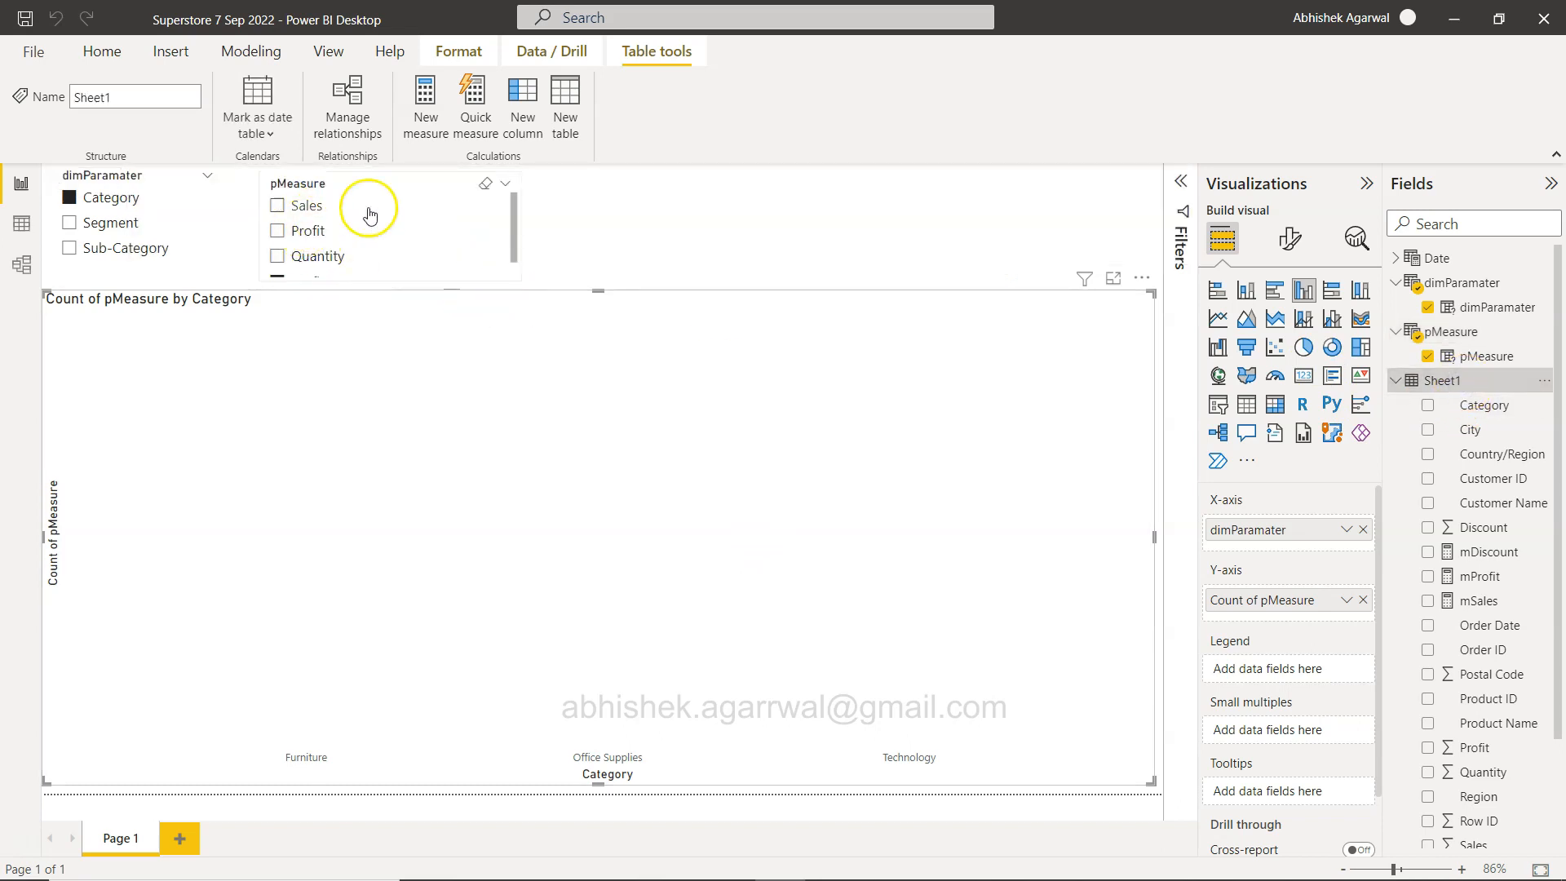
mouse_move(338, 239)
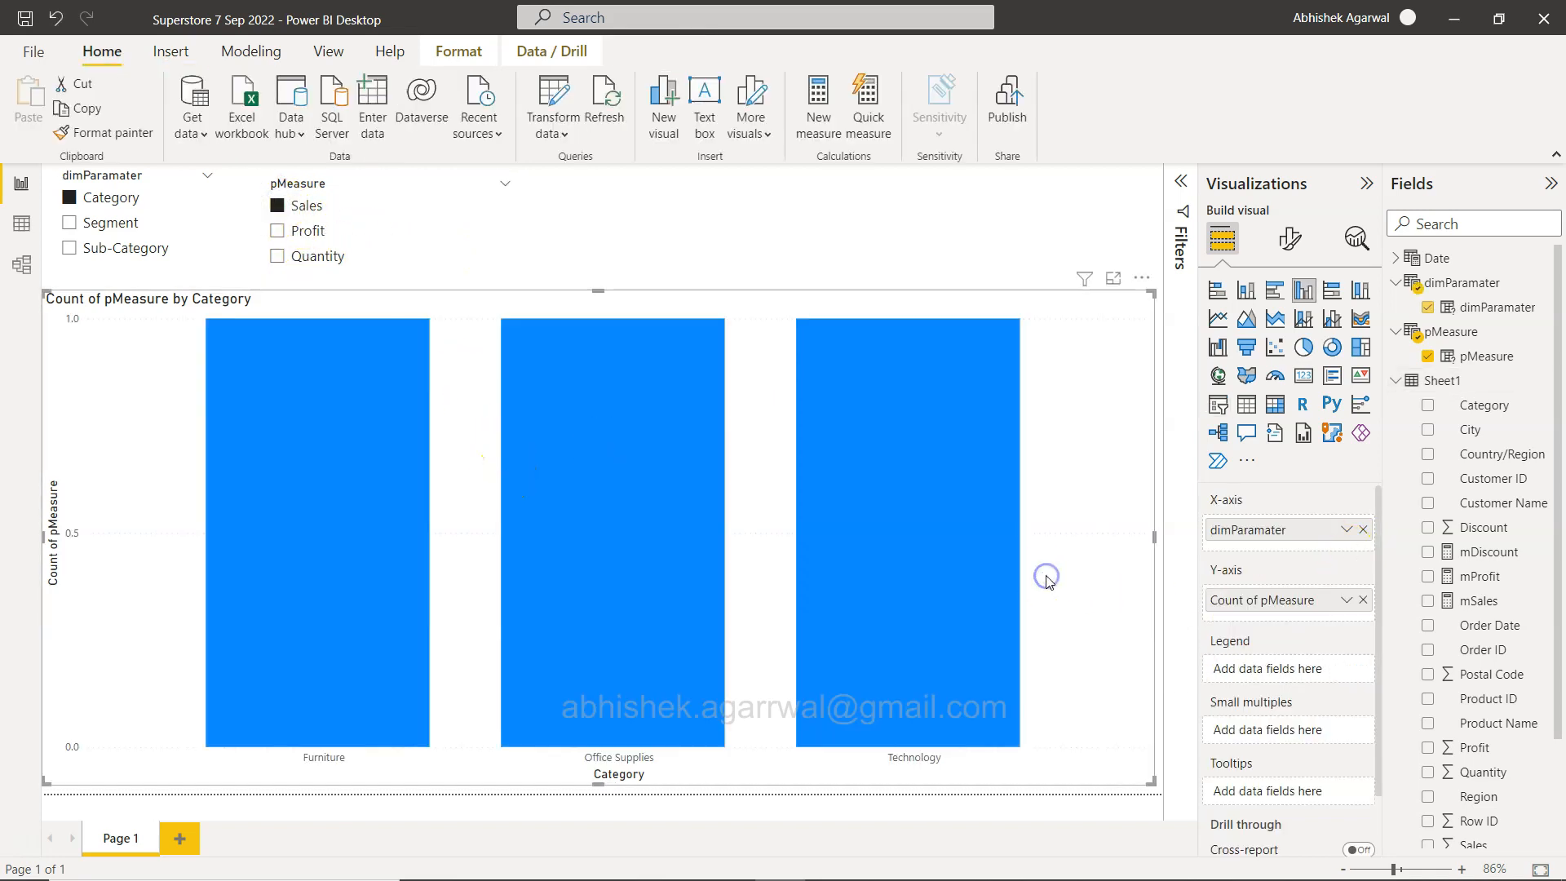
left_click(1339, 600)
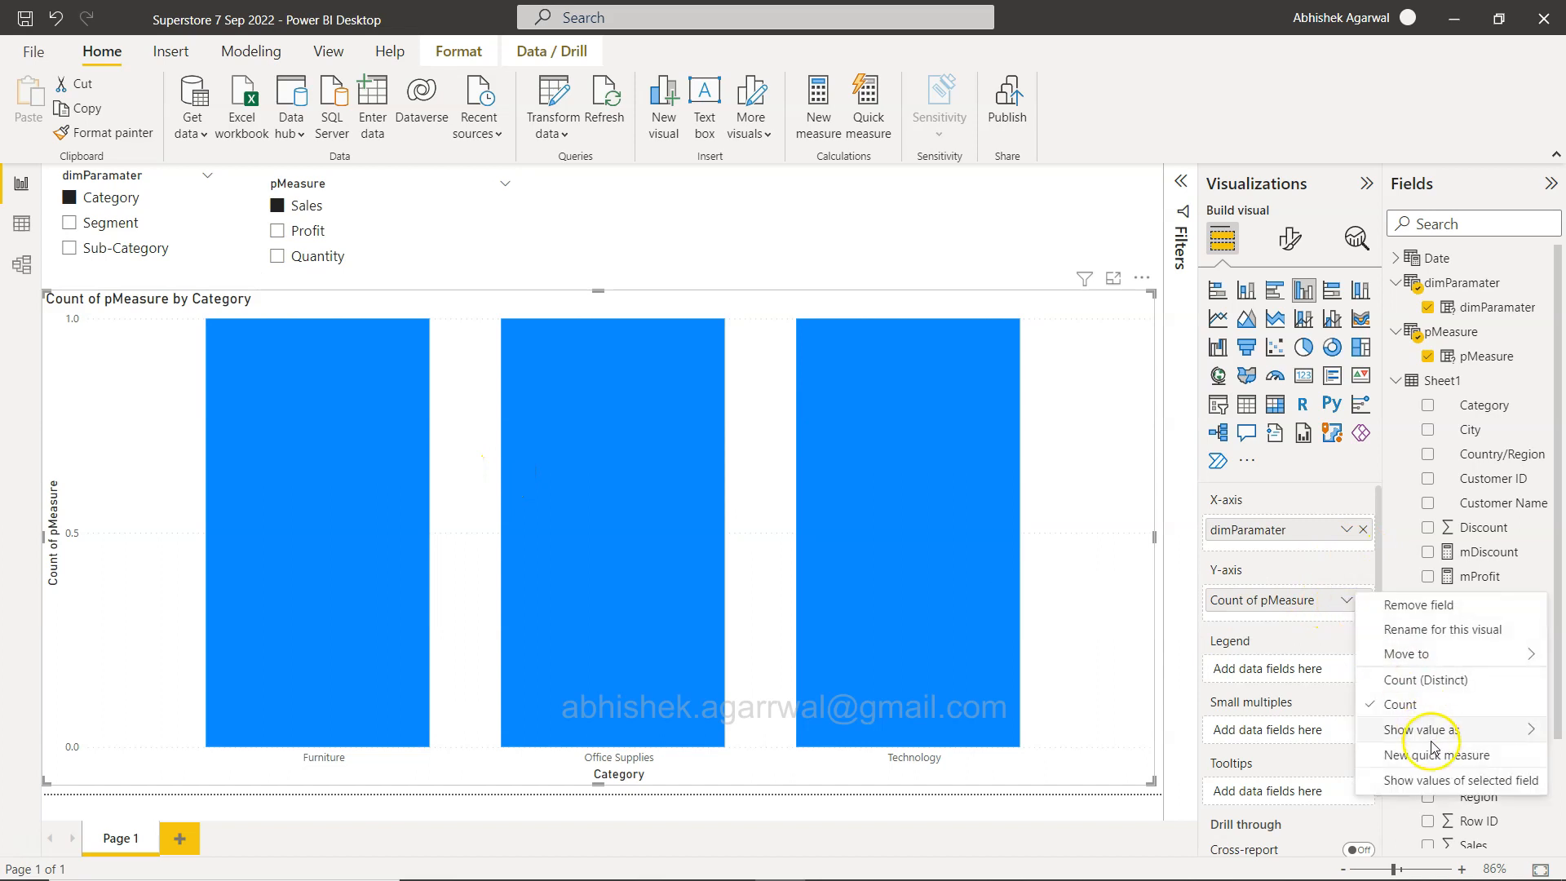
left_click(1321, 623)
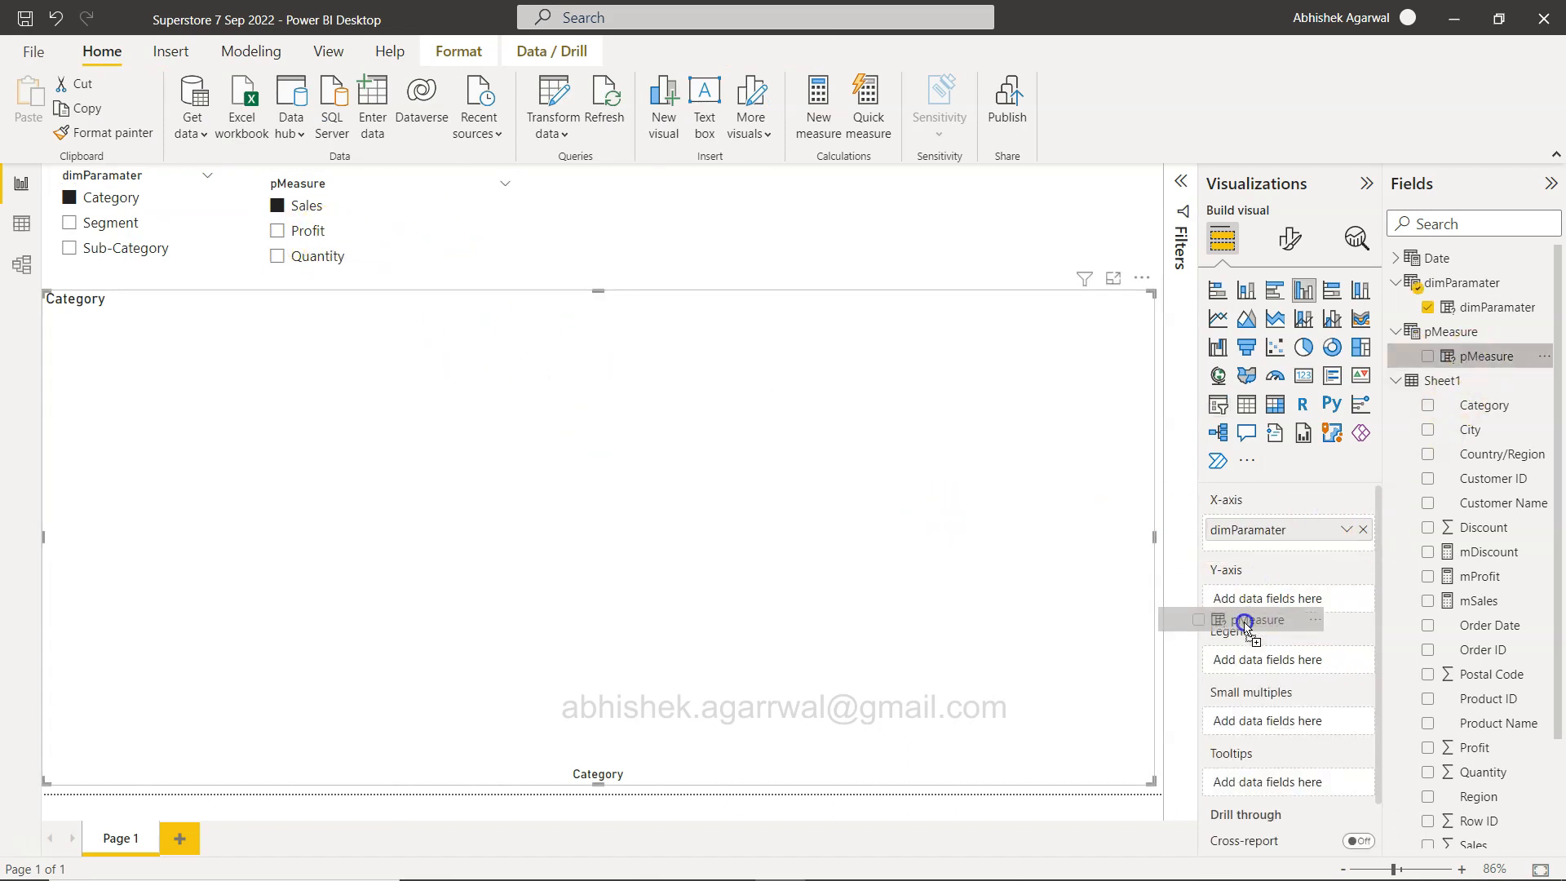
left_click_drag(1249, 619, 1287, 600)
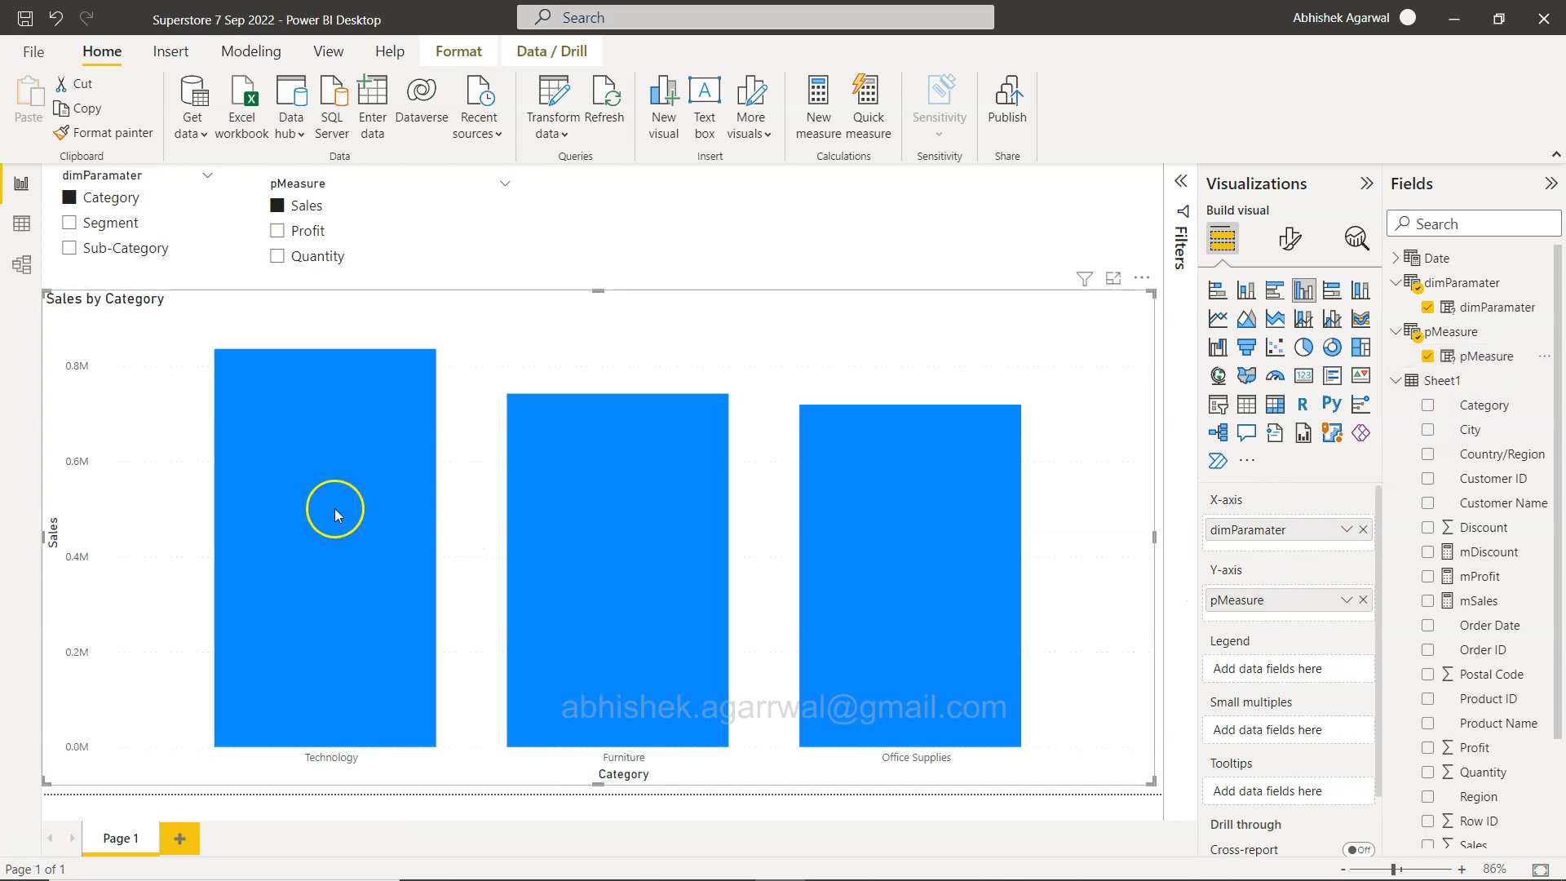
mouse_move(80, 369)
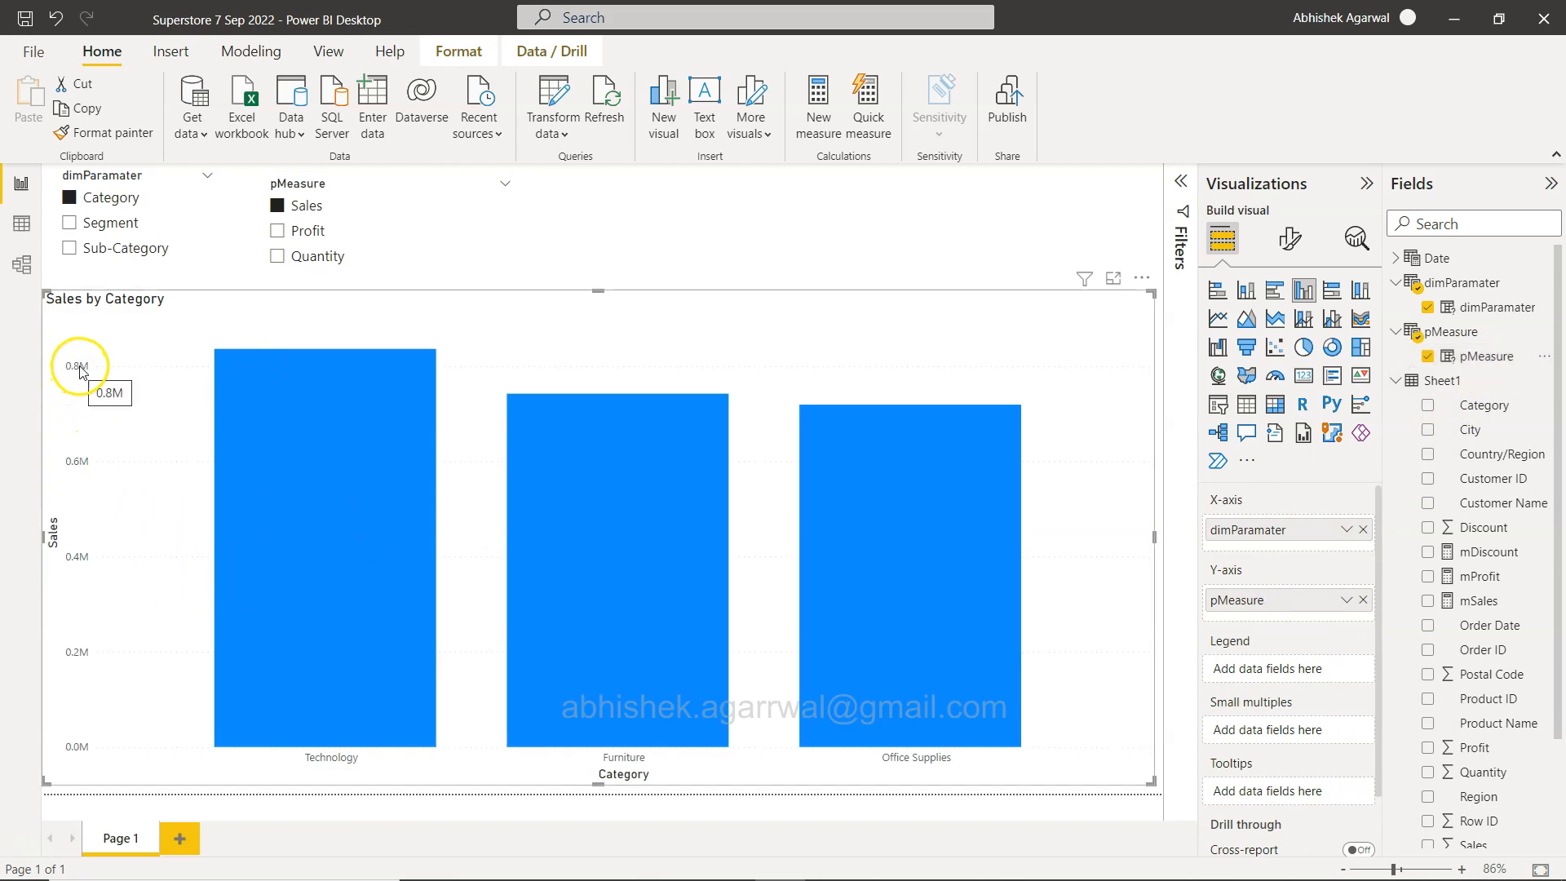
Switch the pMeasure slicer to Profit, then Quantity, showing Quantity by Category
left_click(278, 231)
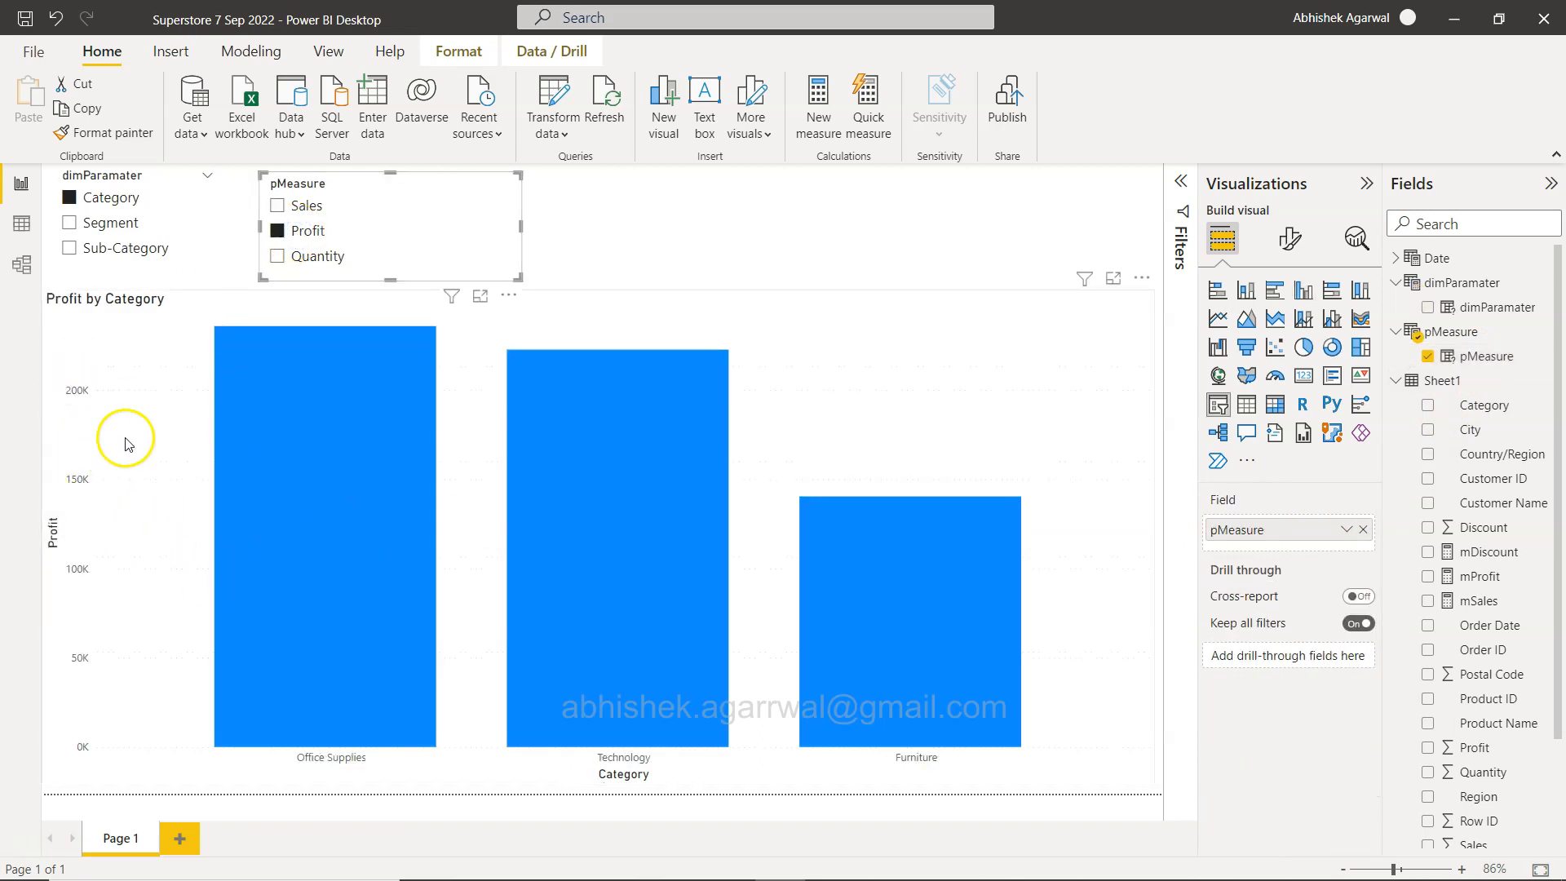
left_click(277, 257)
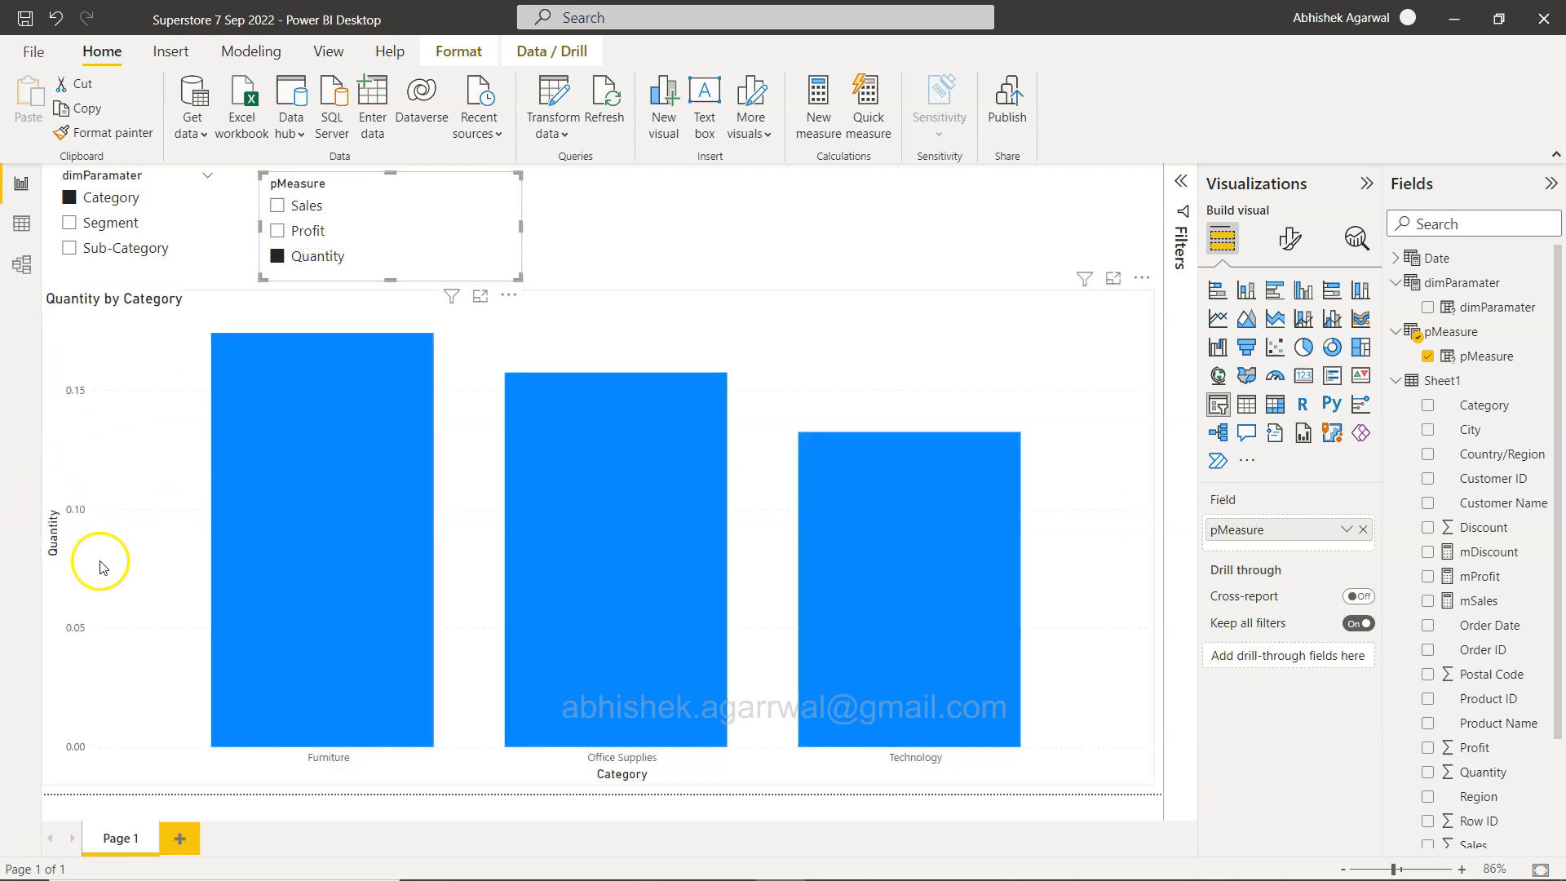
mouse_move(414, 589)
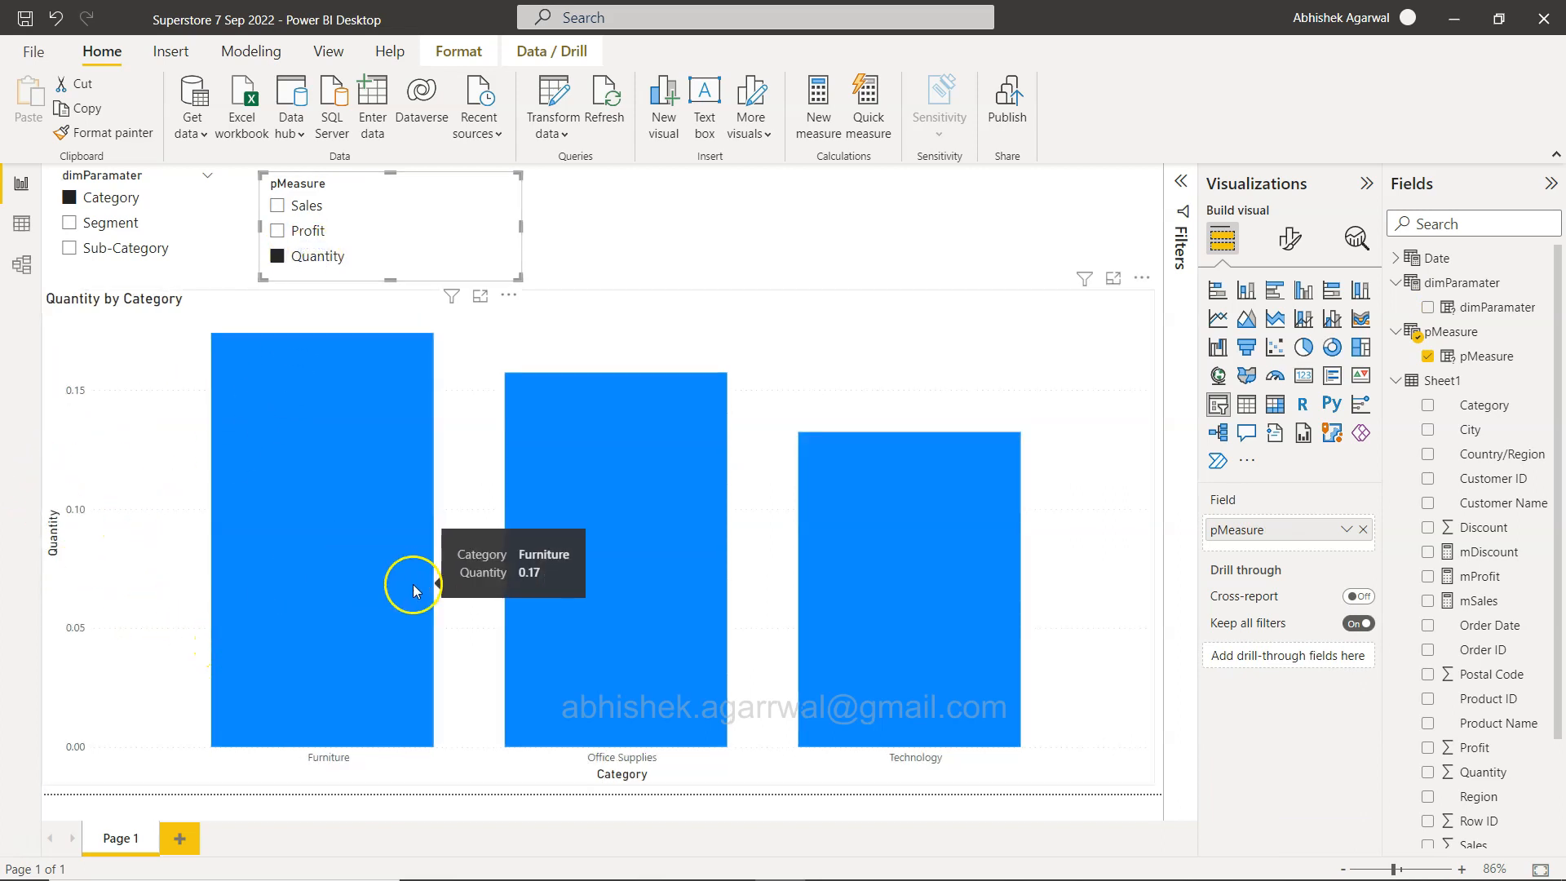
mouse_move(1168, 566)
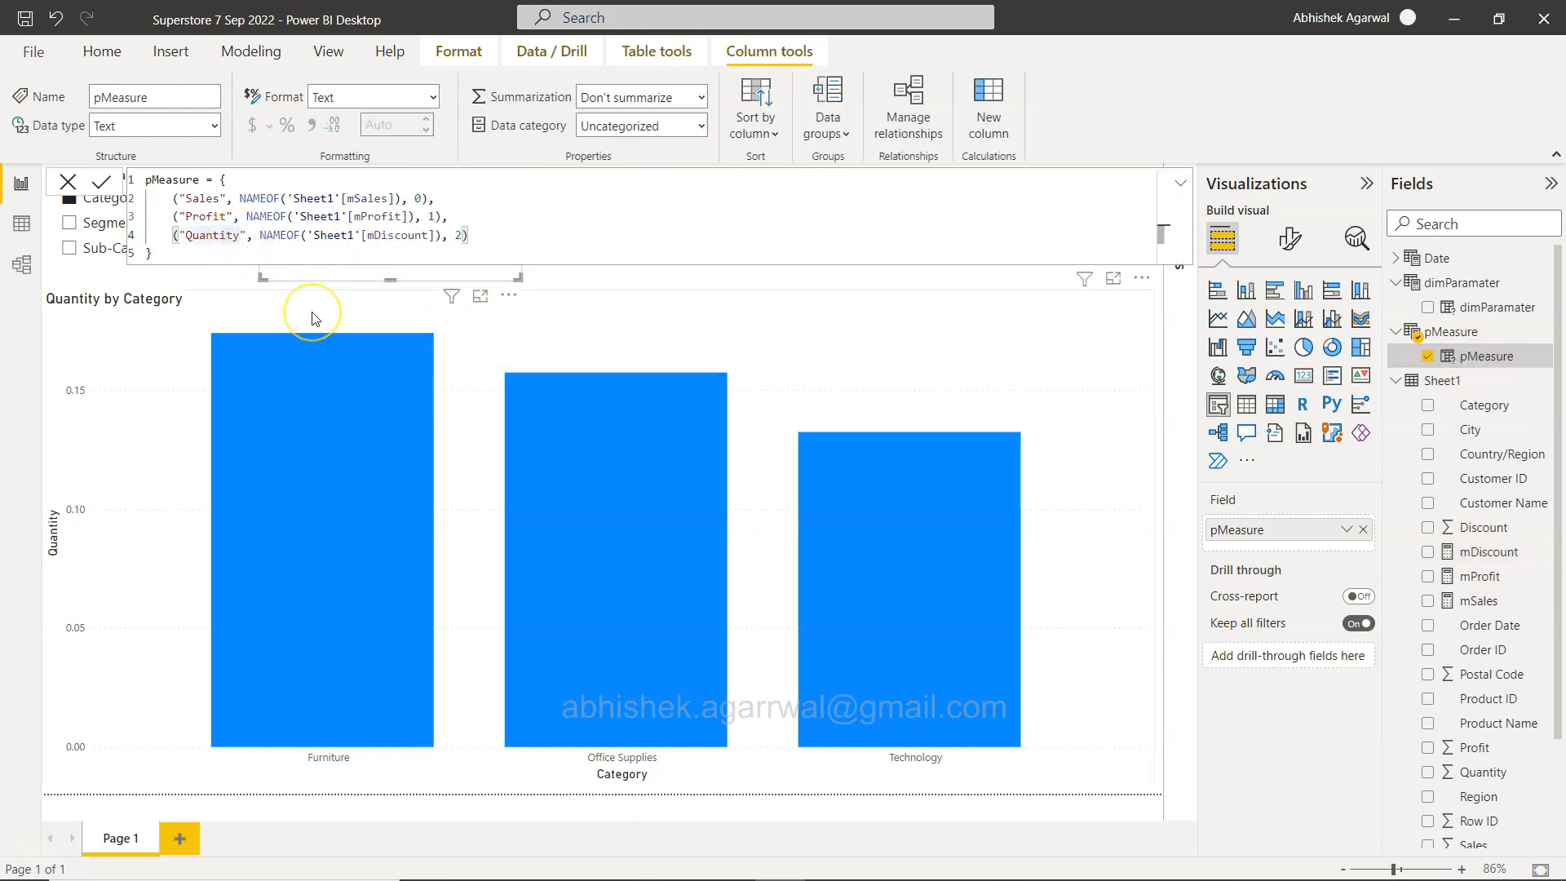
Relabel the third pMeasure entry from "Quantity" to "Discount", commit the formula, and return to the report
type("Disco")
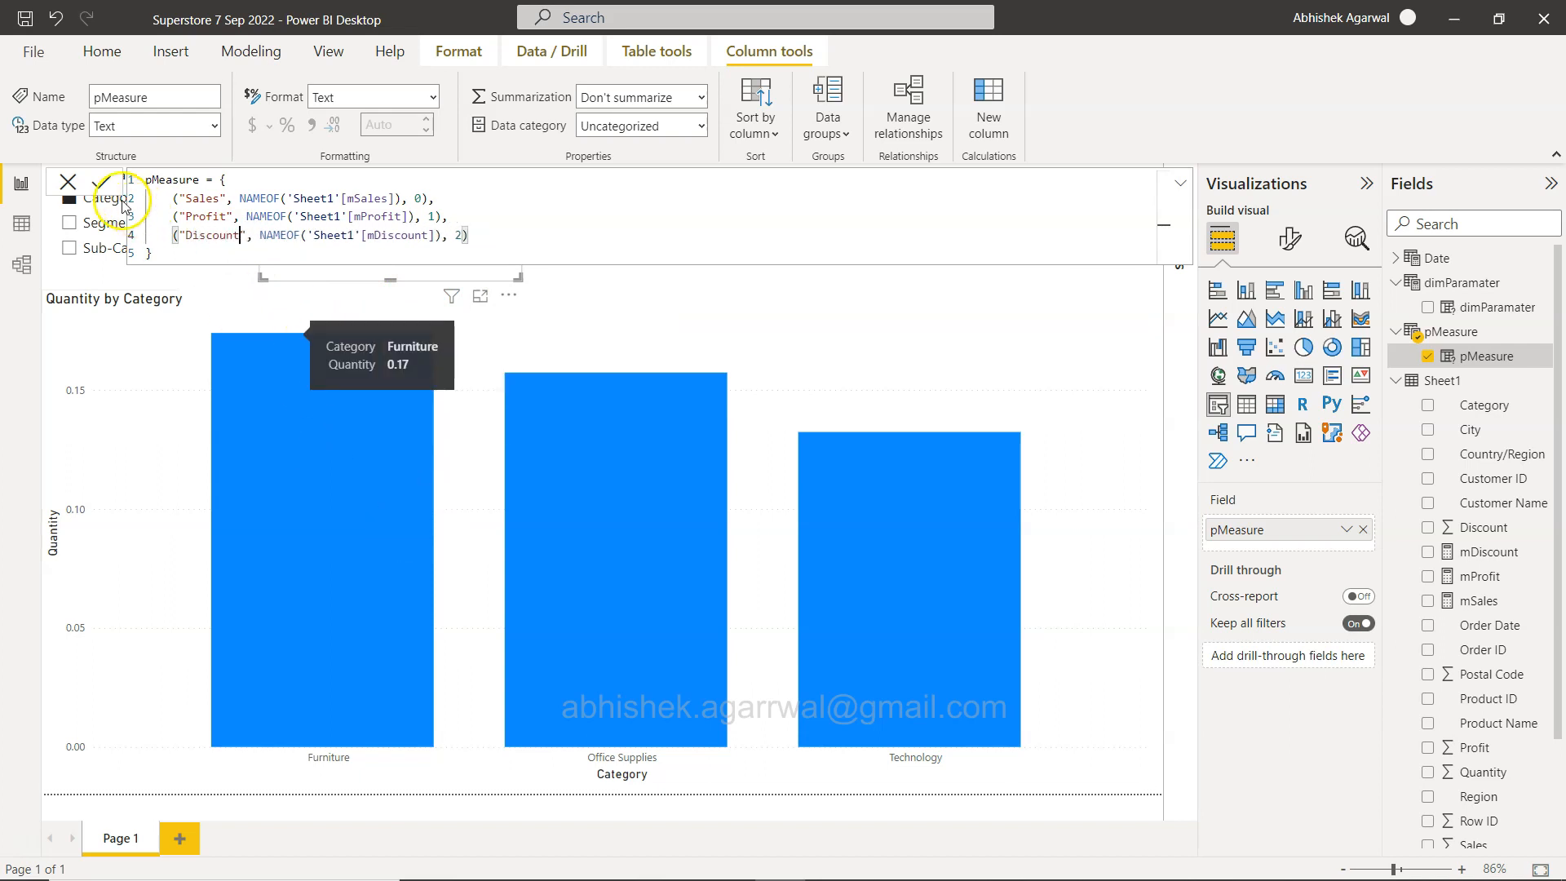
left_click(100, 181)
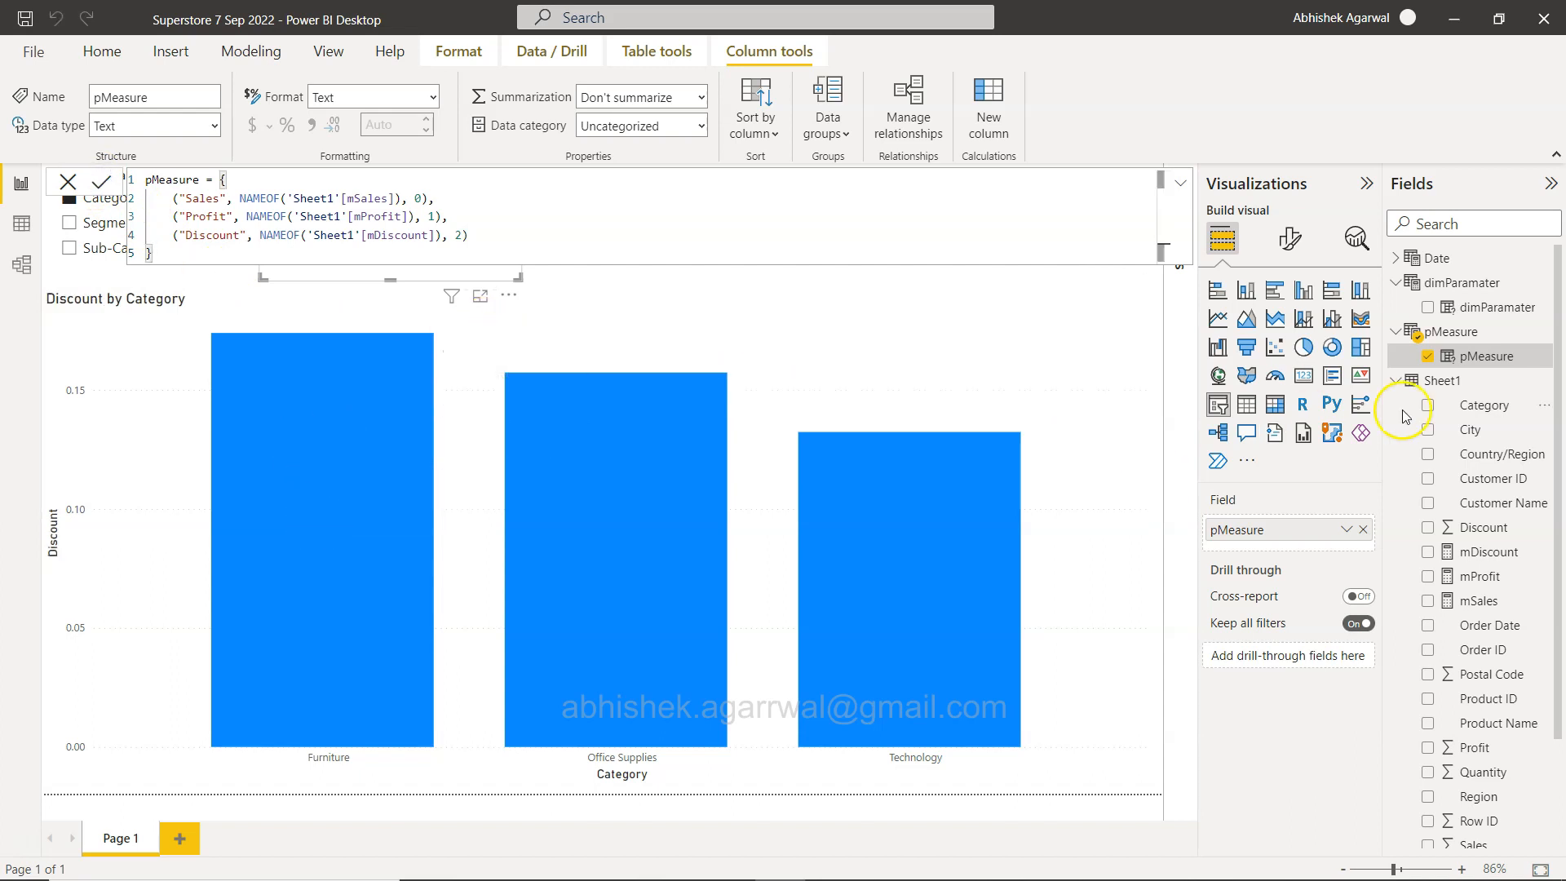
mouse_move(1468, 379)
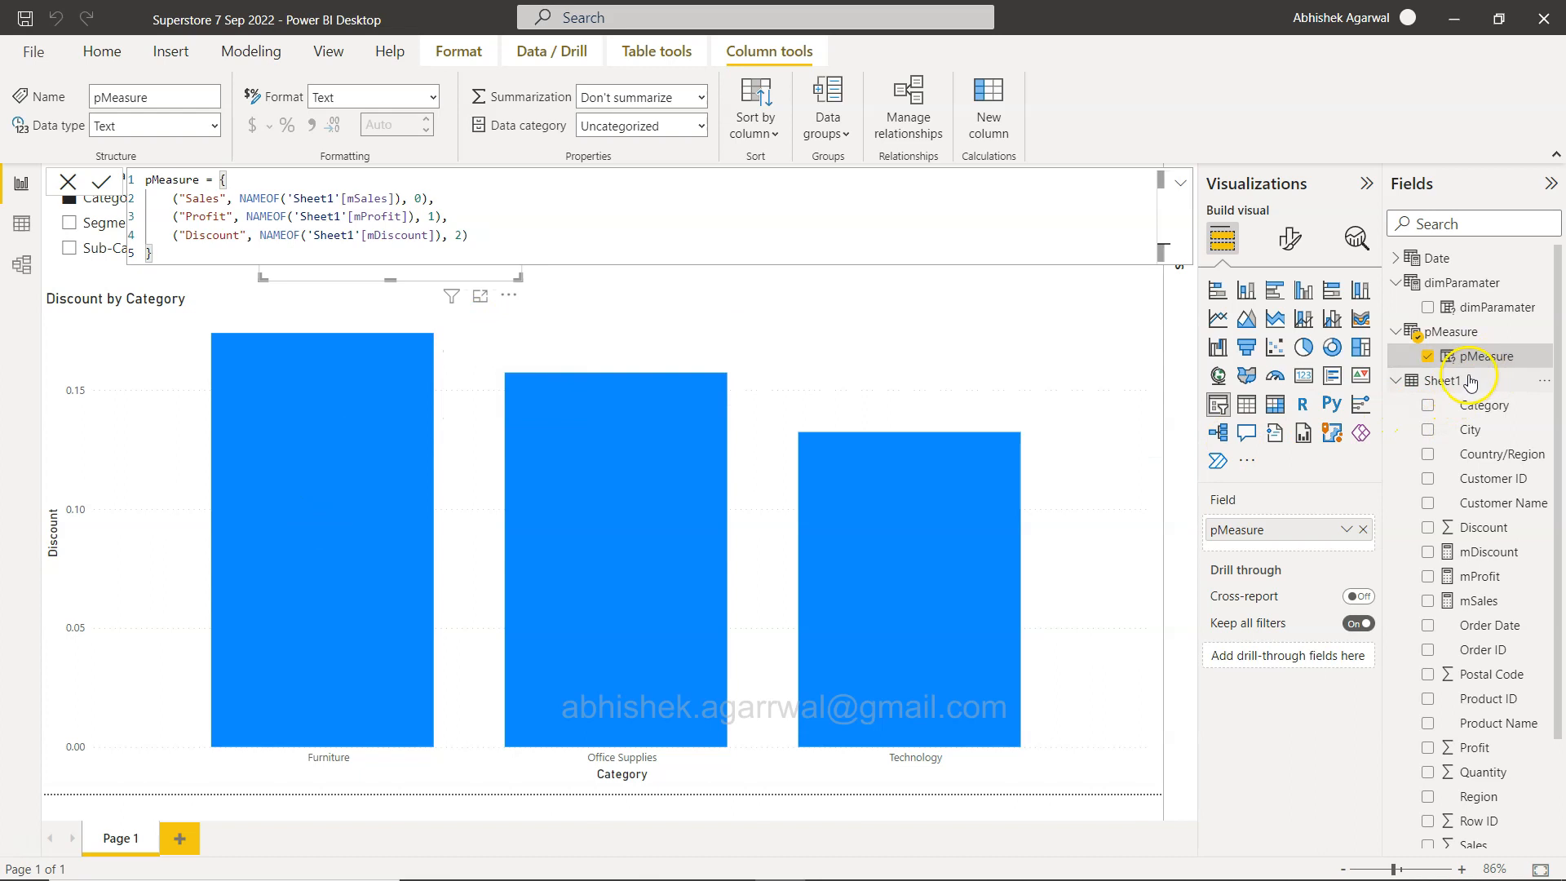
left_click(1442, 381)
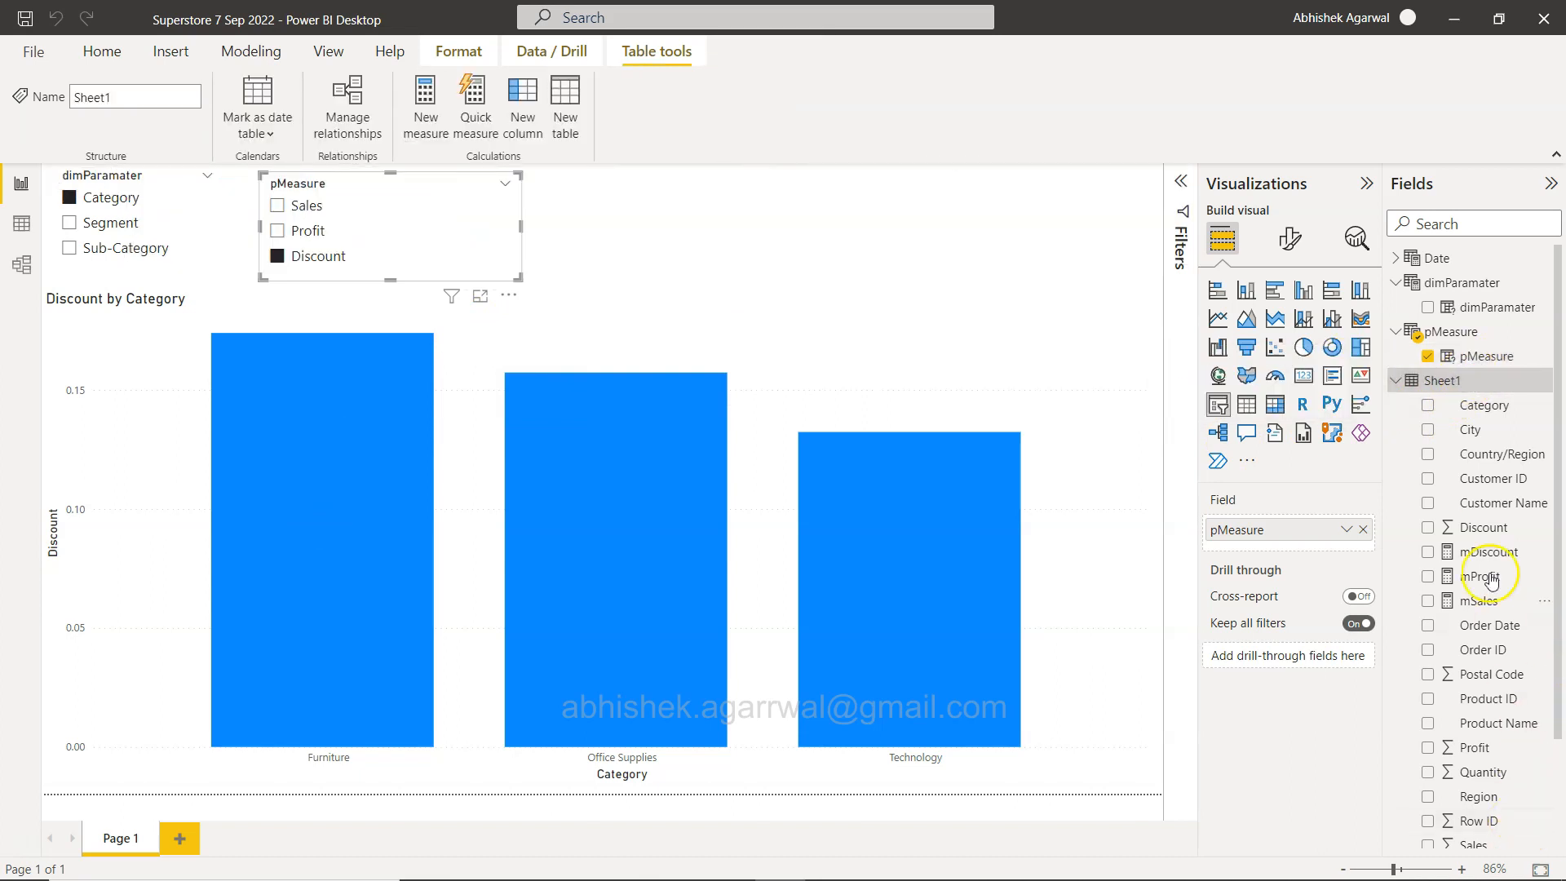
mouse_move(1475, 577)
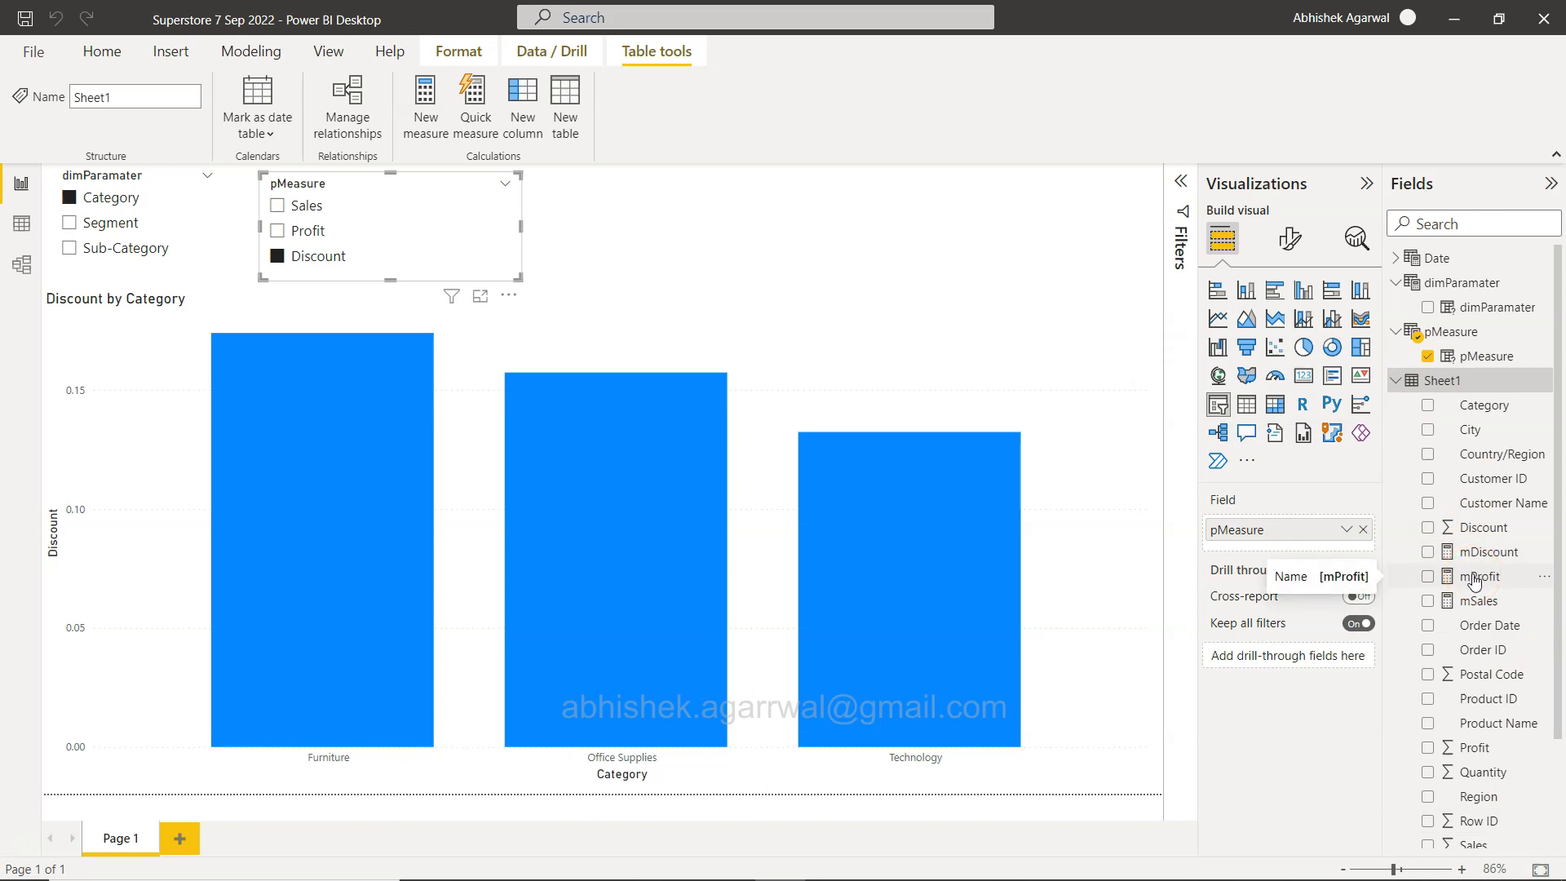
mouse_move(810, 304)
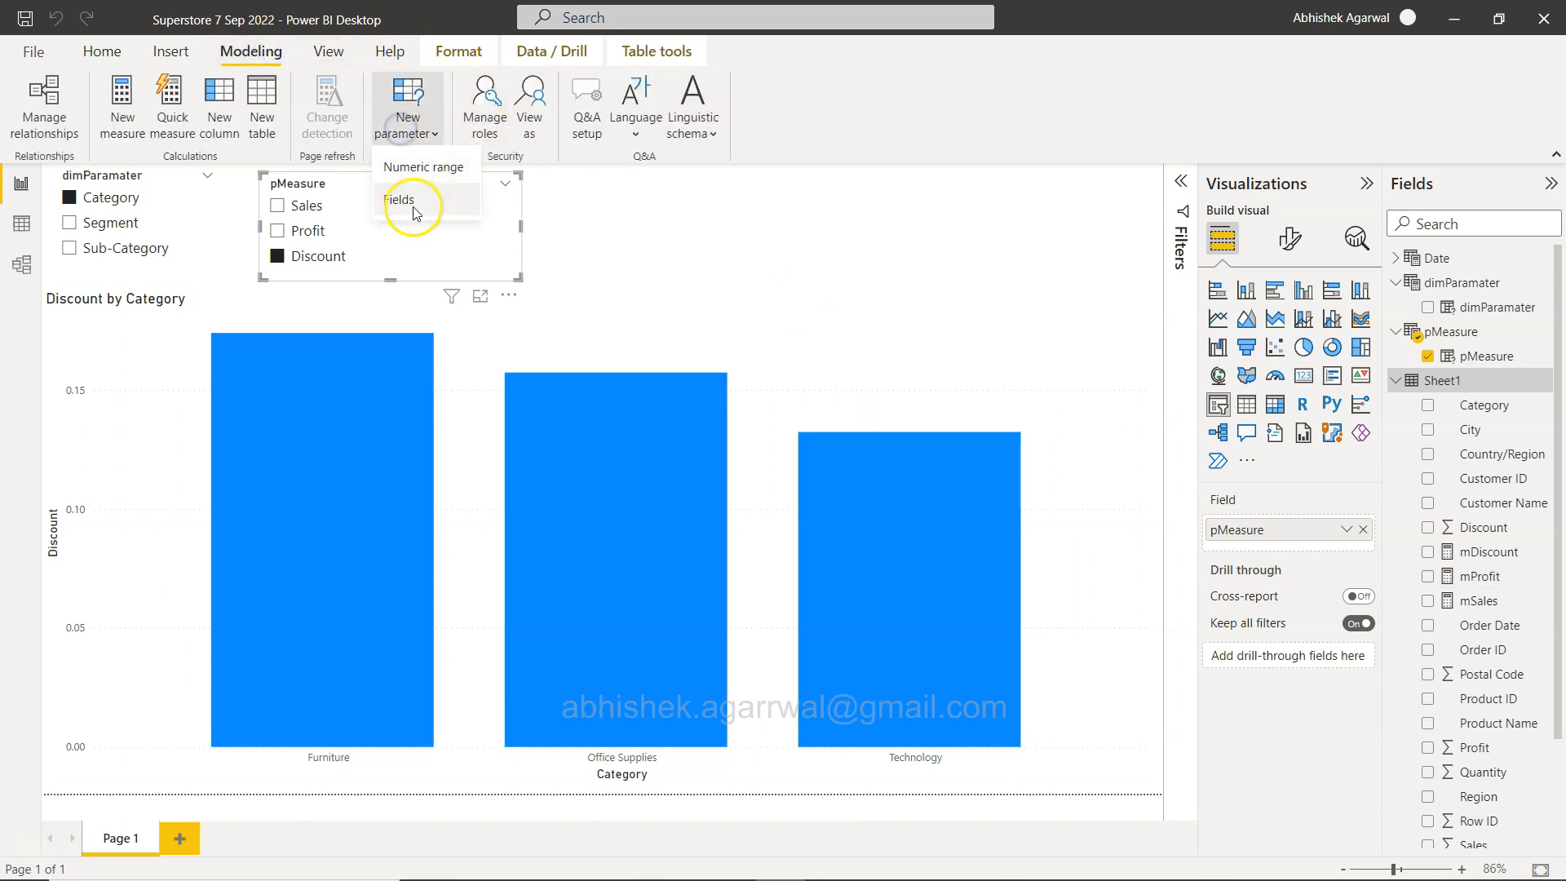
mouse_move(1486, 552)
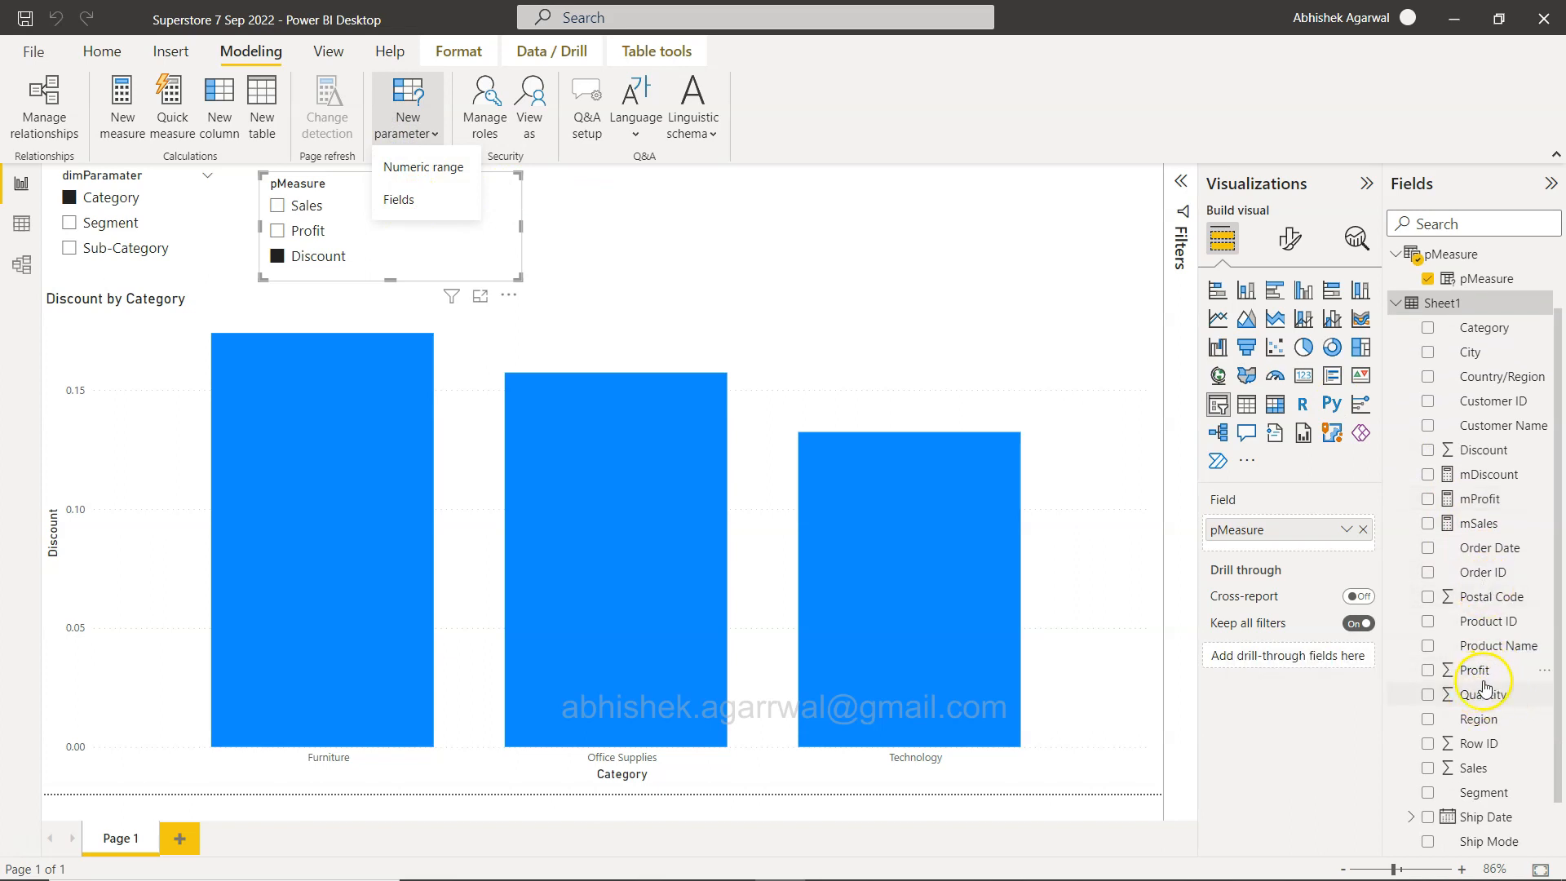
mouse_move(1483, 670)
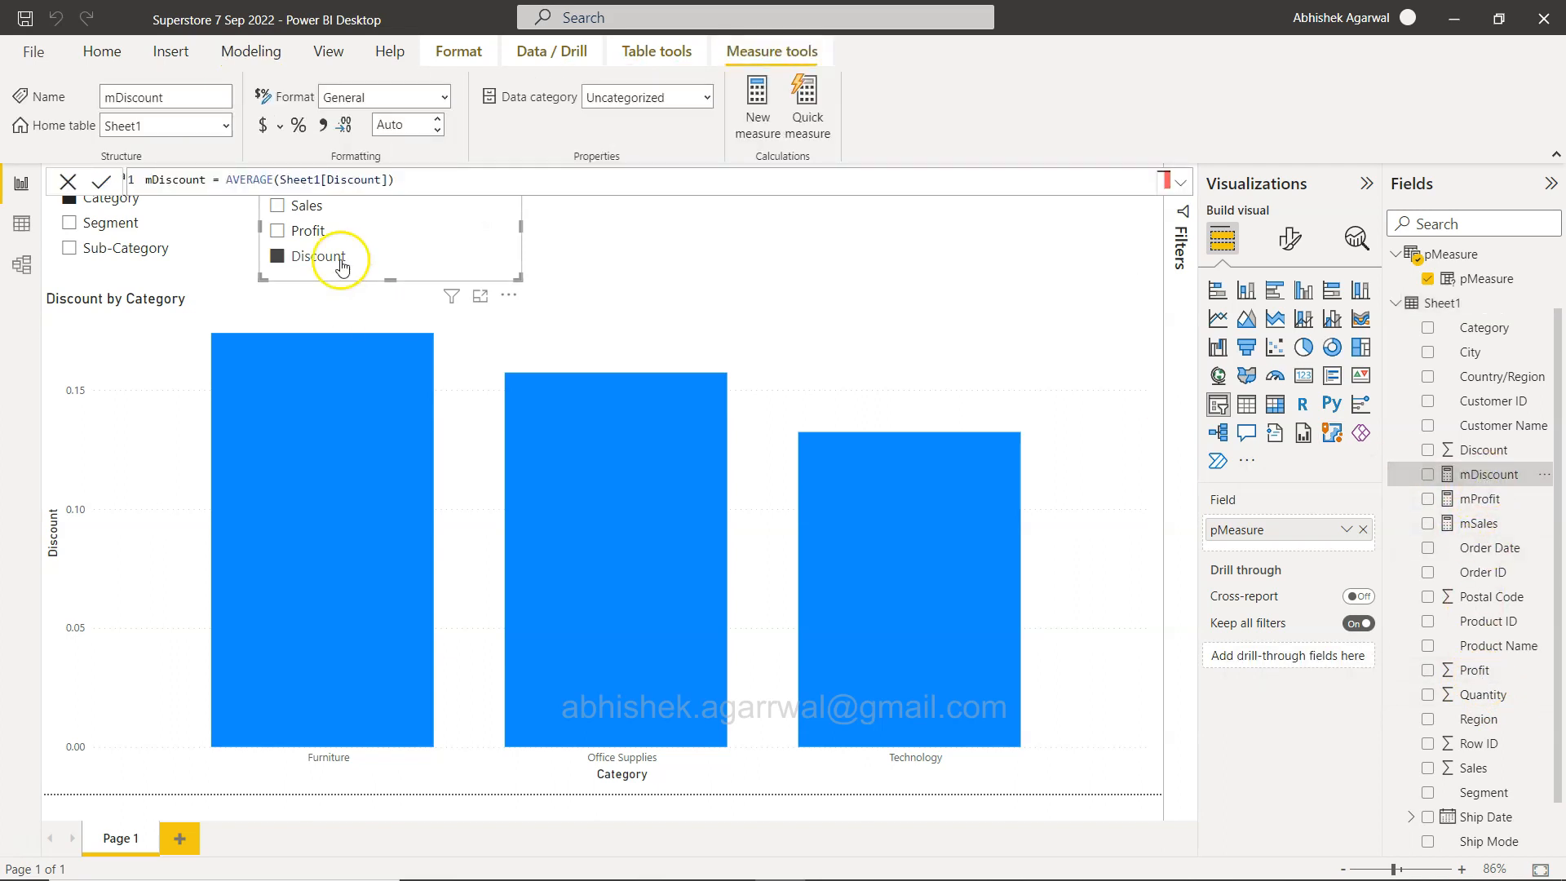
mouse_move(749, 243)
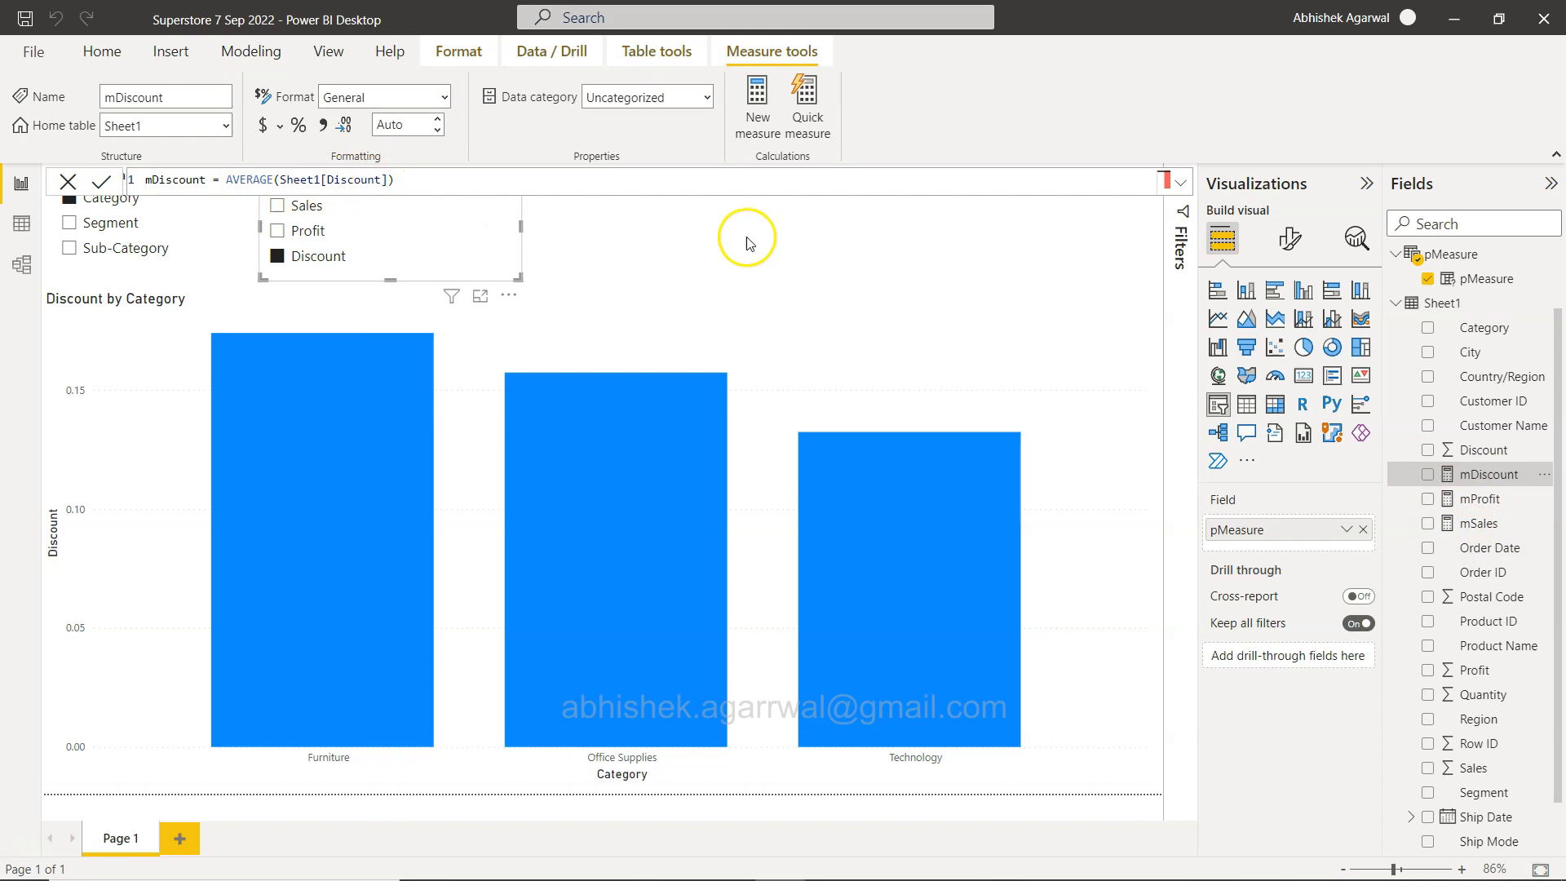